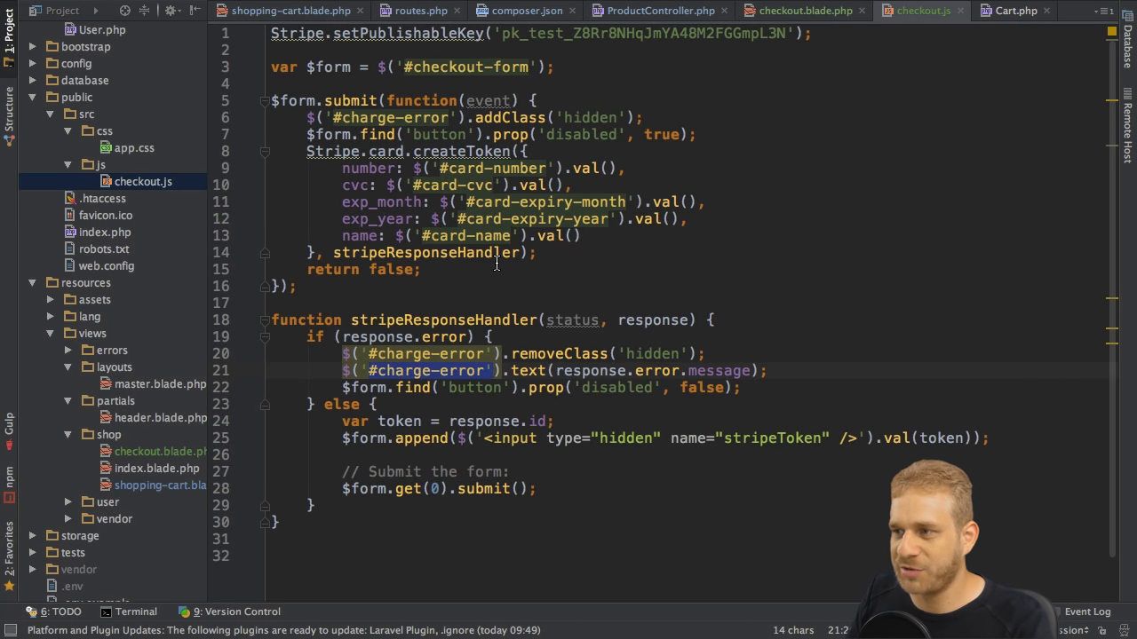
pyautogui.moveTo(417, 370)
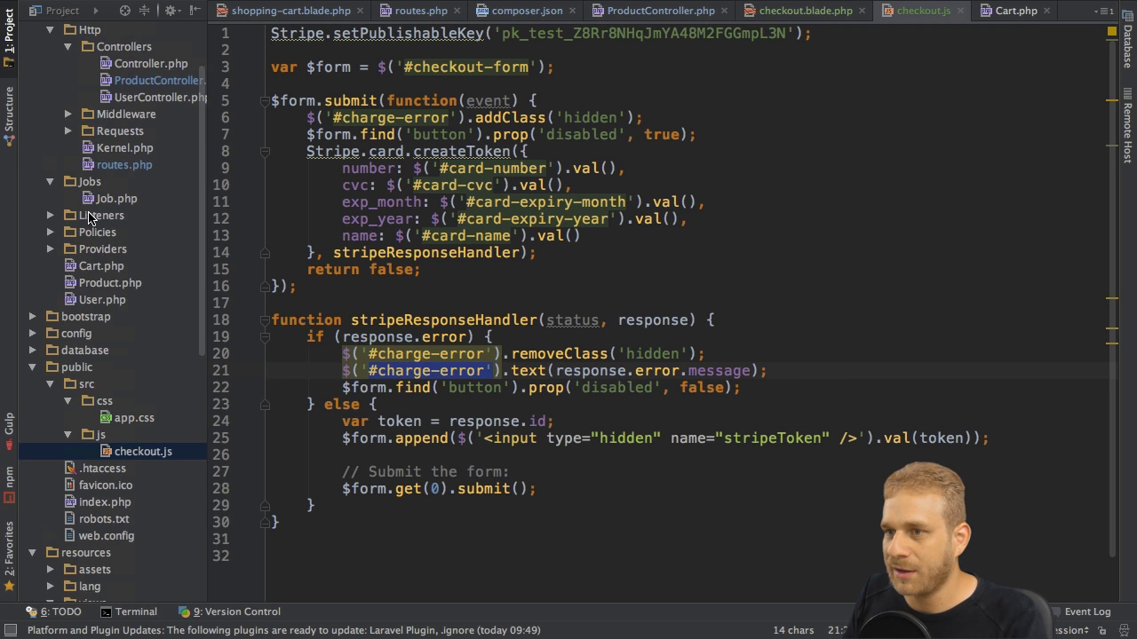
# Open ProductController.php from the Project tree, placing the cursor below the getCheckout method.
pyautogui.click(666, 10)
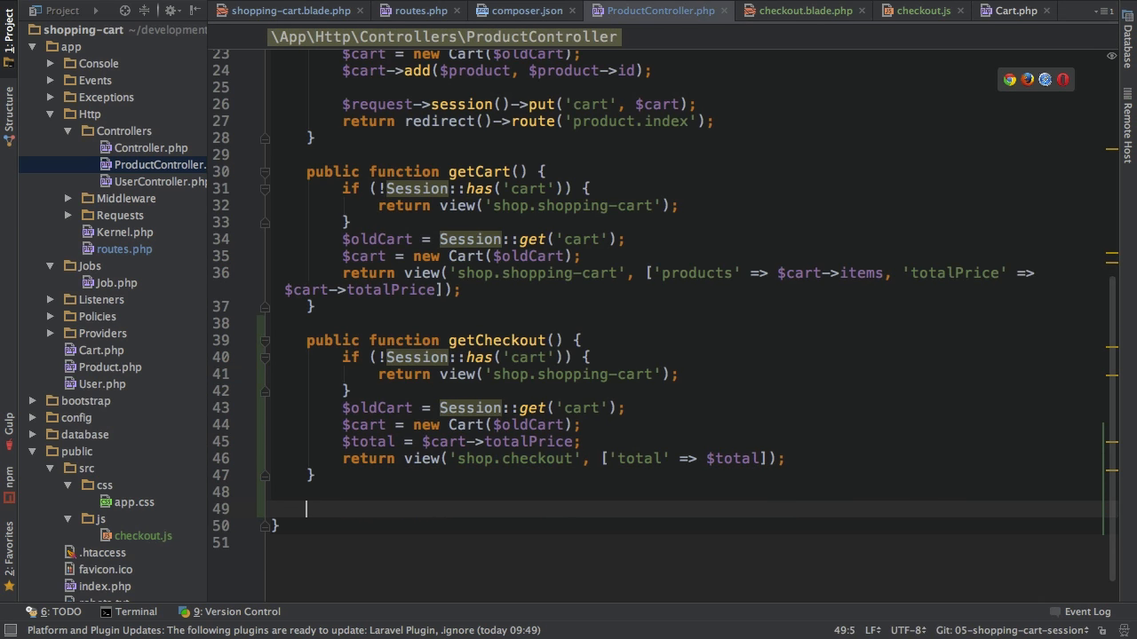
# Declare a new public function postCheckout(Request $request) method.
pyautogui.write('public function')
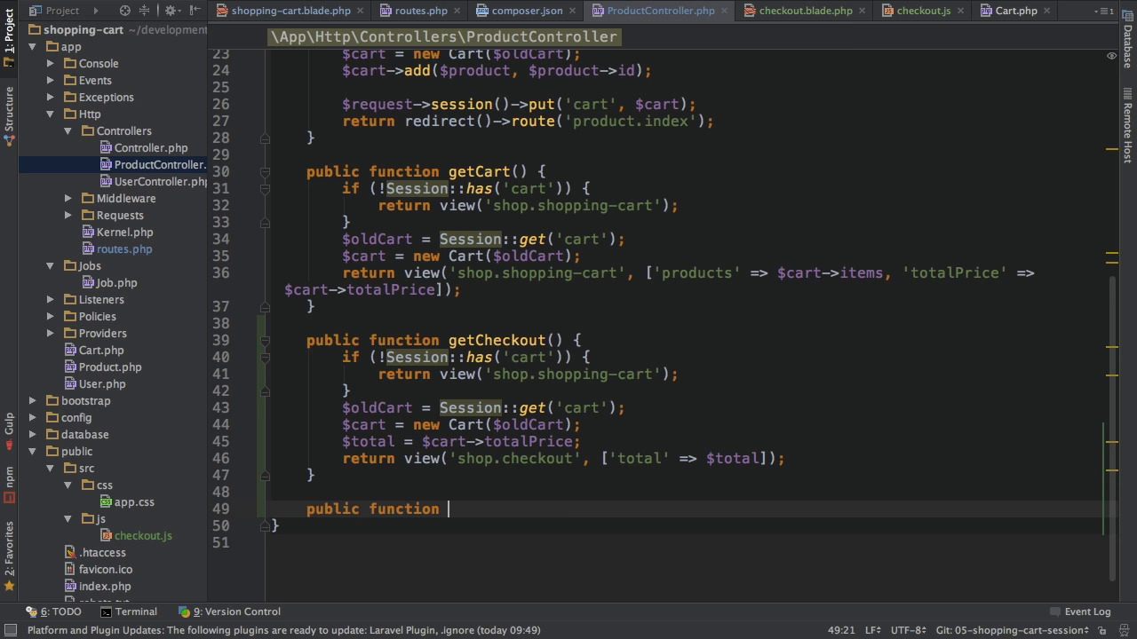
pyautogui.write('postCheckout() {')
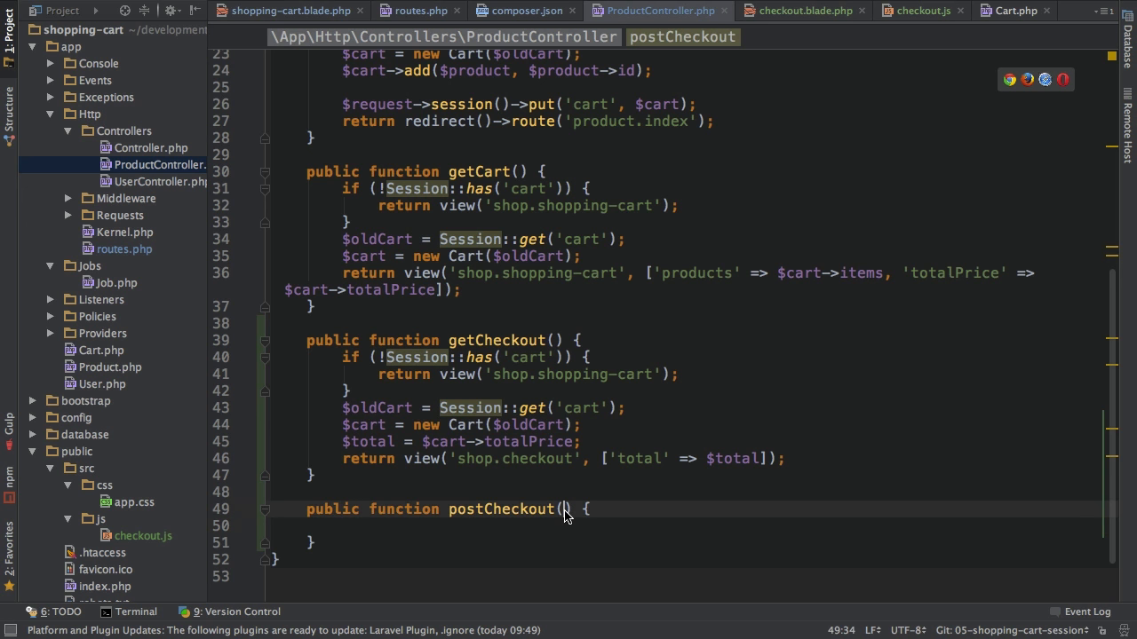
pyautogui.write('R')
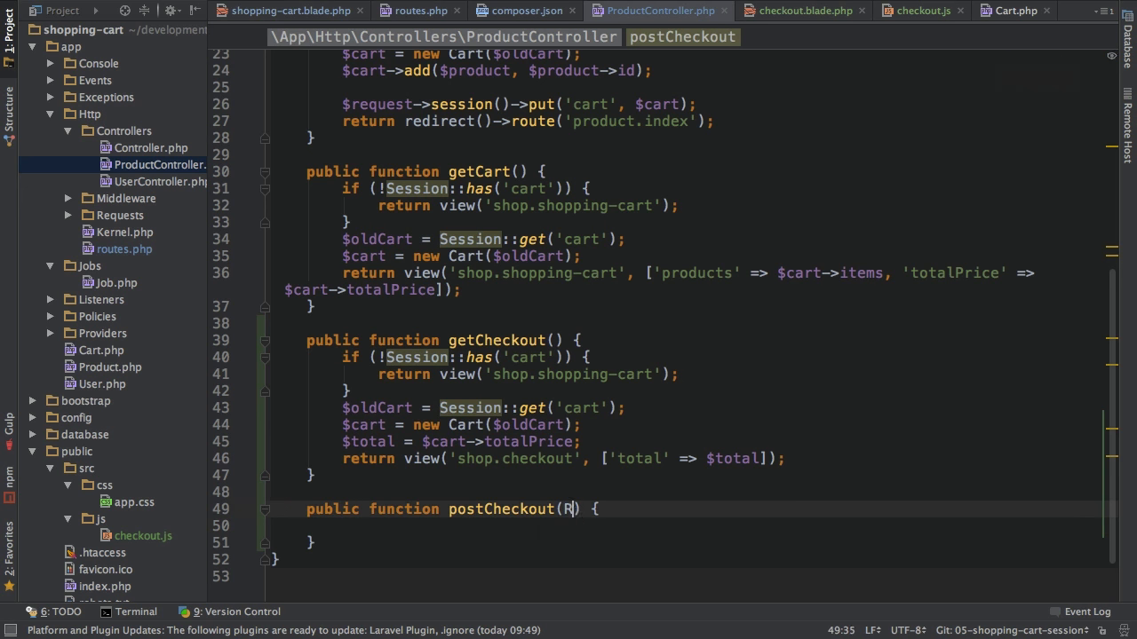
pyautogui.write('equest $request')
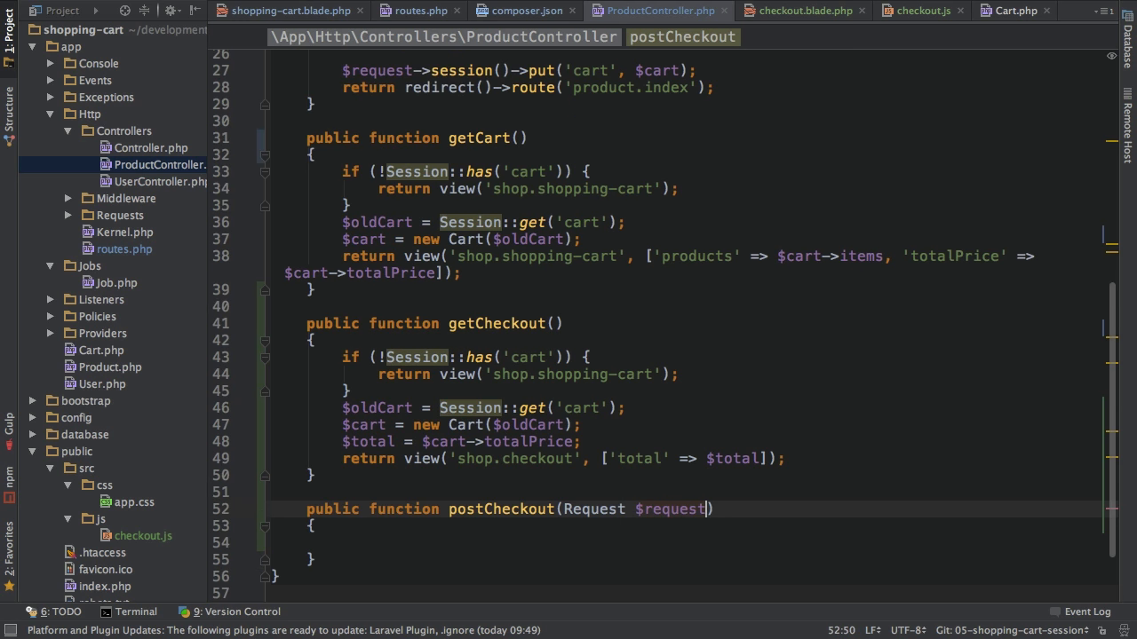
pyautogui.press('Enter')
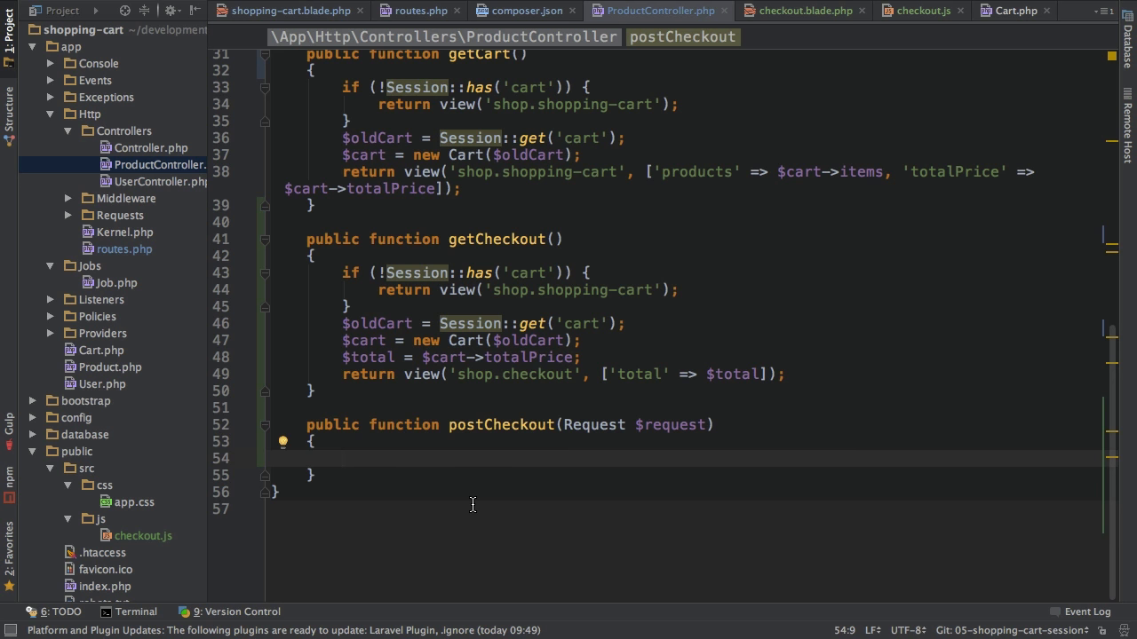
# Add an if (!Session::has('cart')) redirect to the shop.shoppingCart route, checking routes.php.
pyautogui.write("if (!Session::has('cart')) {")
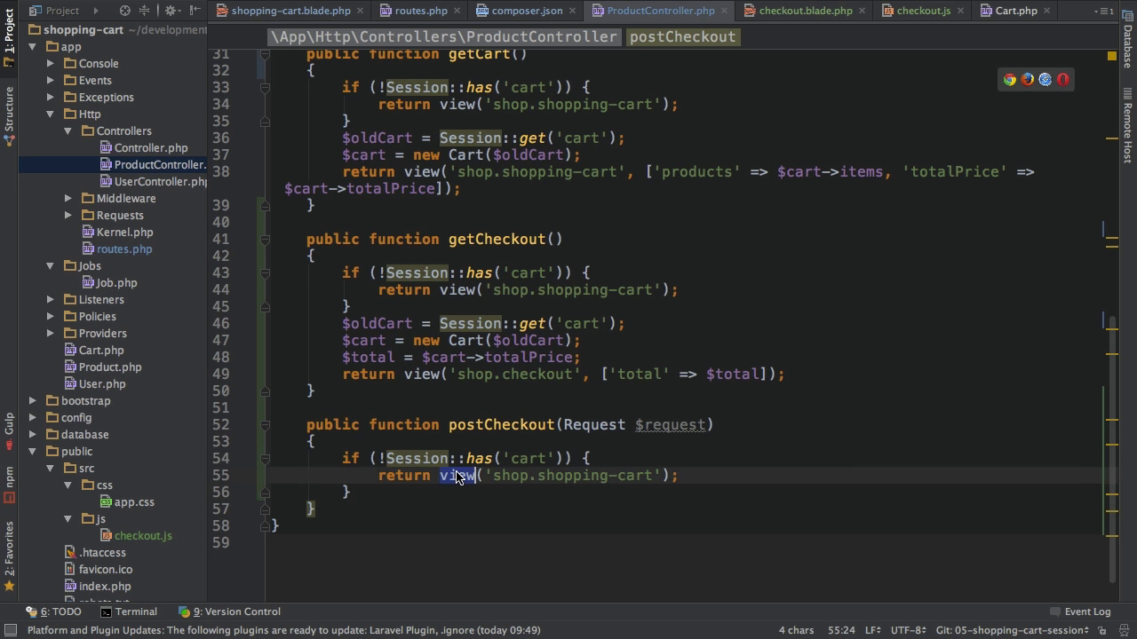
pyautogui.write('redir')
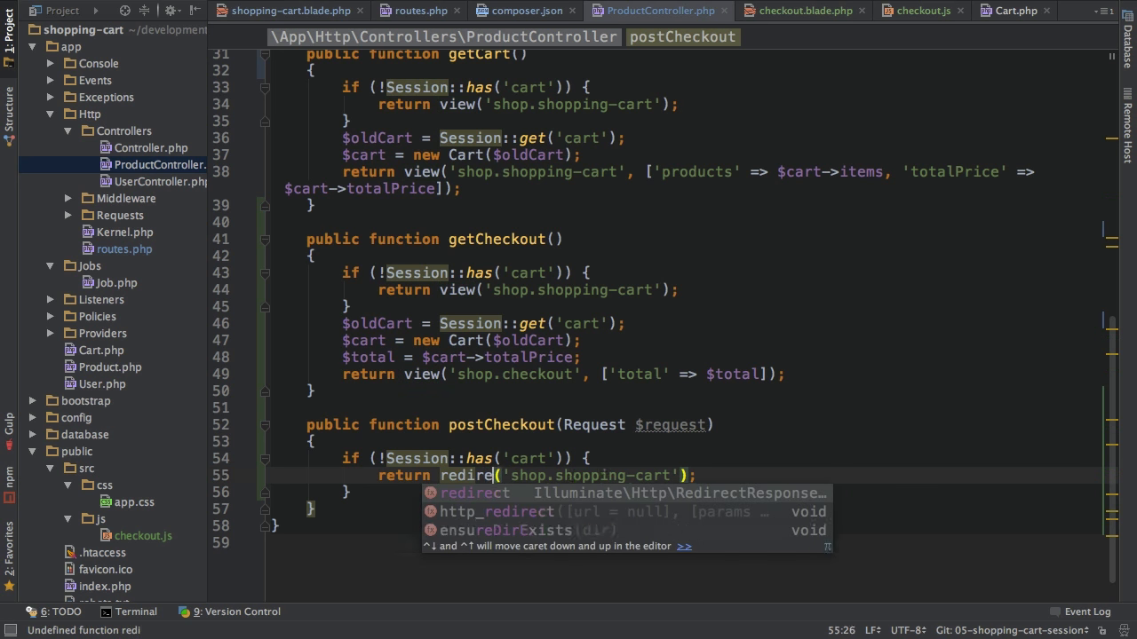
pyautogui.write('()->route')
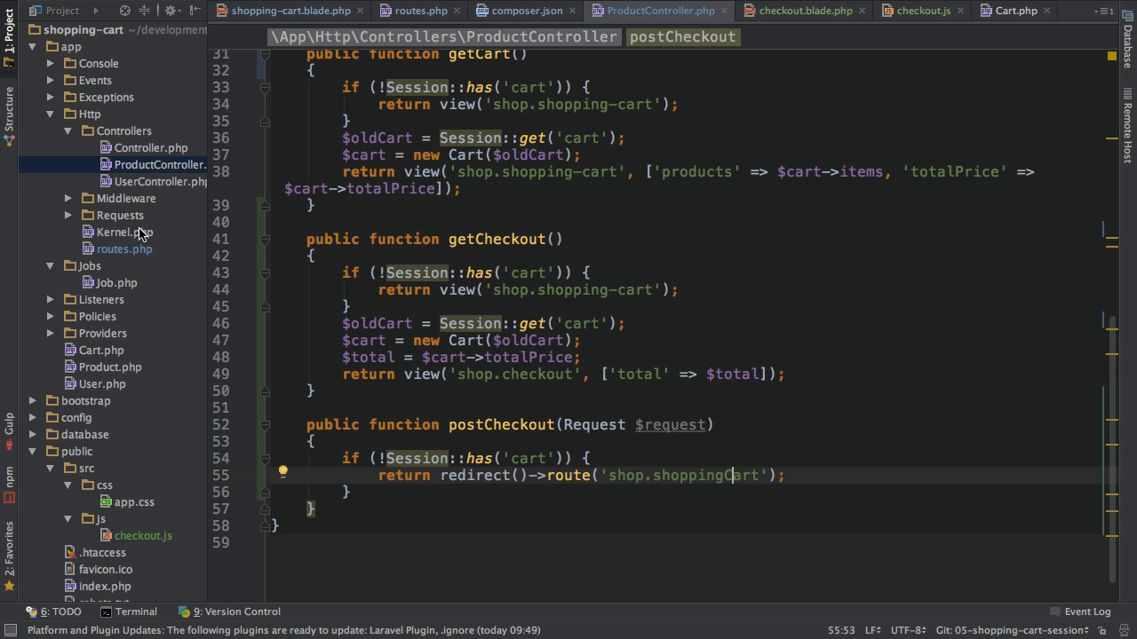
pyautogui.click(442, 10)
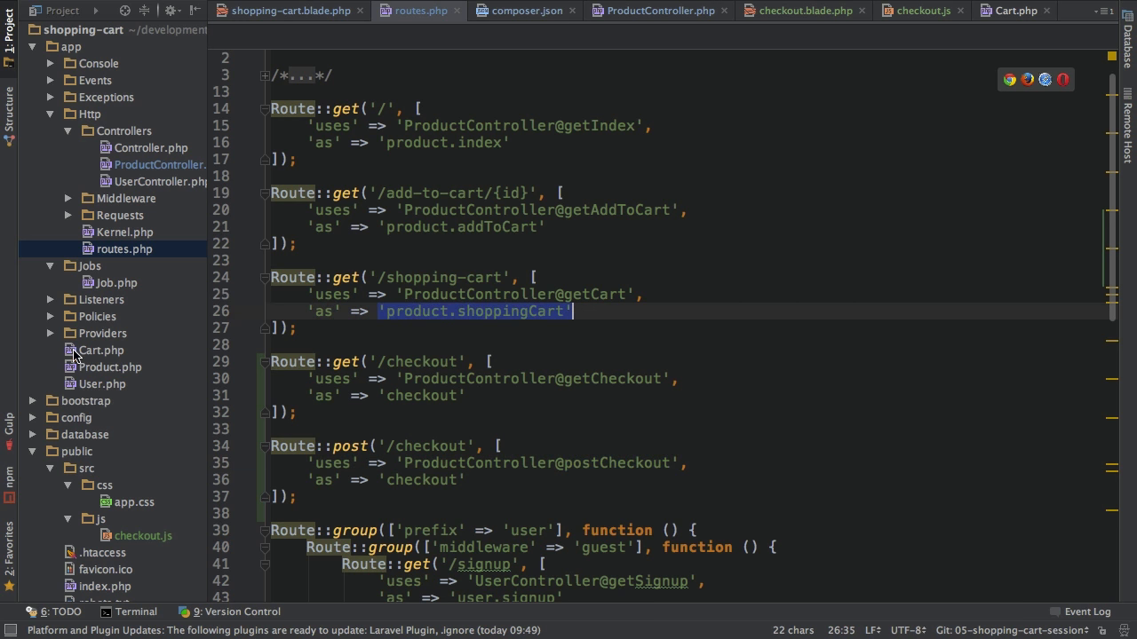
pyautogui.click(677, 10)
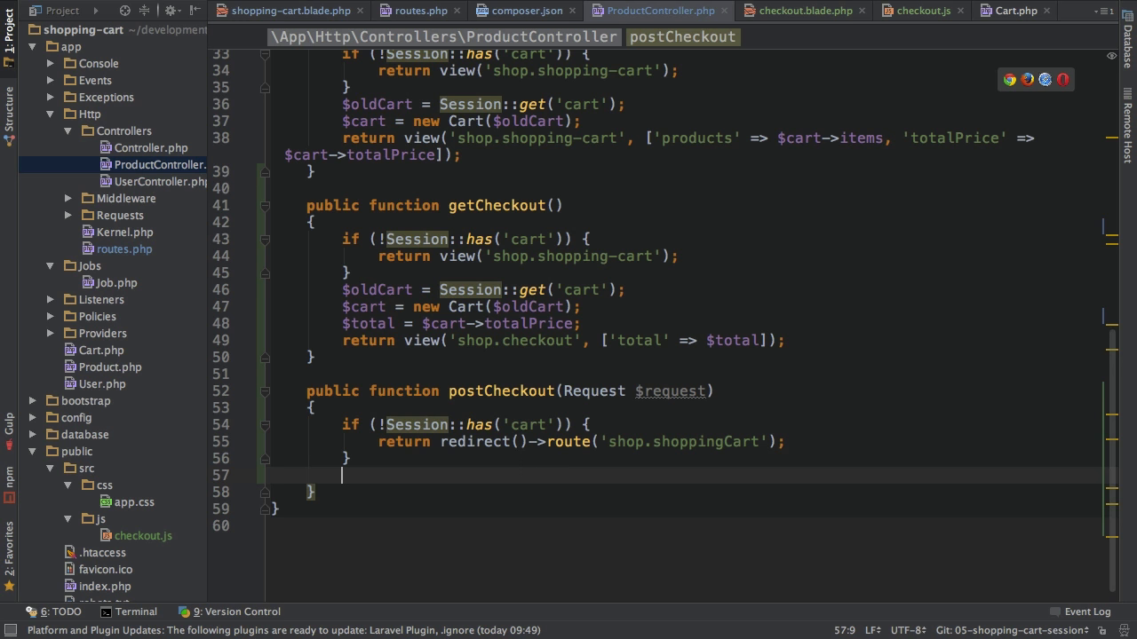
# Add $oldCart = Session::get('cart') and $cart = new Cart($oldCart) to postCheckout.
pyautogui.write('$oldCart);')
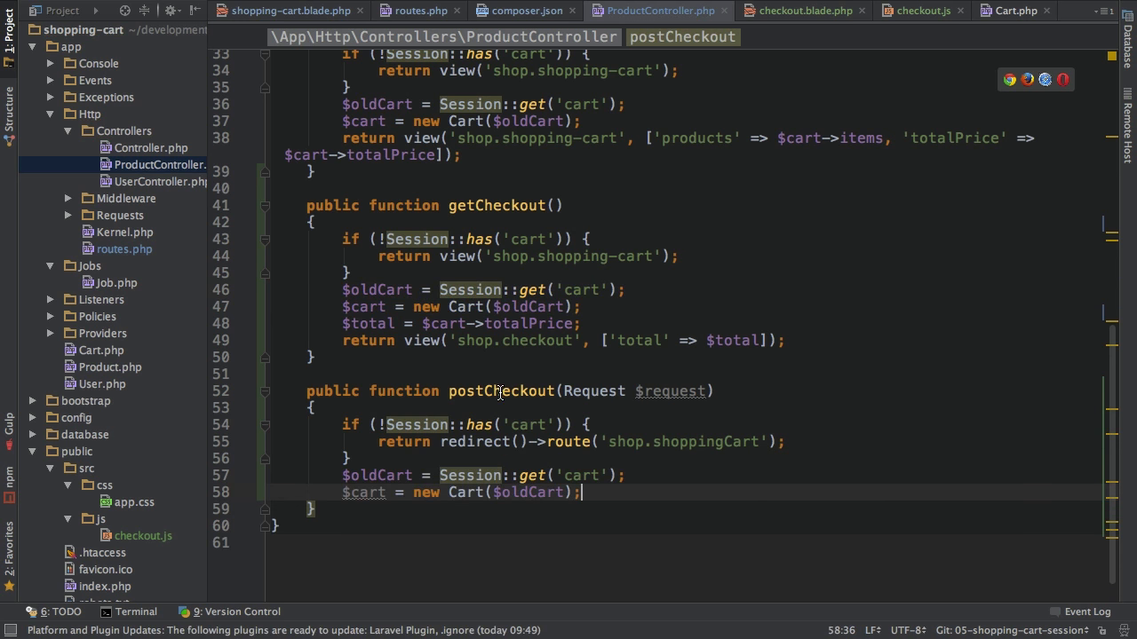
pyautogui.moveTo(506, 372)
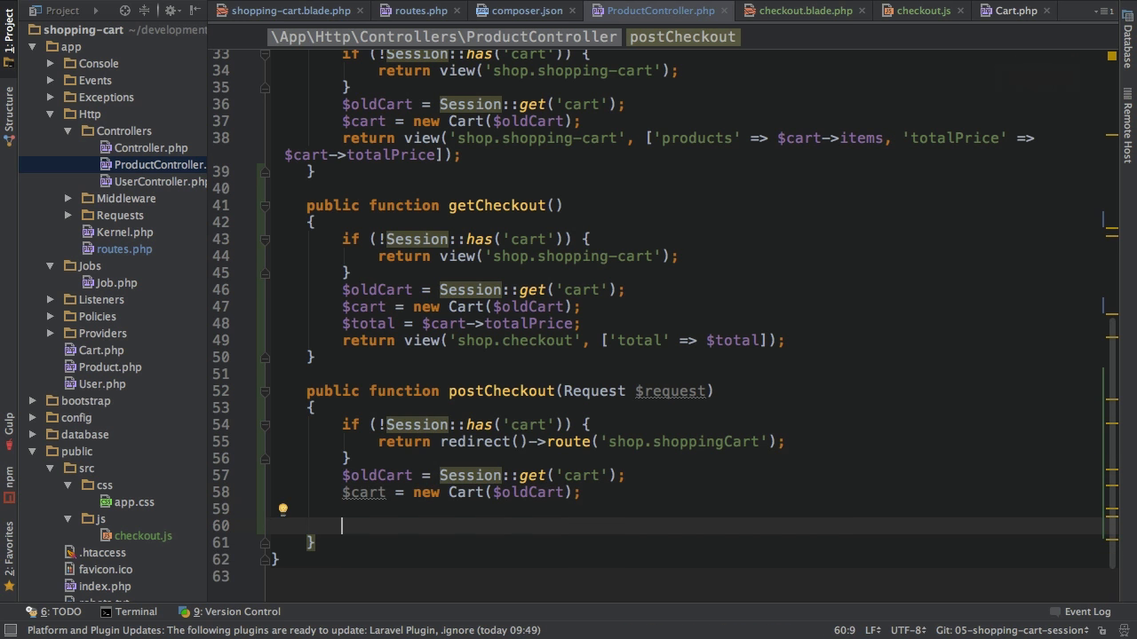
pyautogui.write('Strip')
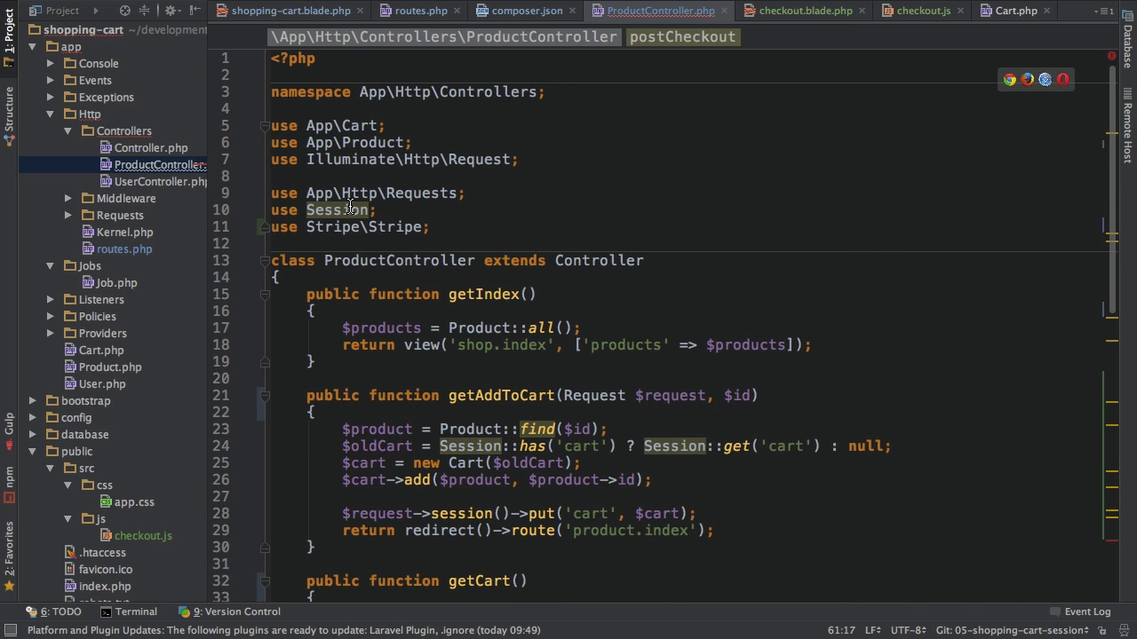
# Confirm the use Stripe\Stripe import and add an empty Stripe::setApiKey() call.
pyautogui.tripleClick(355, 227)
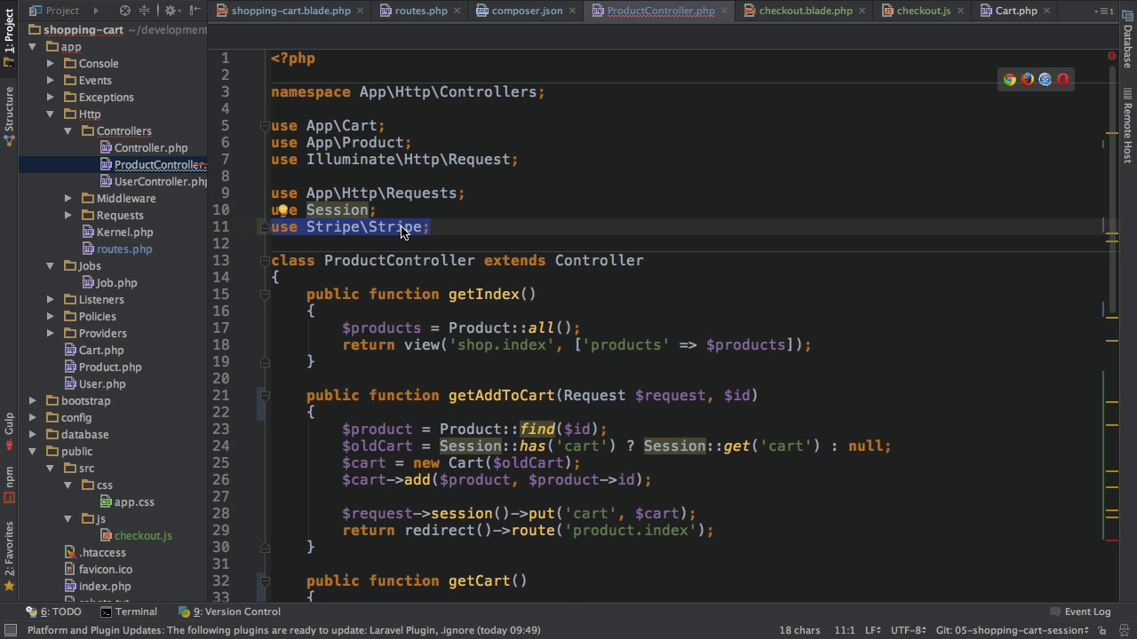
pyautogui.scroll(-3)
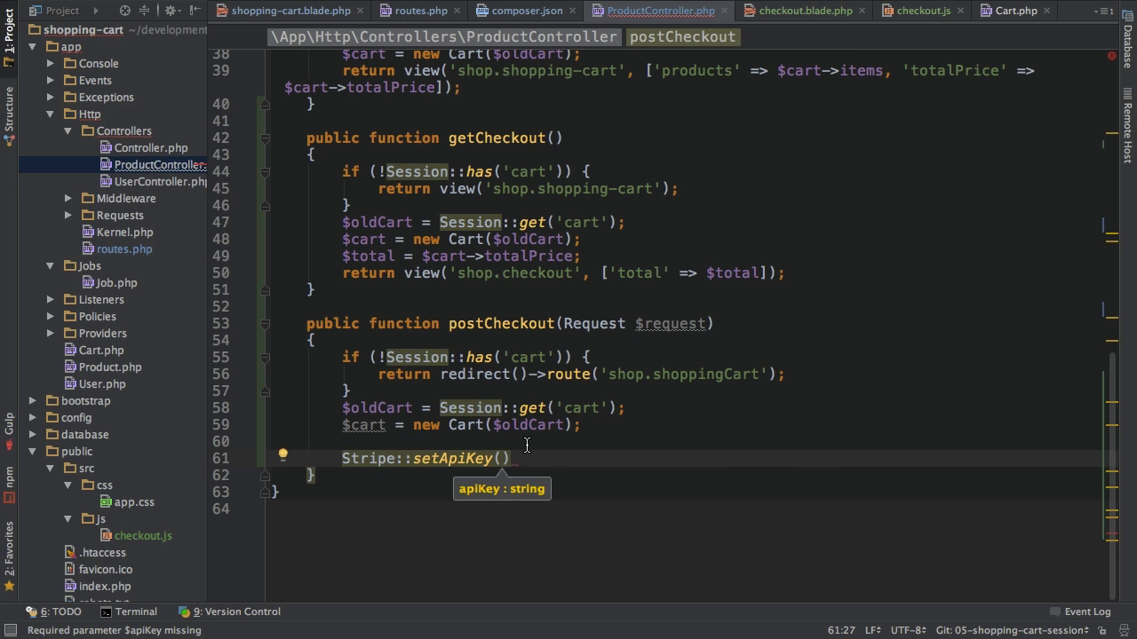
pyautogui.scroll(-3)
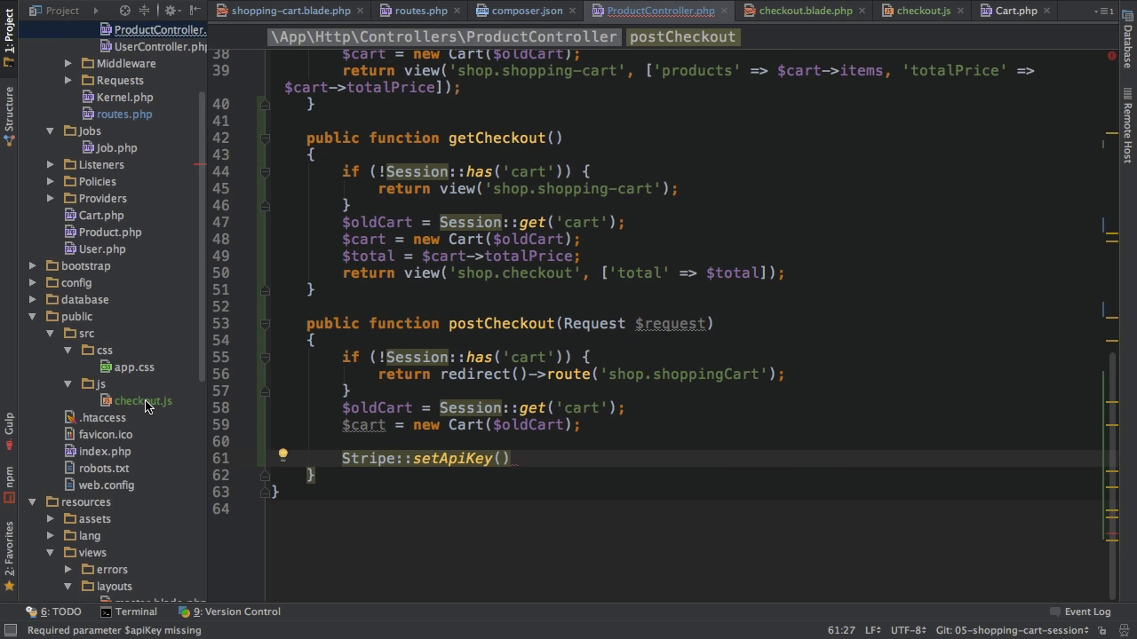
pyautogui.click(928, 10)
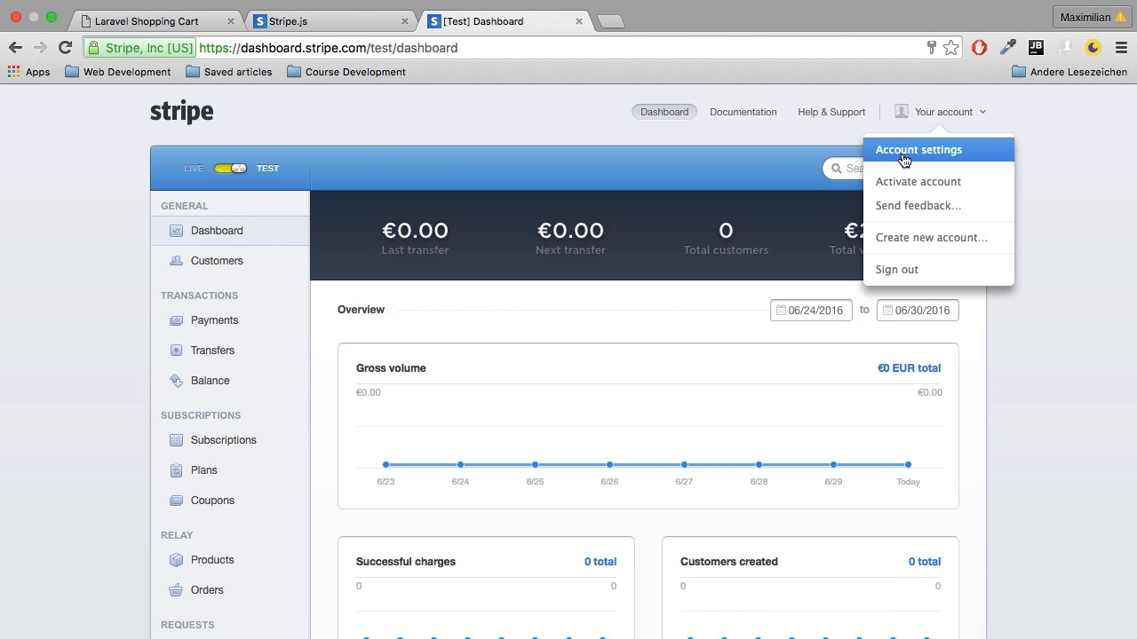
# Open the account's API Keys settings and authenticate with the password to show test keys.
pyautogui.click(918, 149)
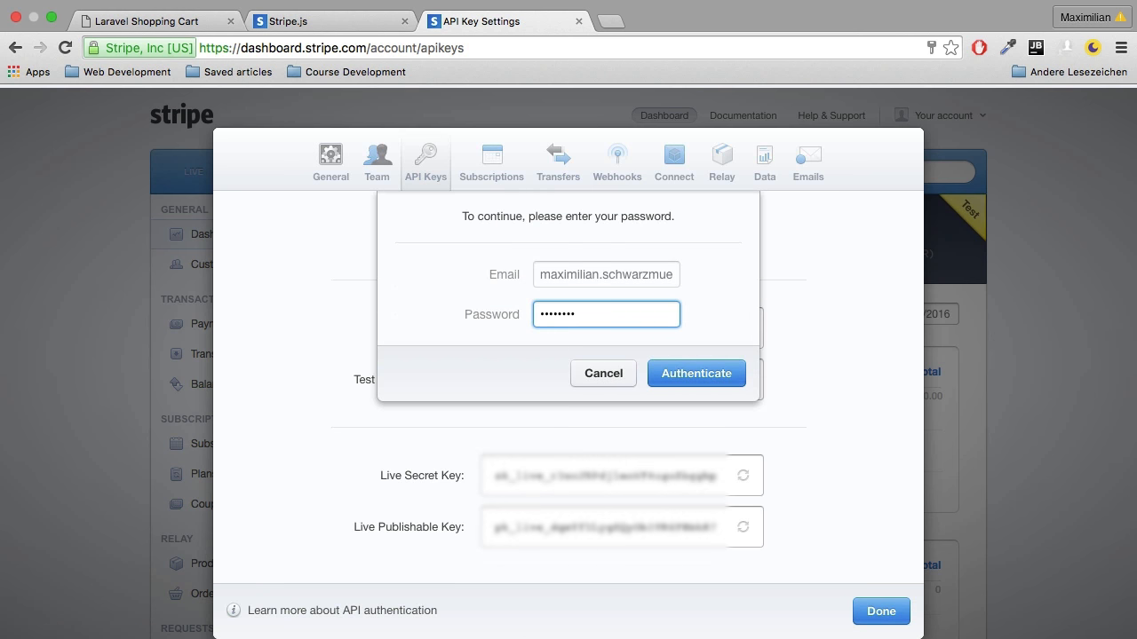
pyautogui.click(696, 373)
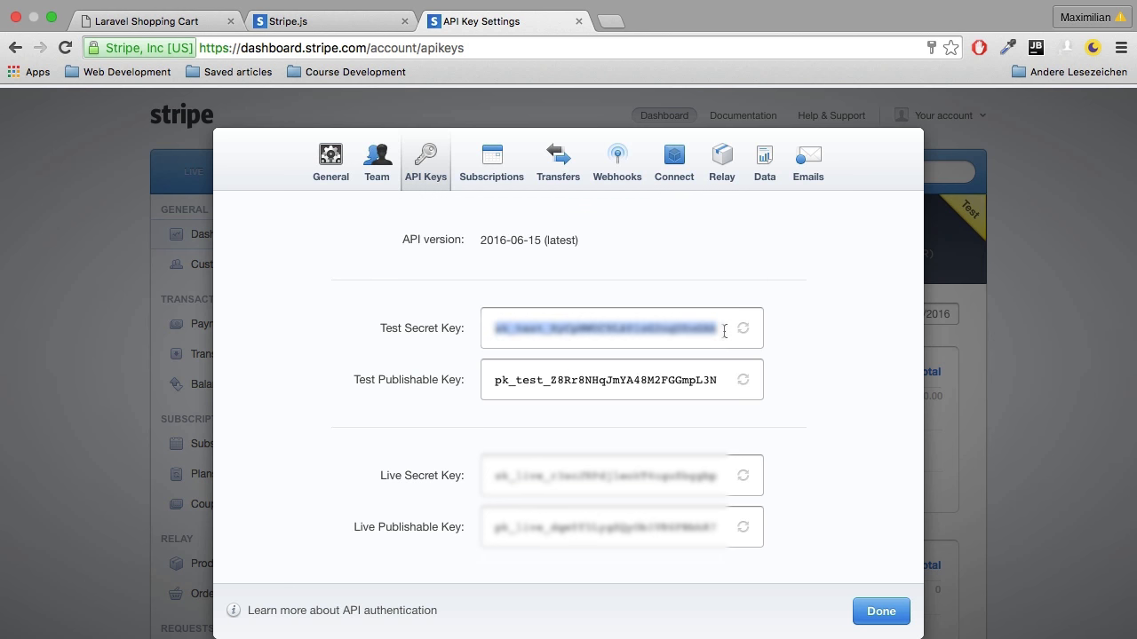
pyautogui.moveTo(598, 319)
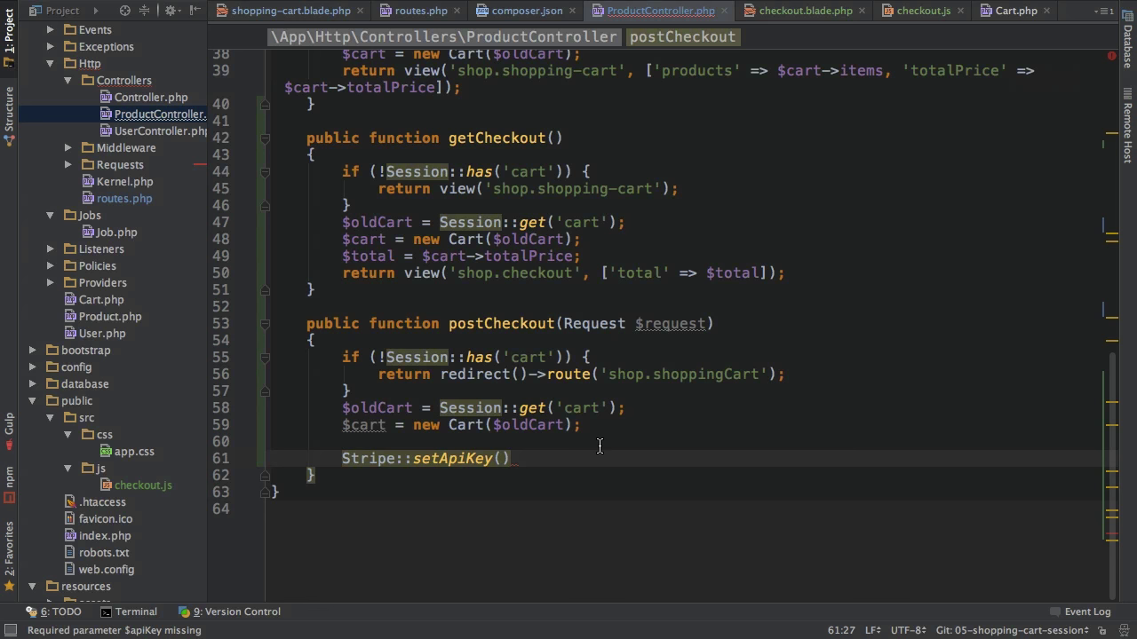
# Pass an empty string to setApiKey('') and add a try block containing Stripe::create();.
pyautogui.write("''")
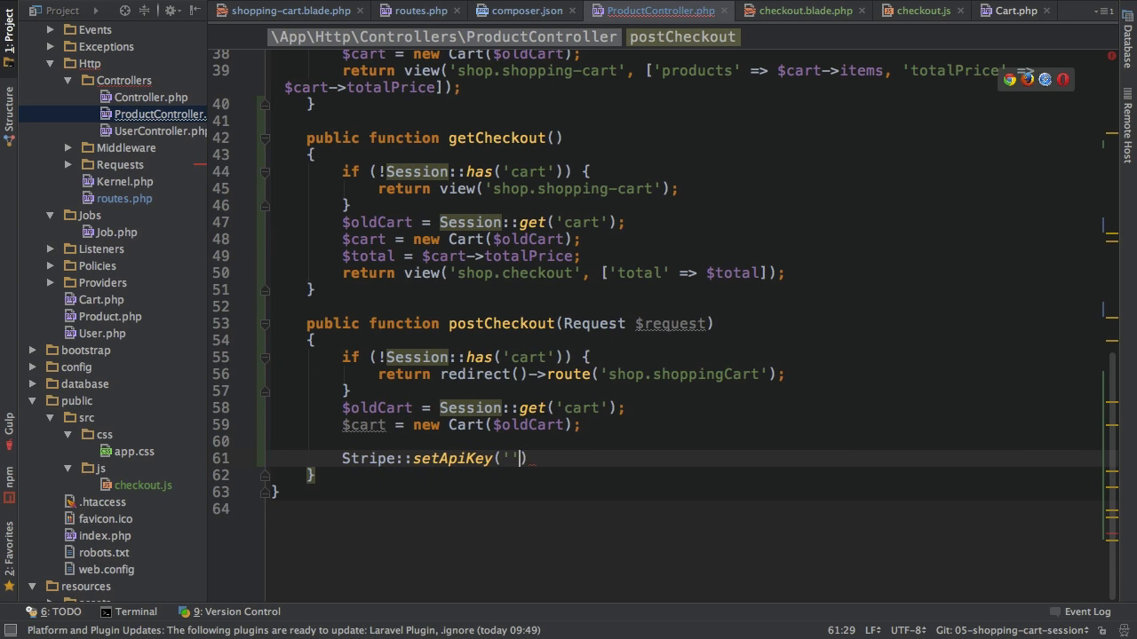
pyautogui.press('Enter')
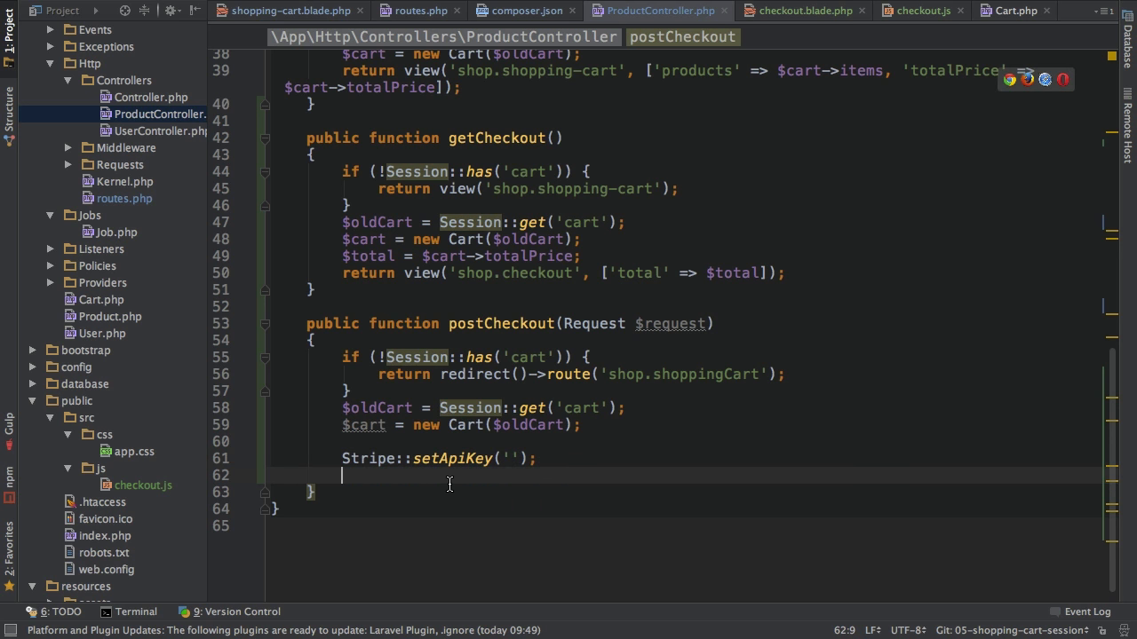
pyautogui.write('try')
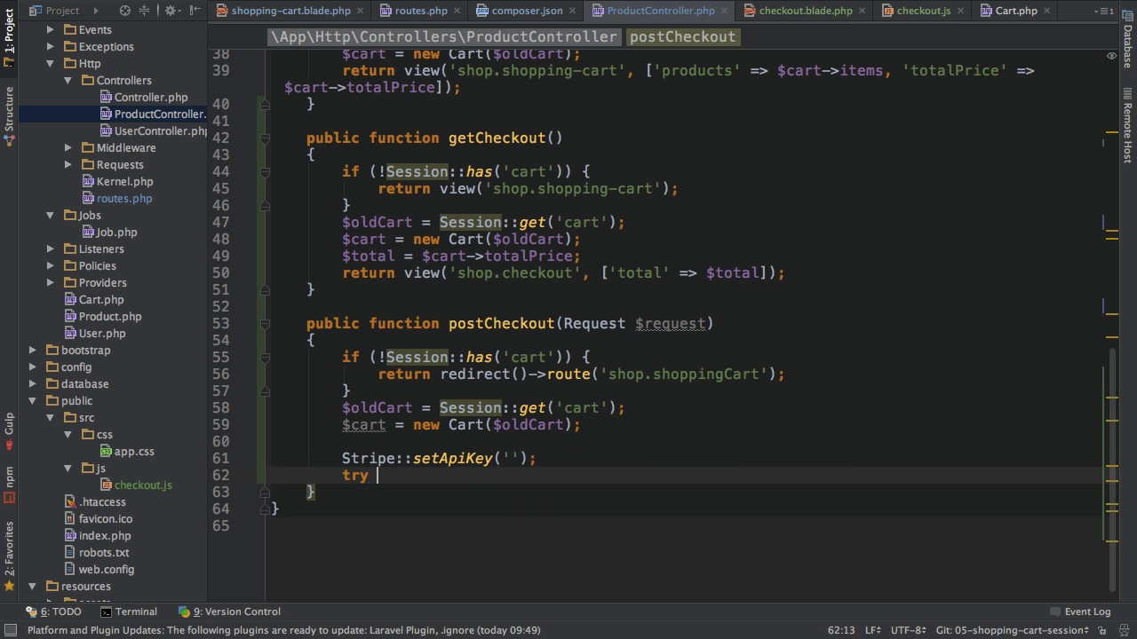
pyautogui.write('{')
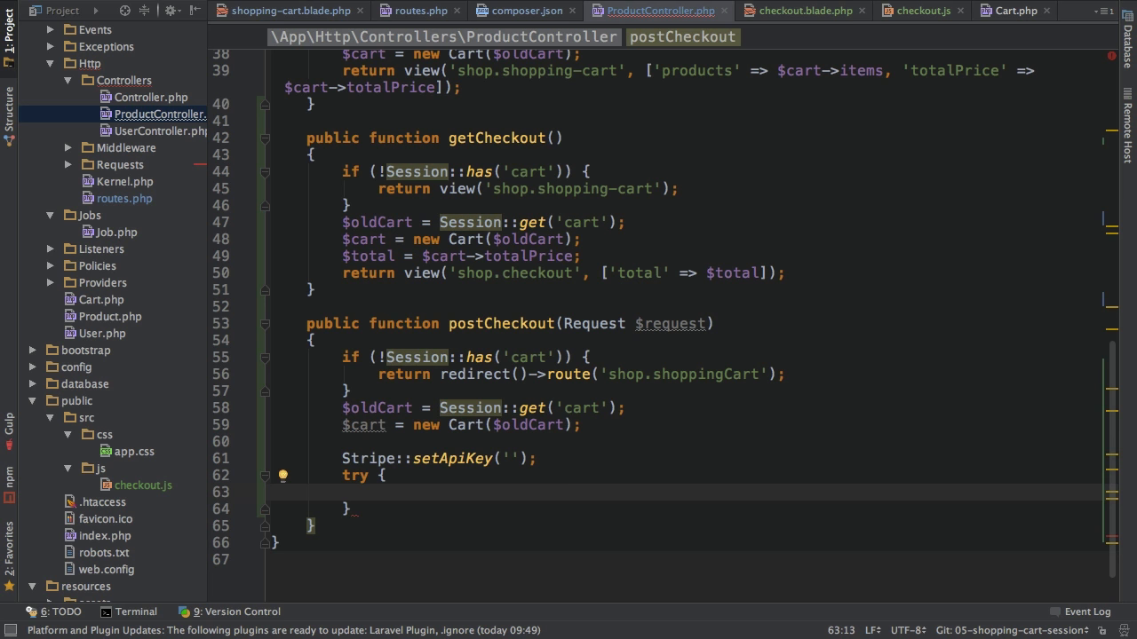
pyautogui.write('Stripe:')
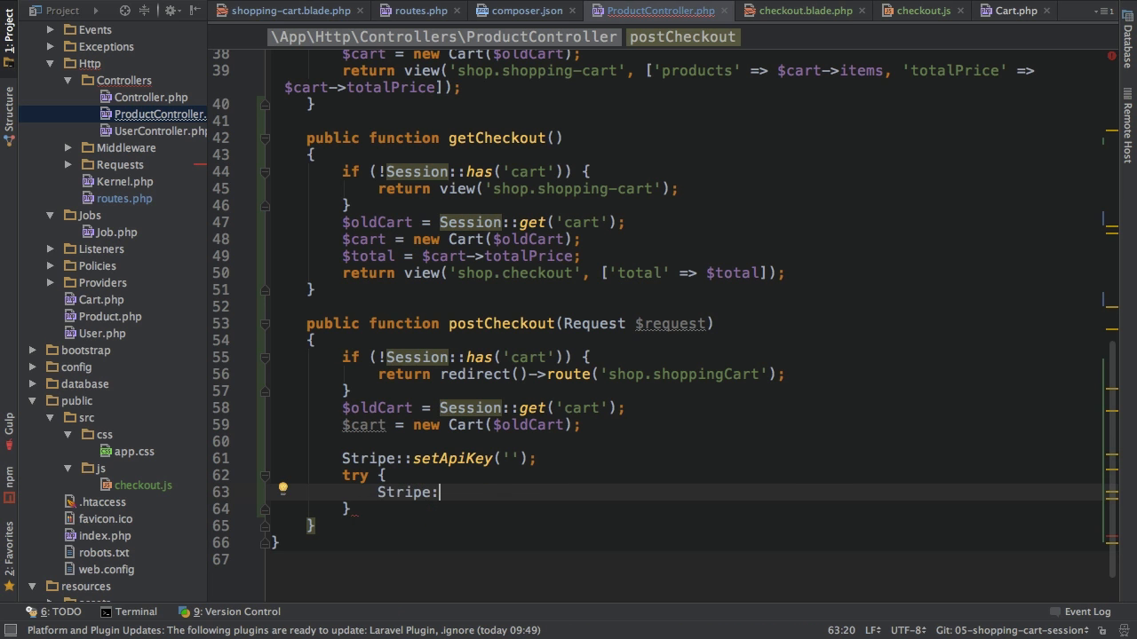
pyautogui.write('creae')
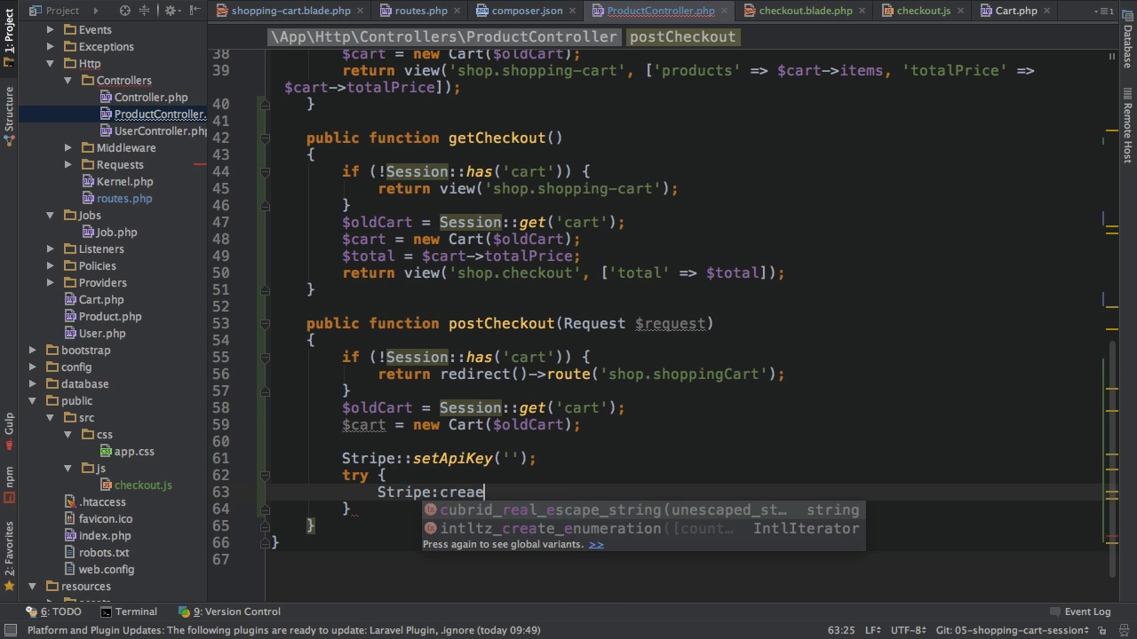
pyautogui.write('create();')
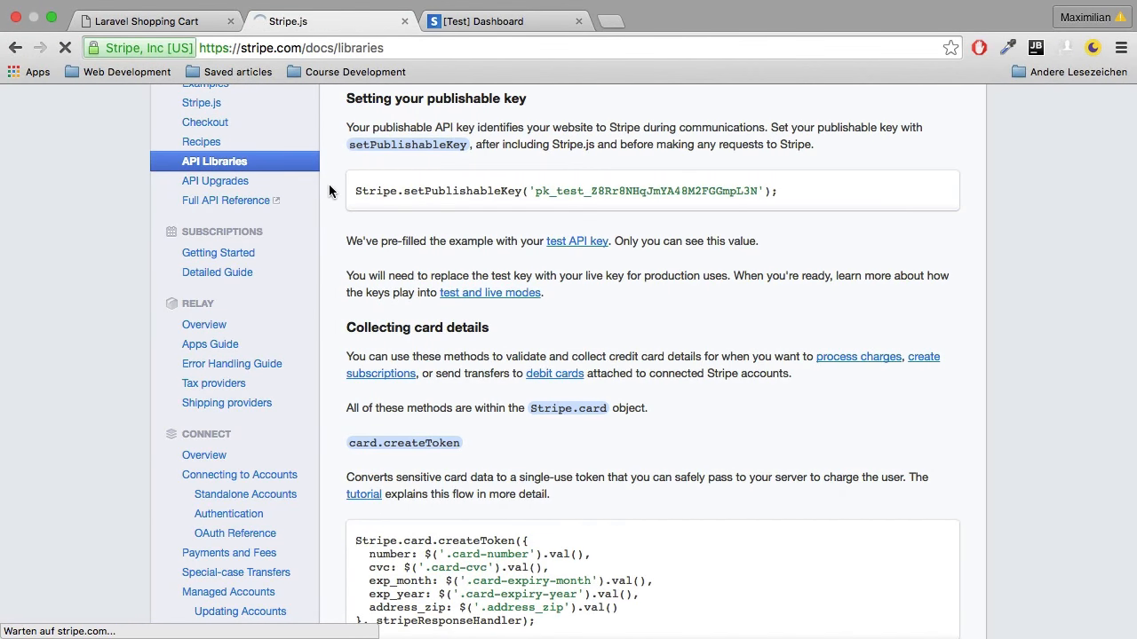
# Go to the PHP API reference's Charges > Create a charge and select the example request.
pyautogui.scroll(-3)
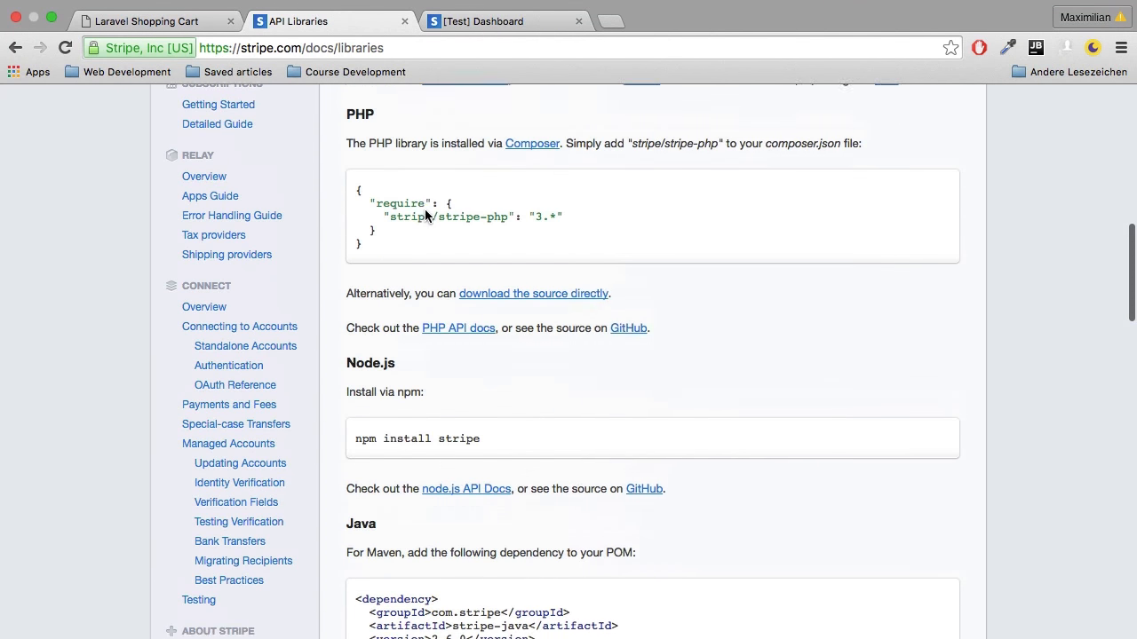
pyautogui.scroll(3)
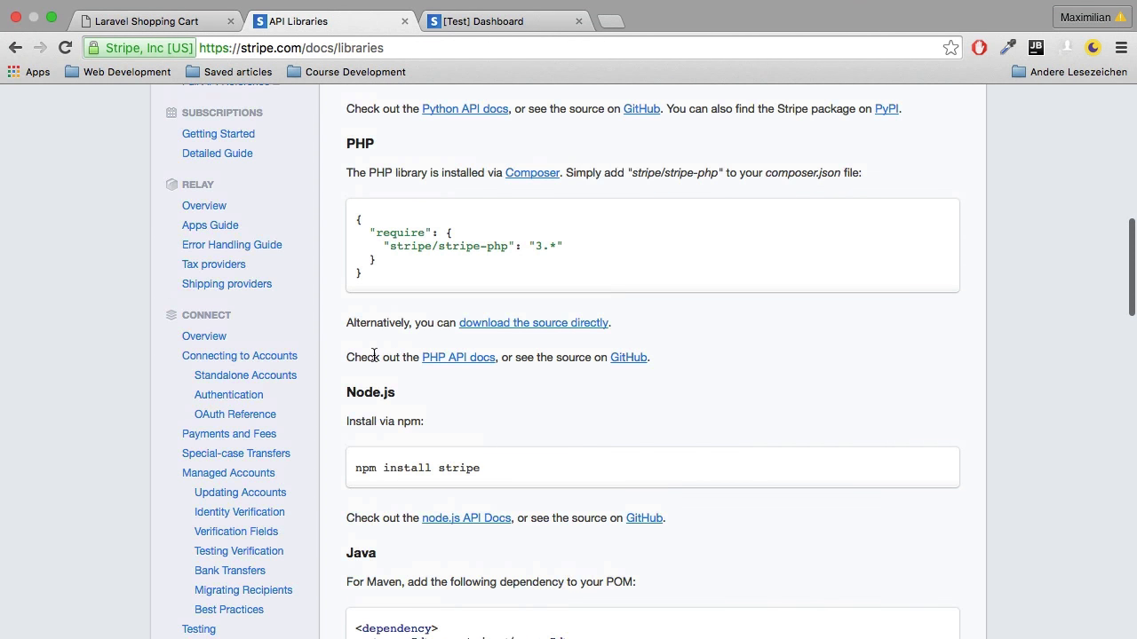
pyautogui.click(457, 357)
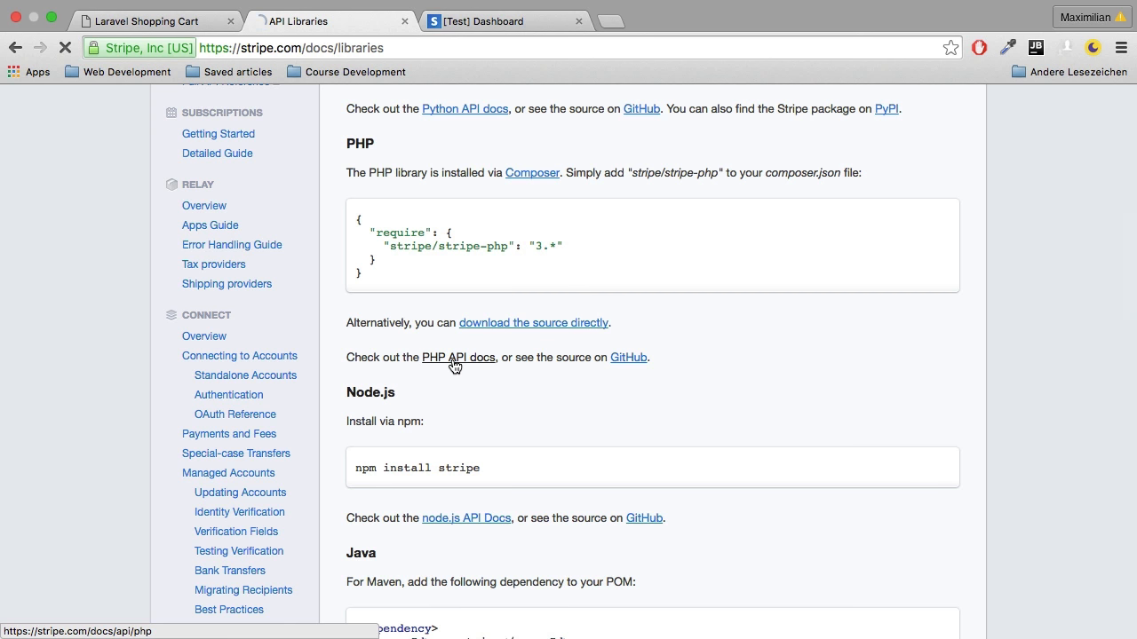
pyautogui.click(458, 357)
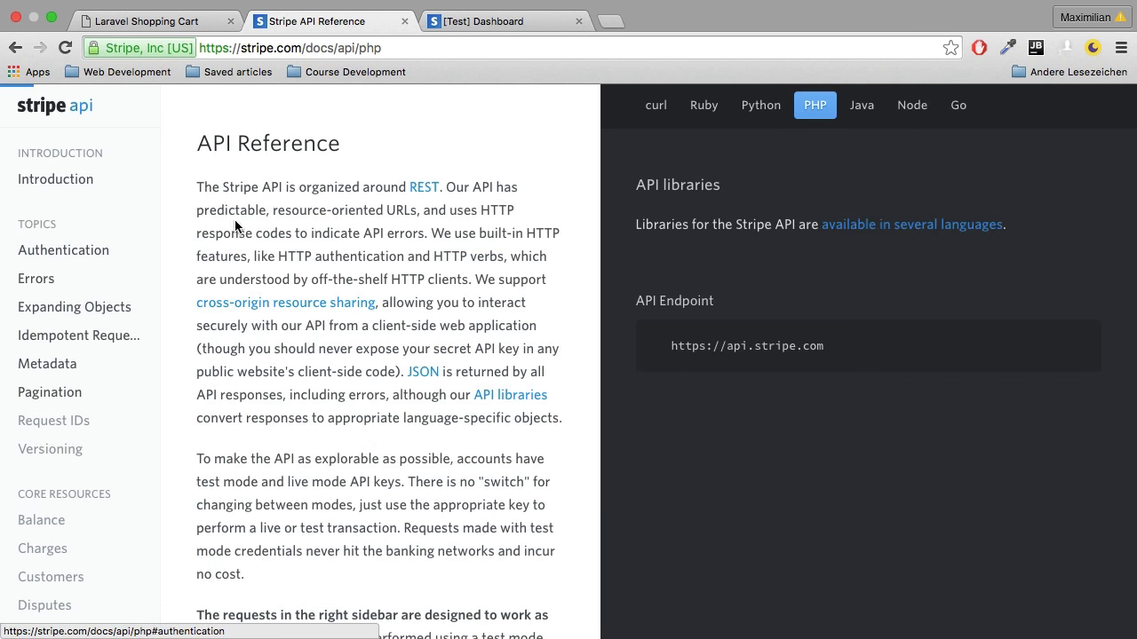
pyautogui.scroll(-3)
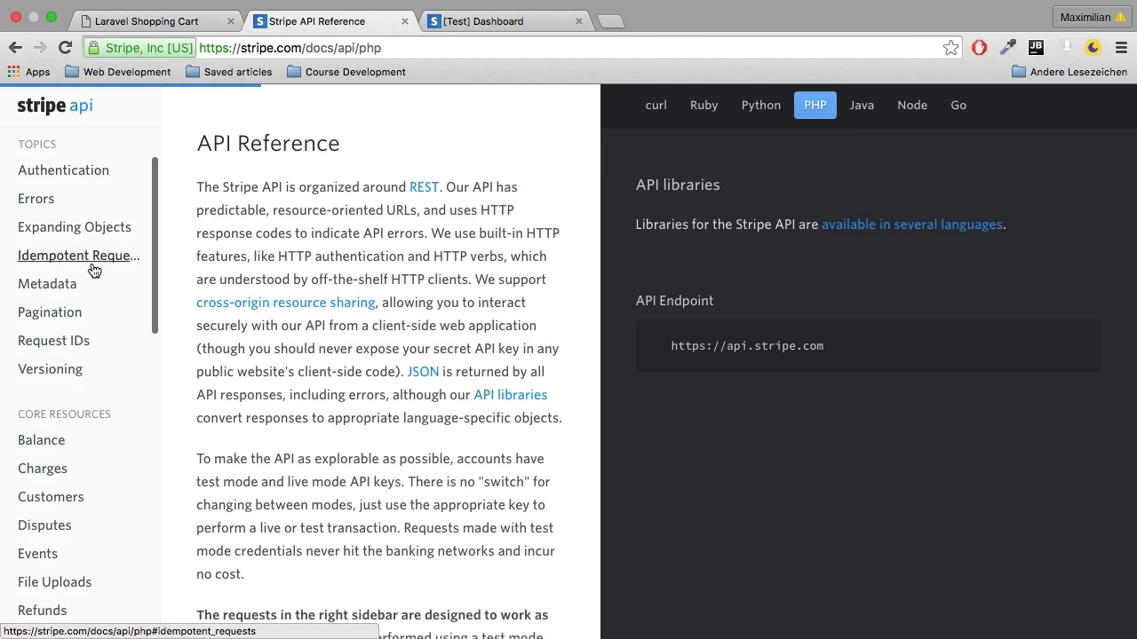
pyautogui.click(42, 468)
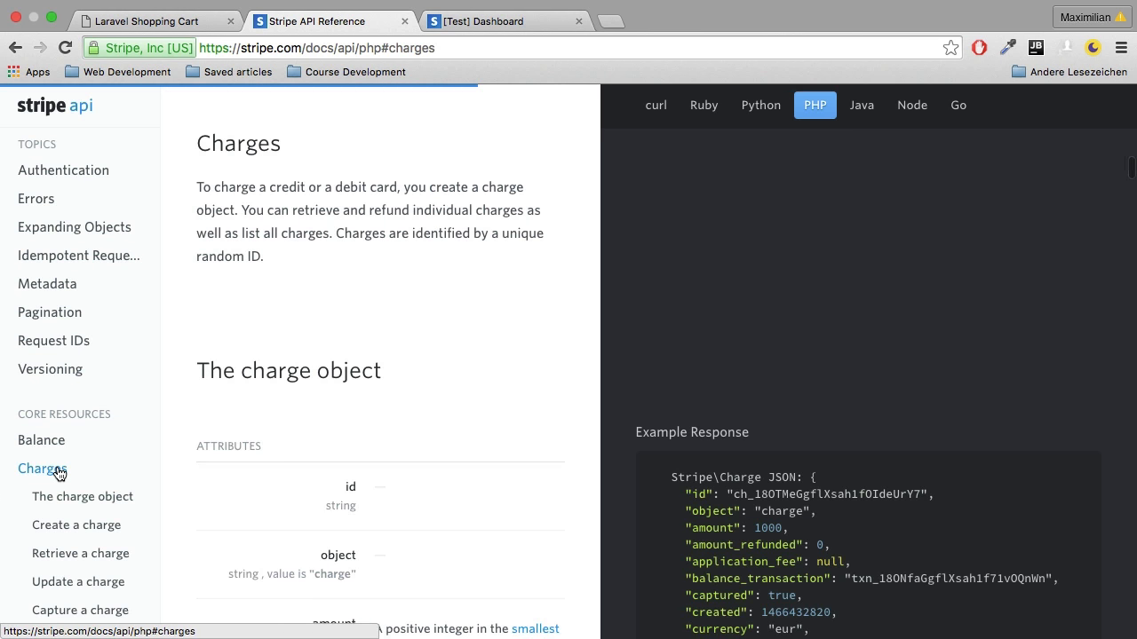
pyautogui.click(76, 526)
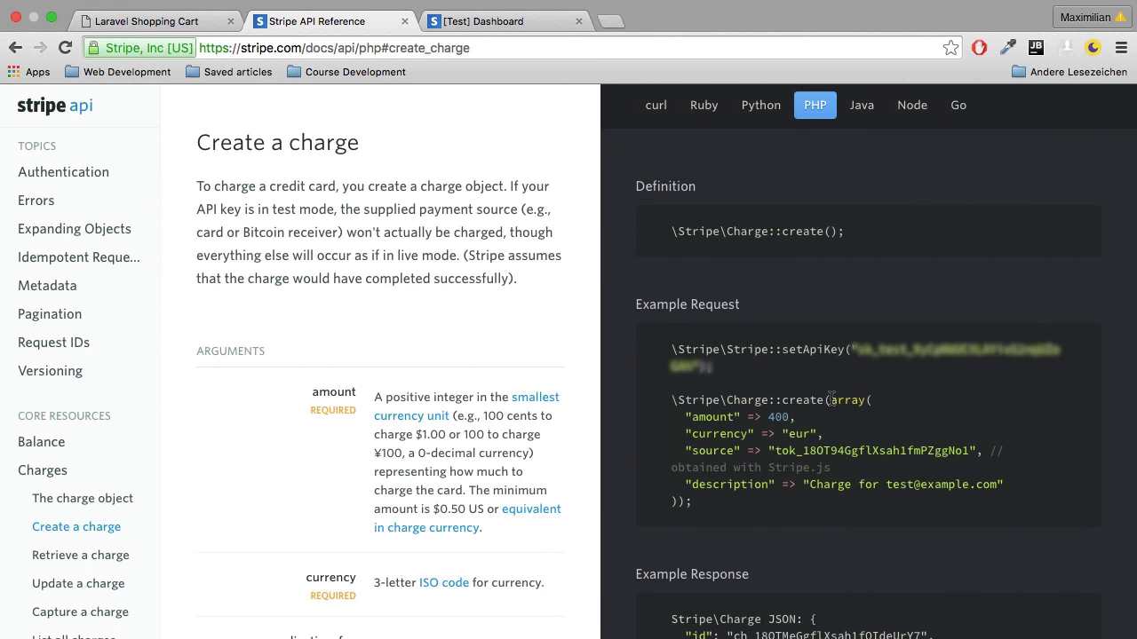
pyautogui.moveTo(831, 399); pyautogui.dragTo(706, 501)
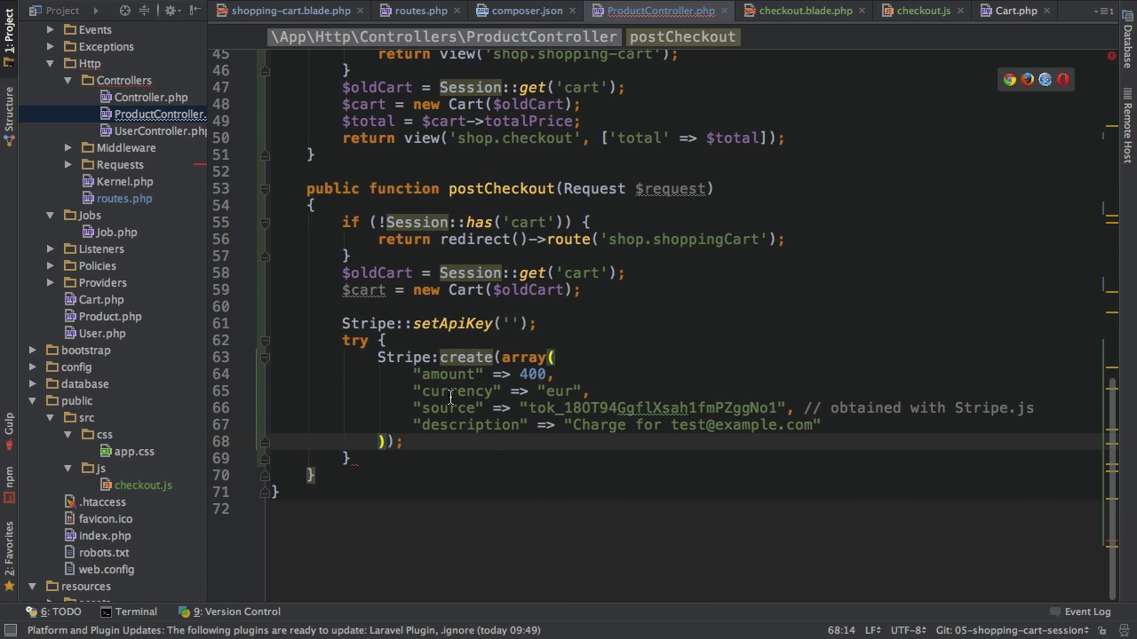
pyautogui.moveTo(529, 361)
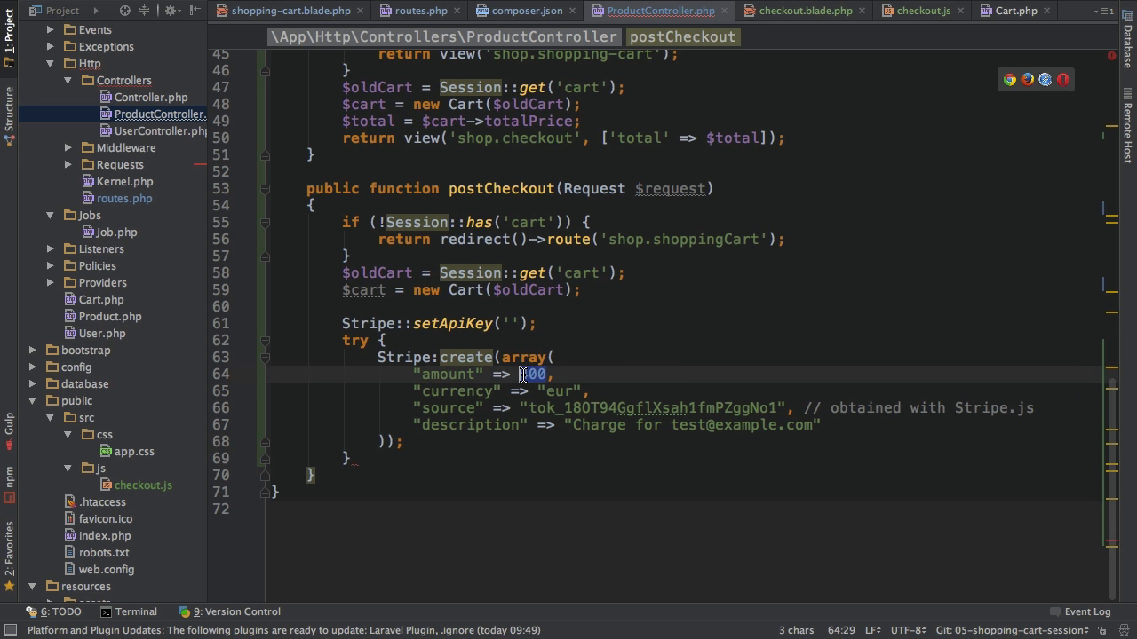
# Set amount to $cart->totalPrice * 100, currency usd, and source $request->input('stripeToken').
pyautogui.write('$cart->totalPrice')
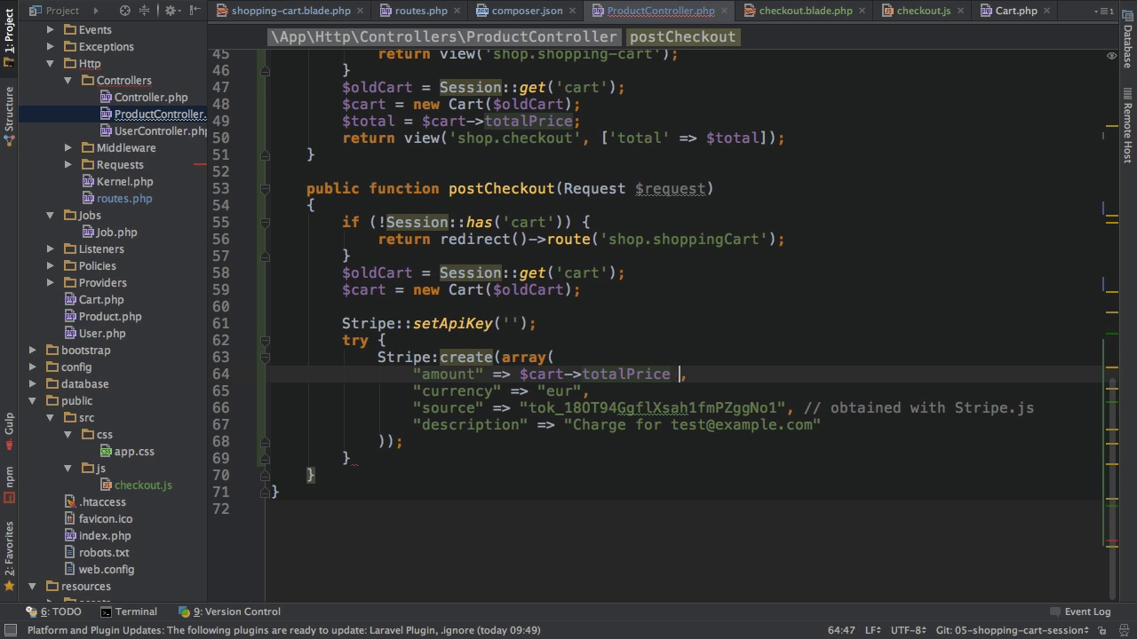
pyautogui.write('* 100')
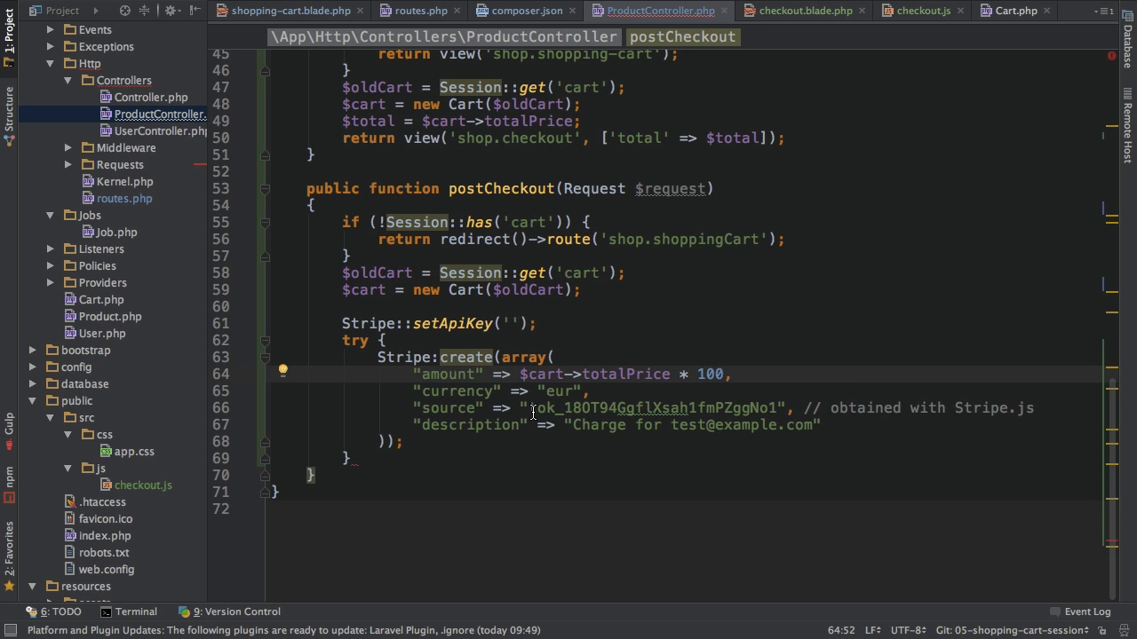
pyautogui.doubleClick(562, 391)
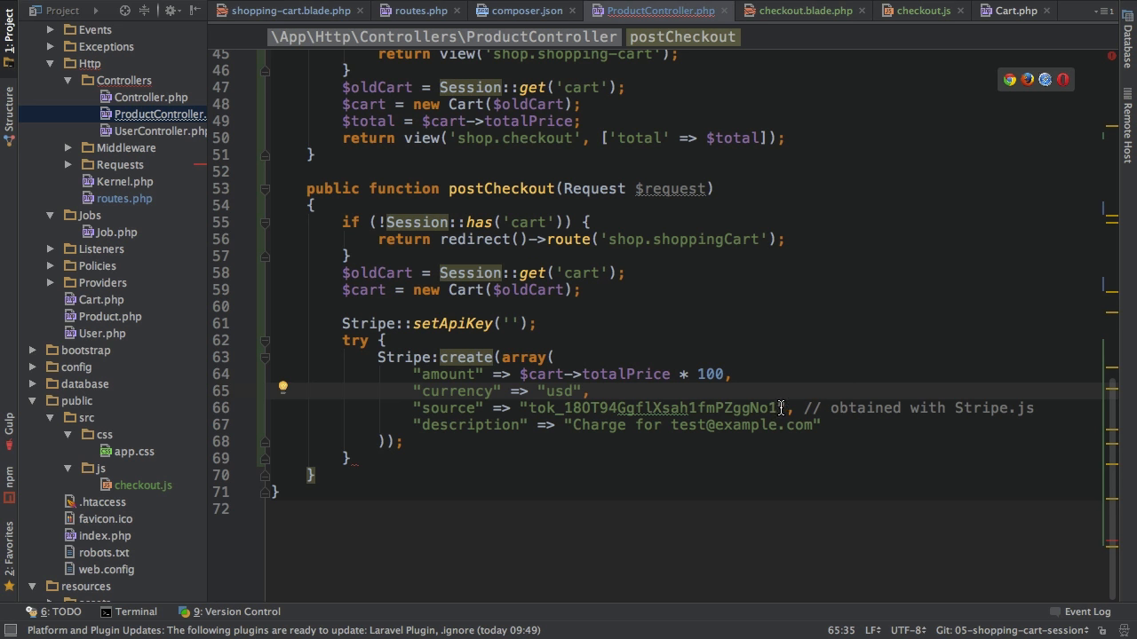
pyautogui.doubleClick(653, 407)
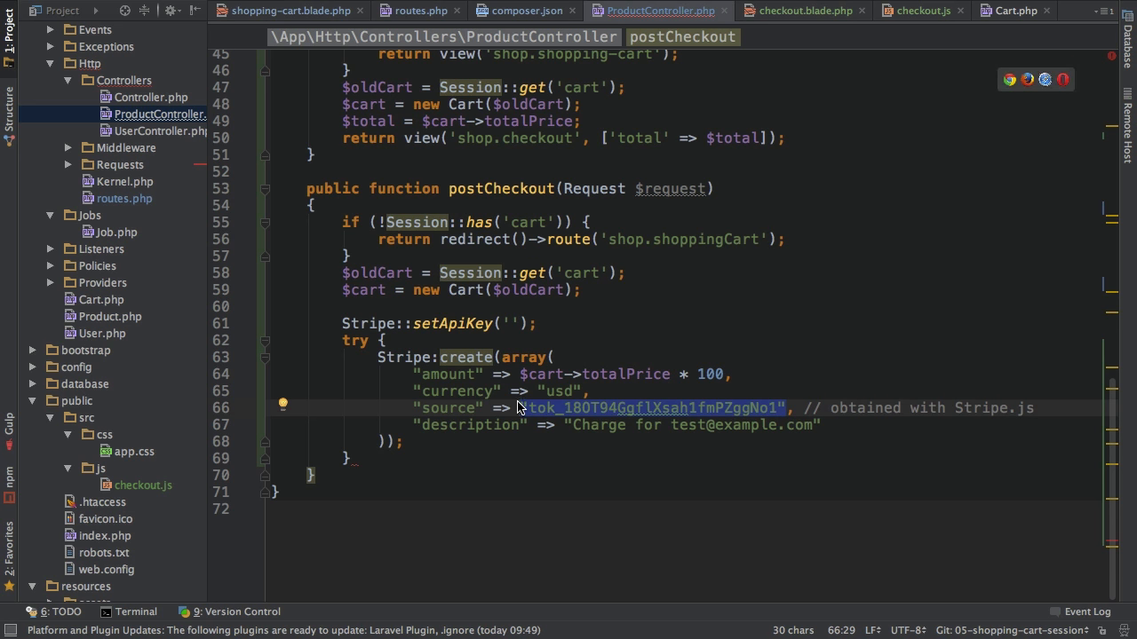
pyautogui.press('Delete')
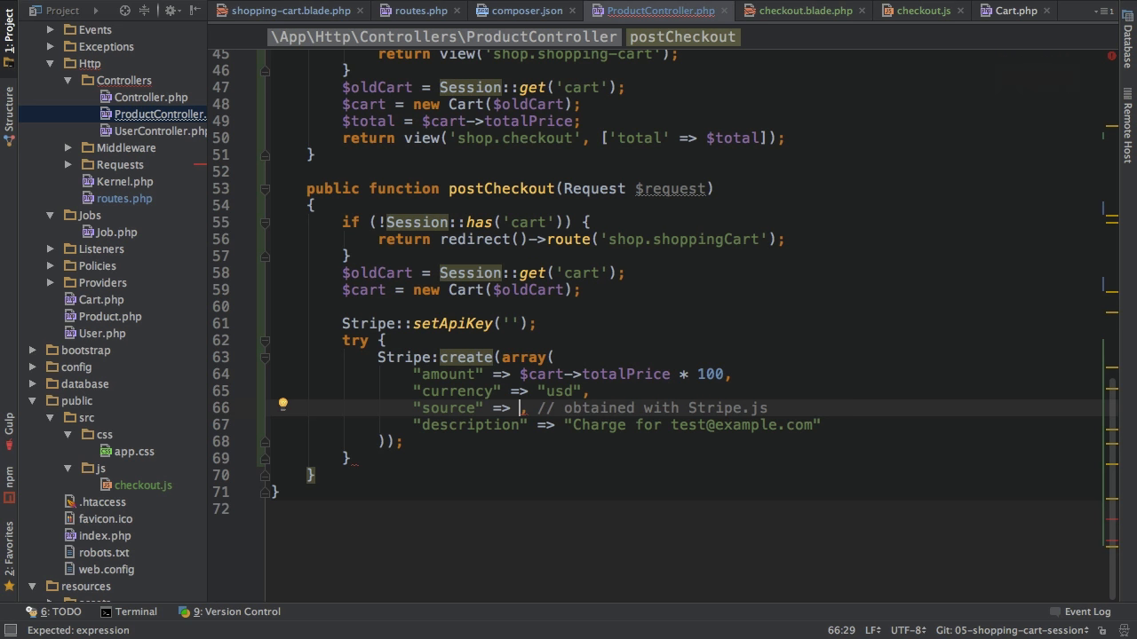
pyautogui.write("$request->input('")
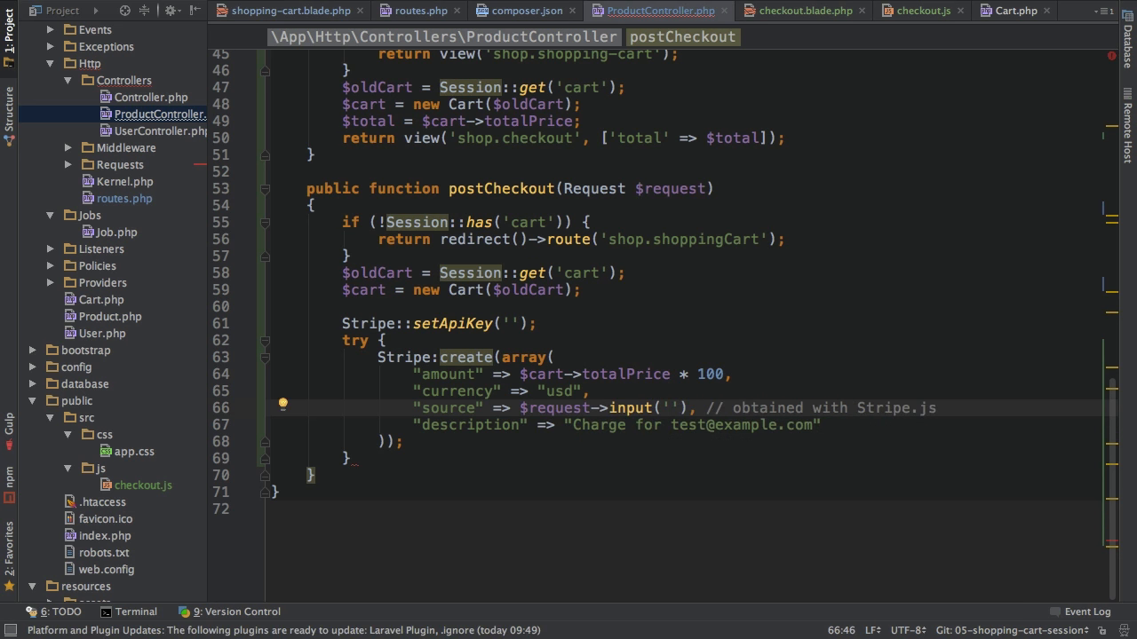
pyautogui.write('stripeToken')
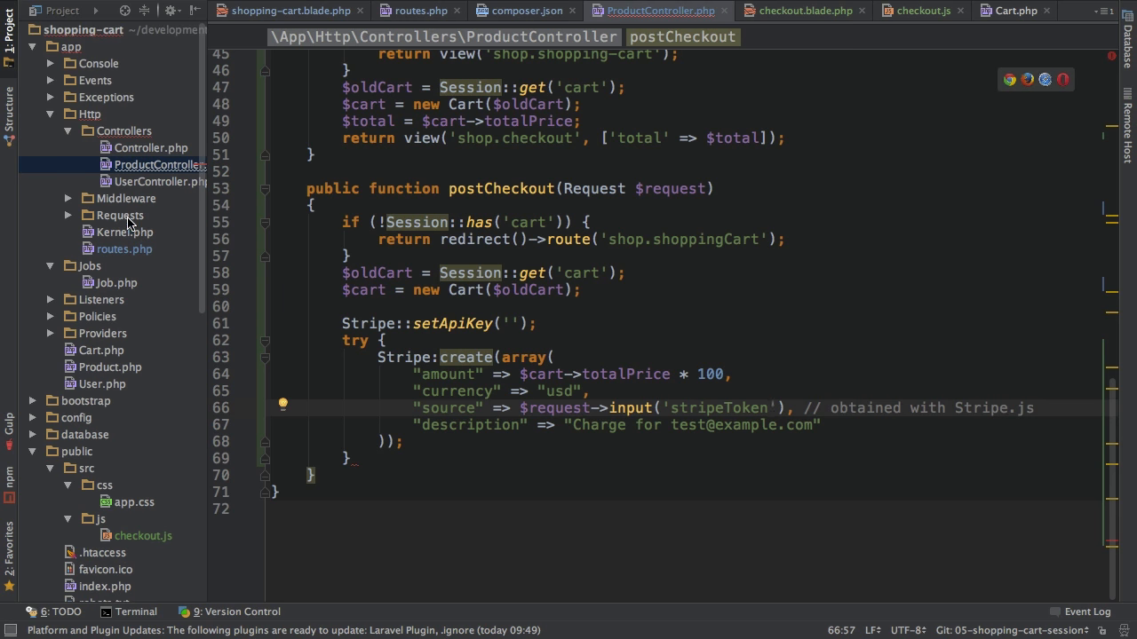
# Replace the example description with 'Test Charge'.
pyautogui.scroll(-3)
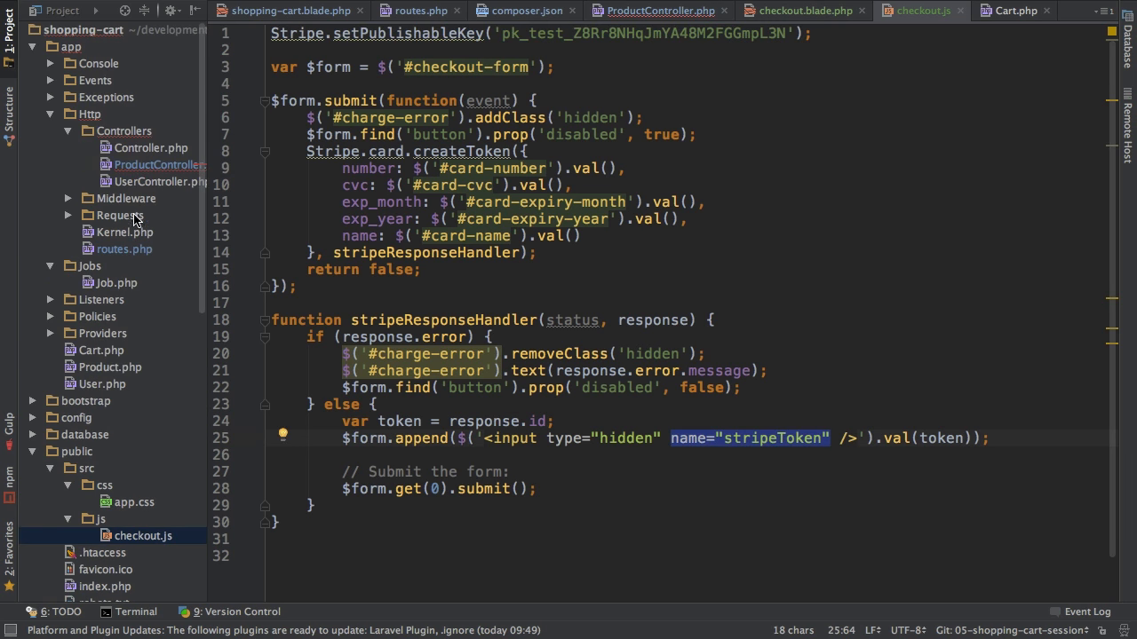
pyautogui.click(653, 10)
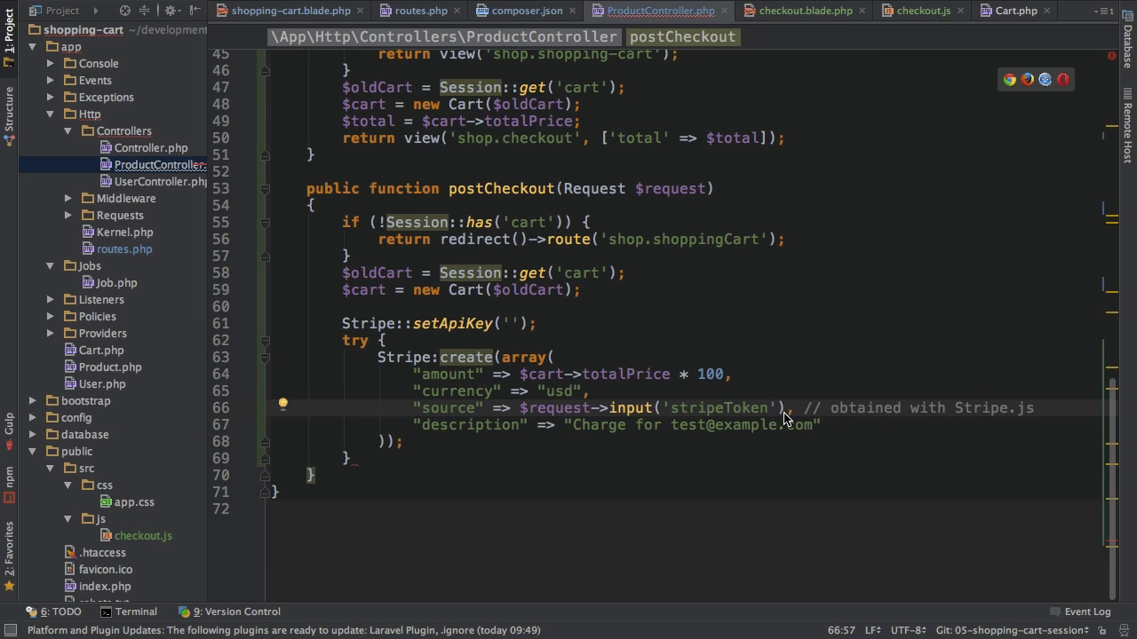
pyautogui.moveTo(572, 425); pyautogui.dragTo(808, 424)
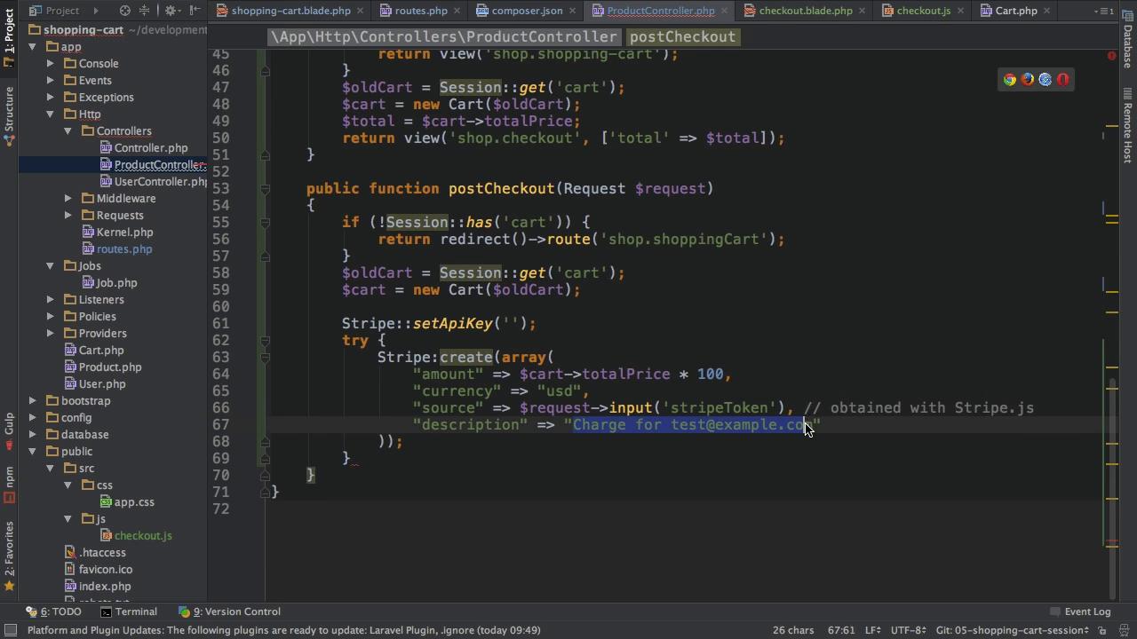
pyautogui.write('Te"')
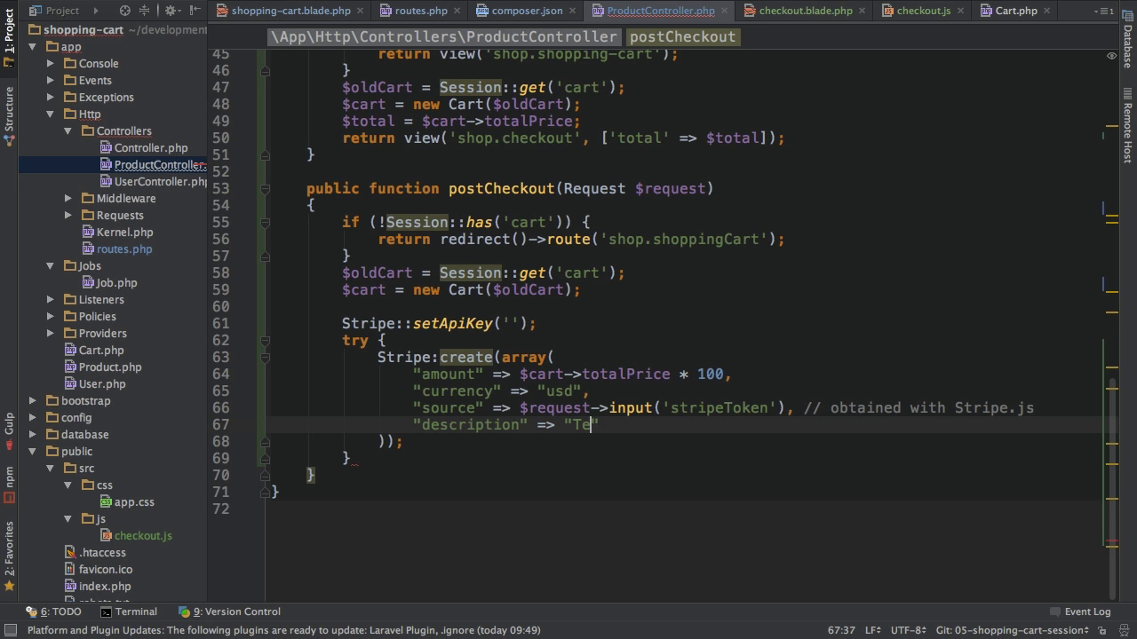
pyautogui.write('st Charge')
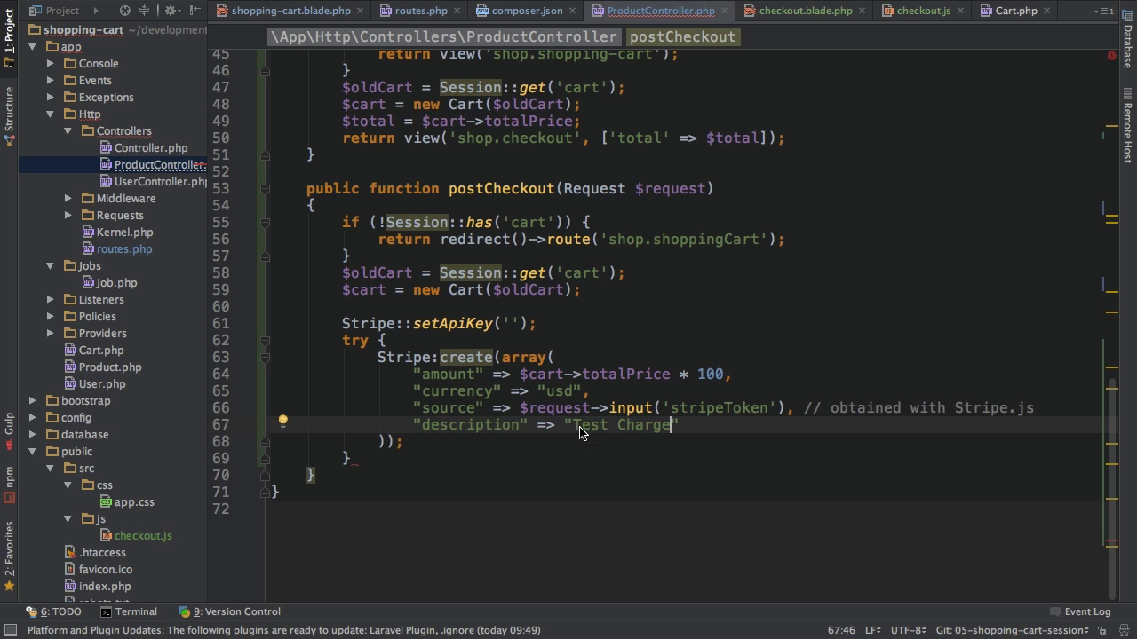
pyautogui.doubleClick(618, 425)
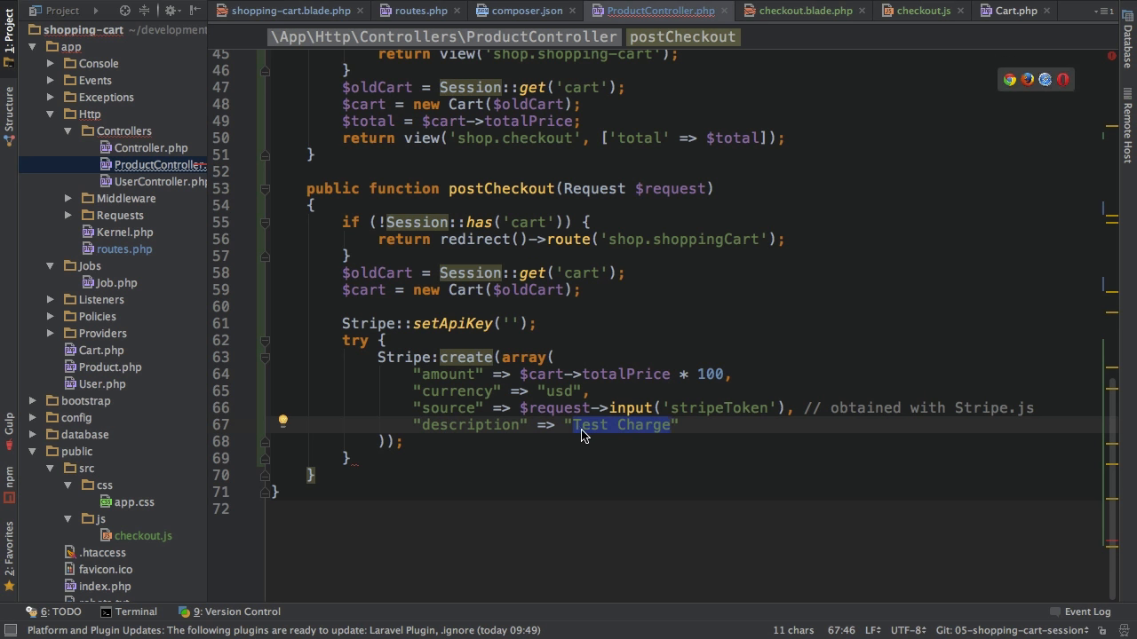
pyautogui.click(382, 457)
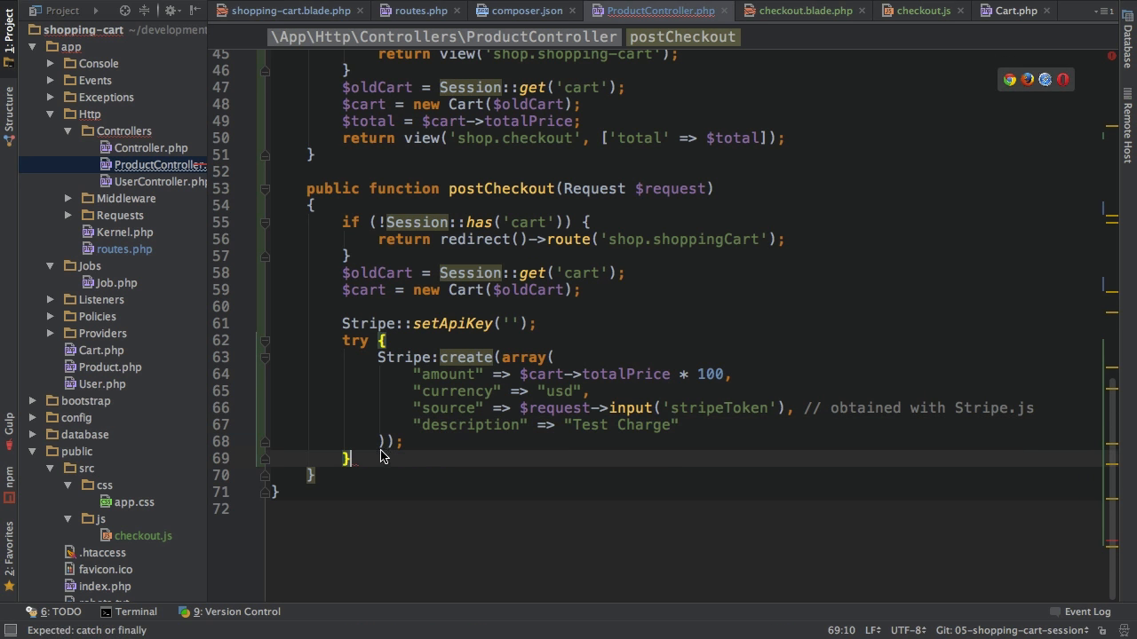
# Add a catch (\Exception $e) block after the try block.
pyautogui.write('catch')
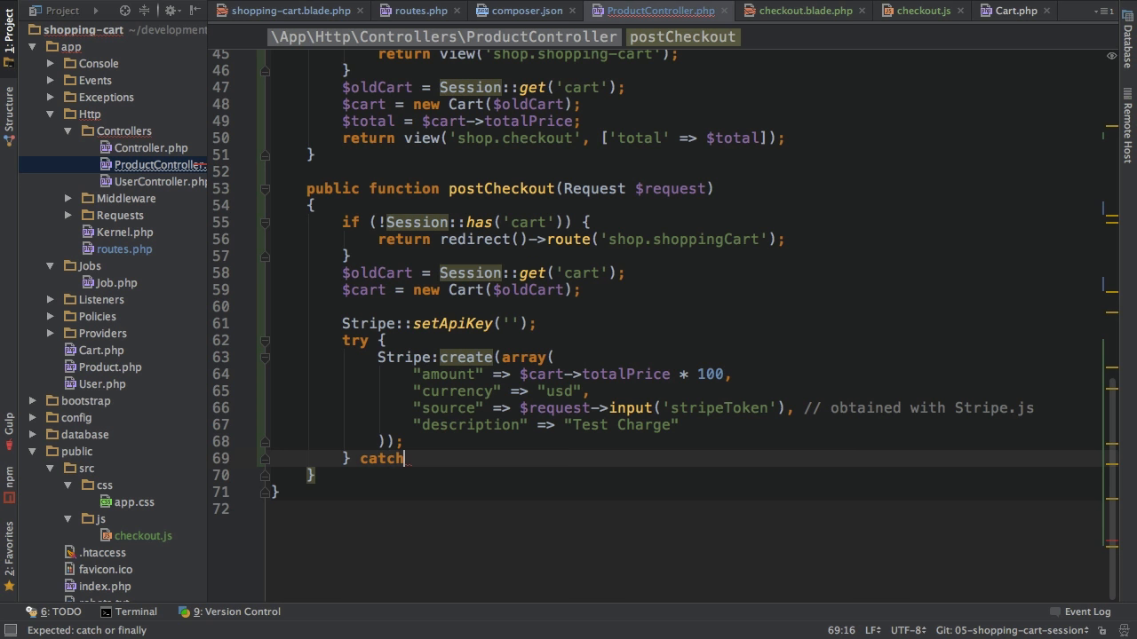
pyautogui.write('()')
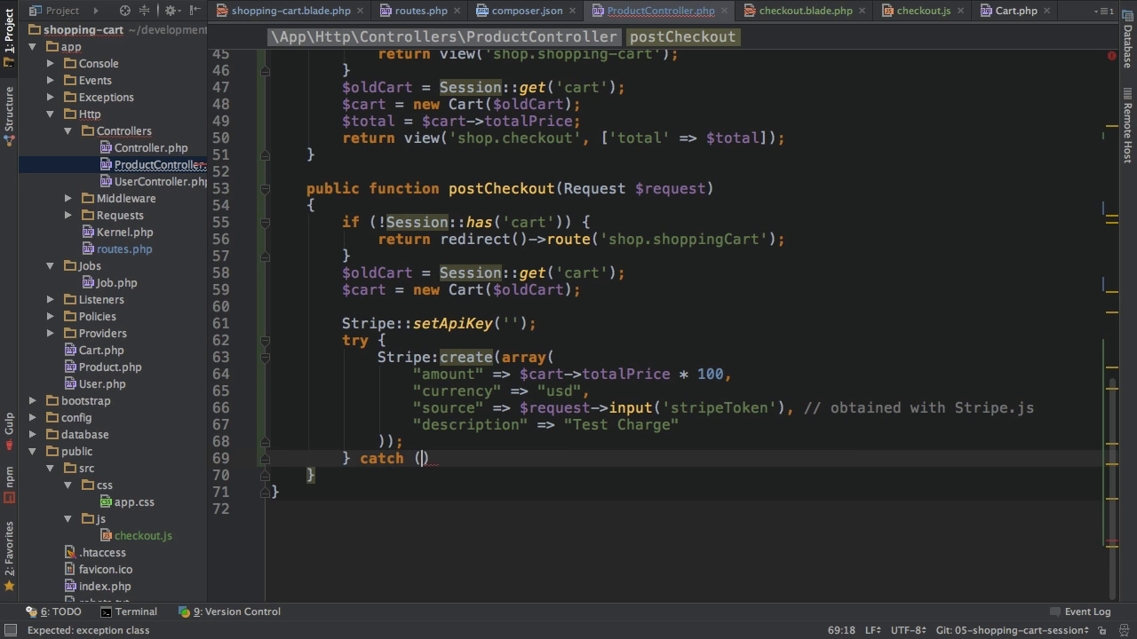
pyautogui.write('Exception')
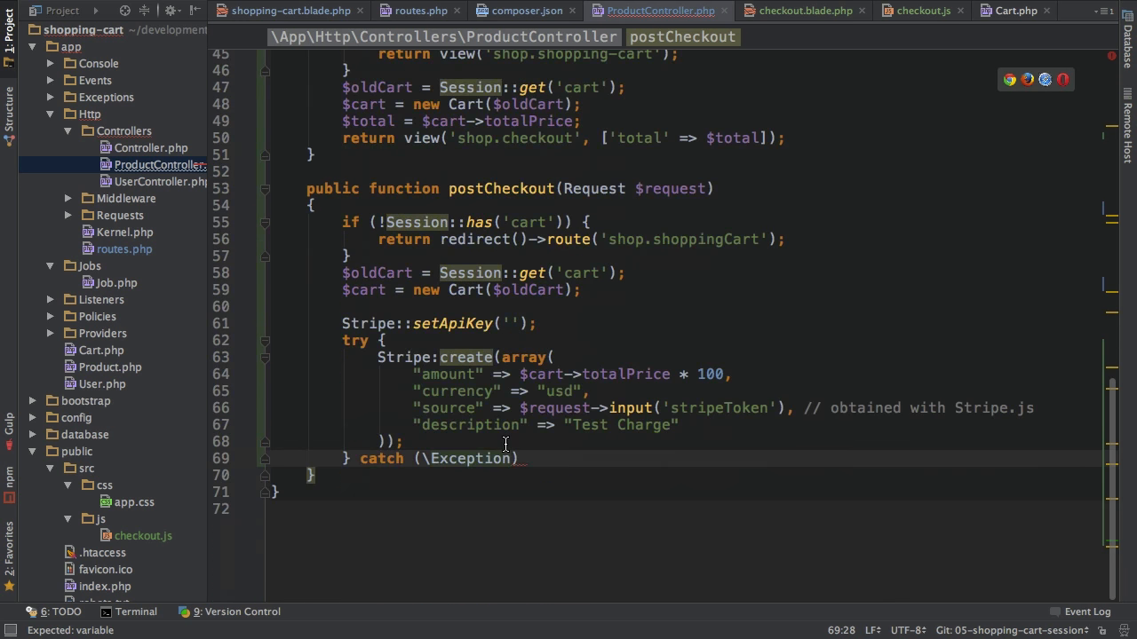
pyautogui.write('$e')
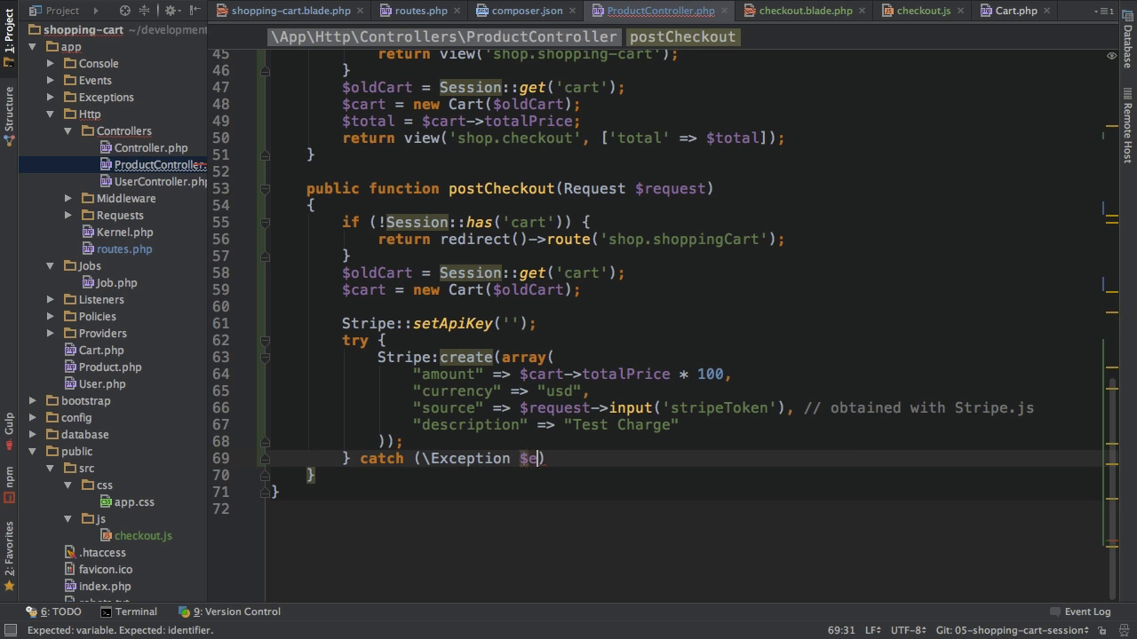
pyautogui.write(') {')
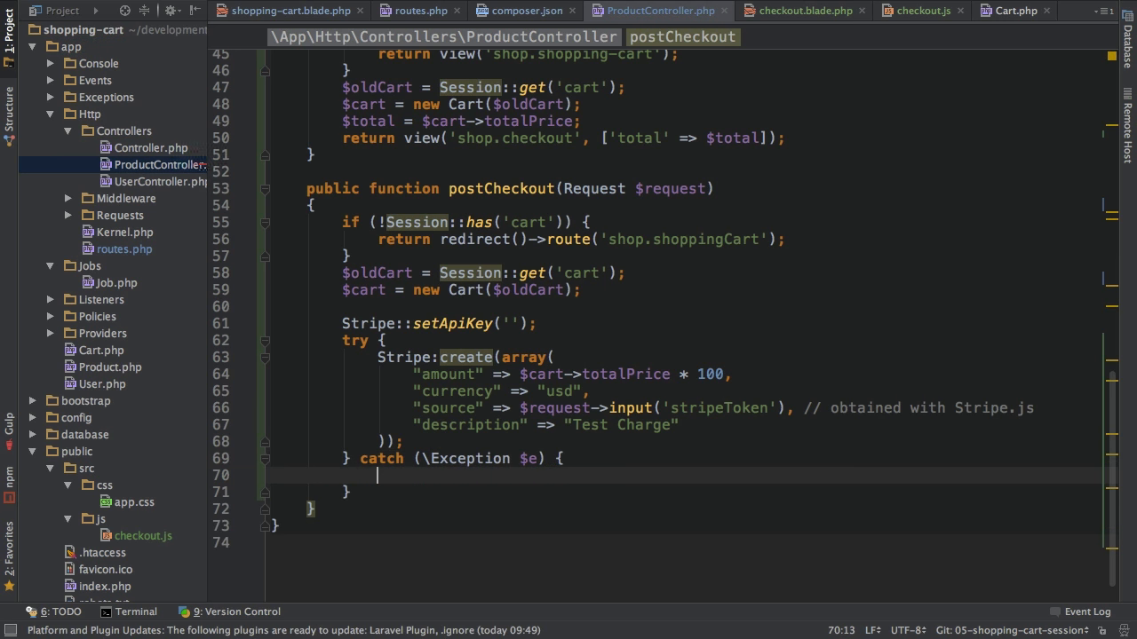
# Inside the catch, return redirect()->route('checkout')->with('error', $e->getMessage()).
pyautogui.write('return')
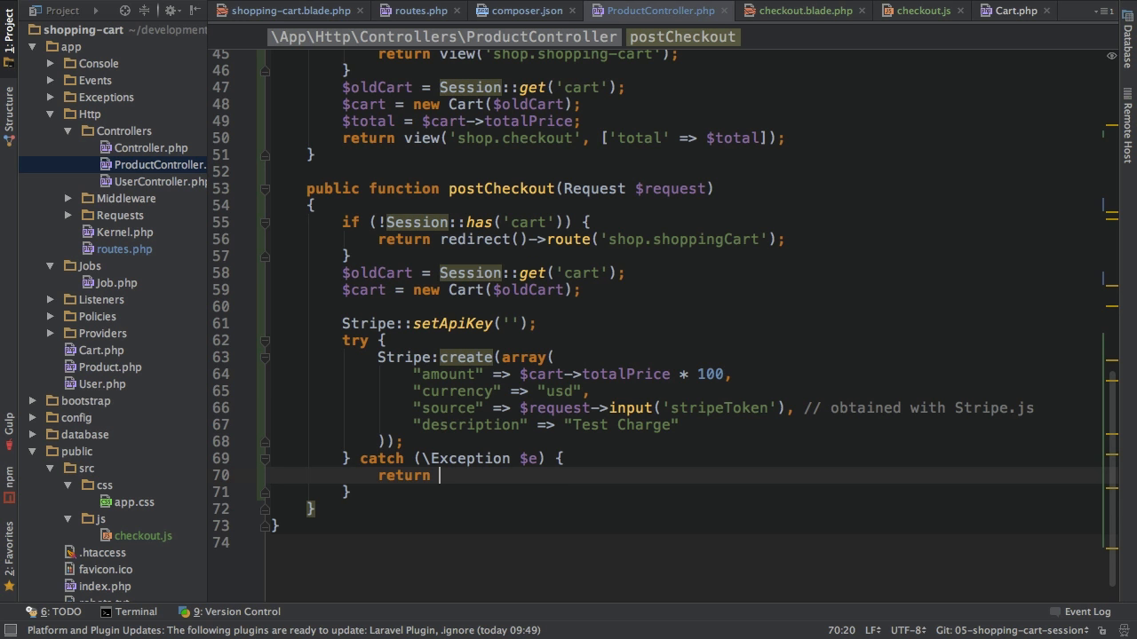
pyautogui.write('redirect()')
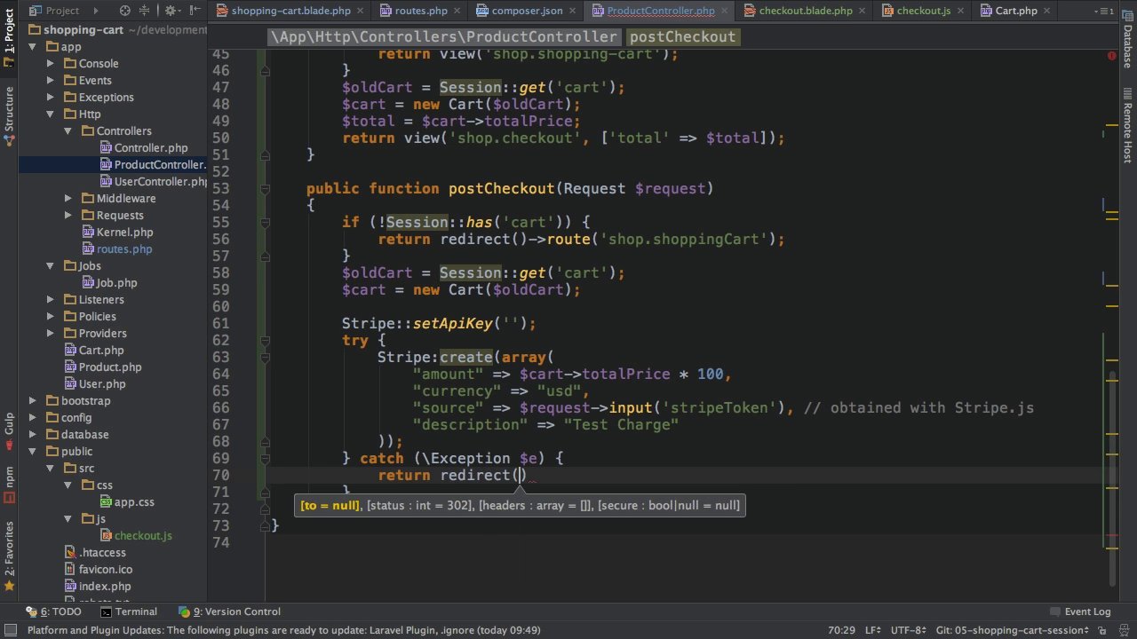
pyautogui.write('->Y')
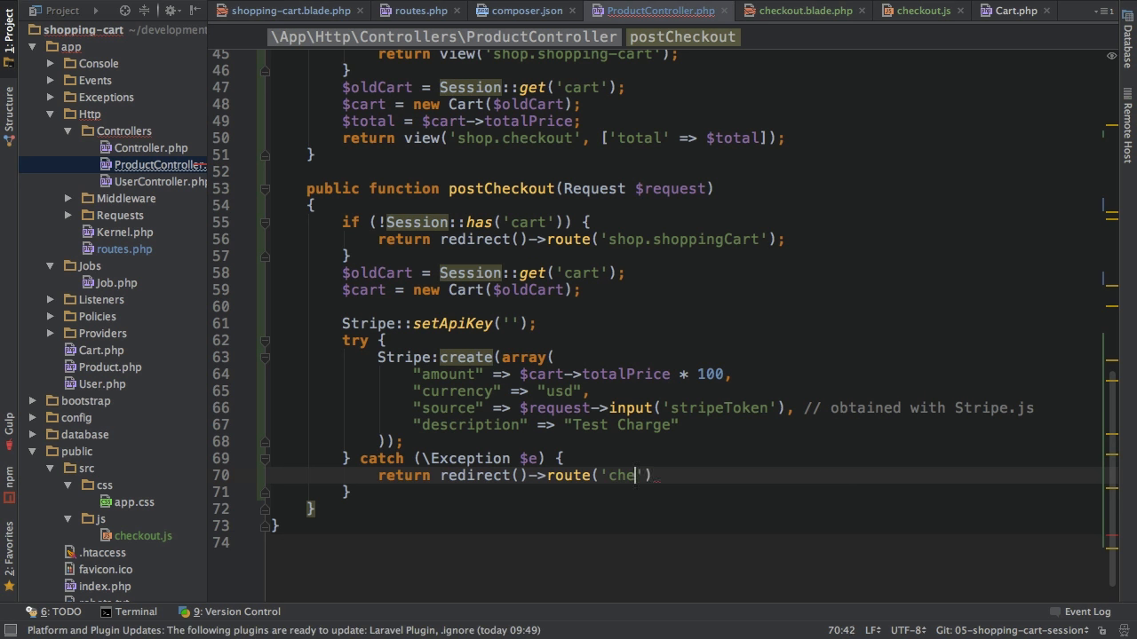
pyautogui.write("ckout'")
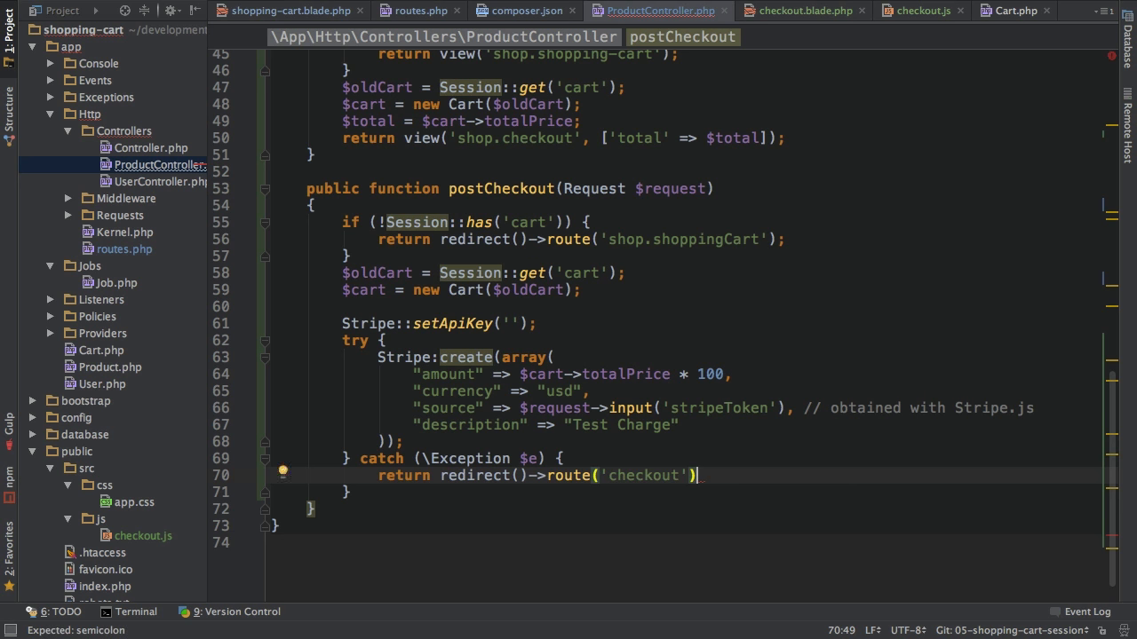
pyautogui.write('->with();')
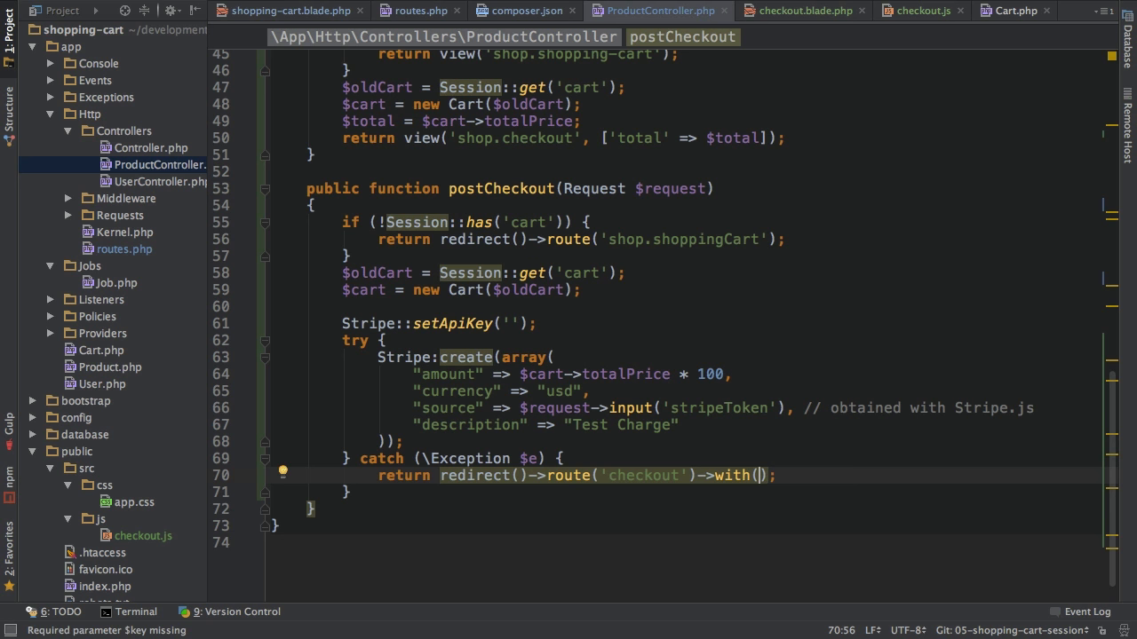
pyautogui.write("'error'")
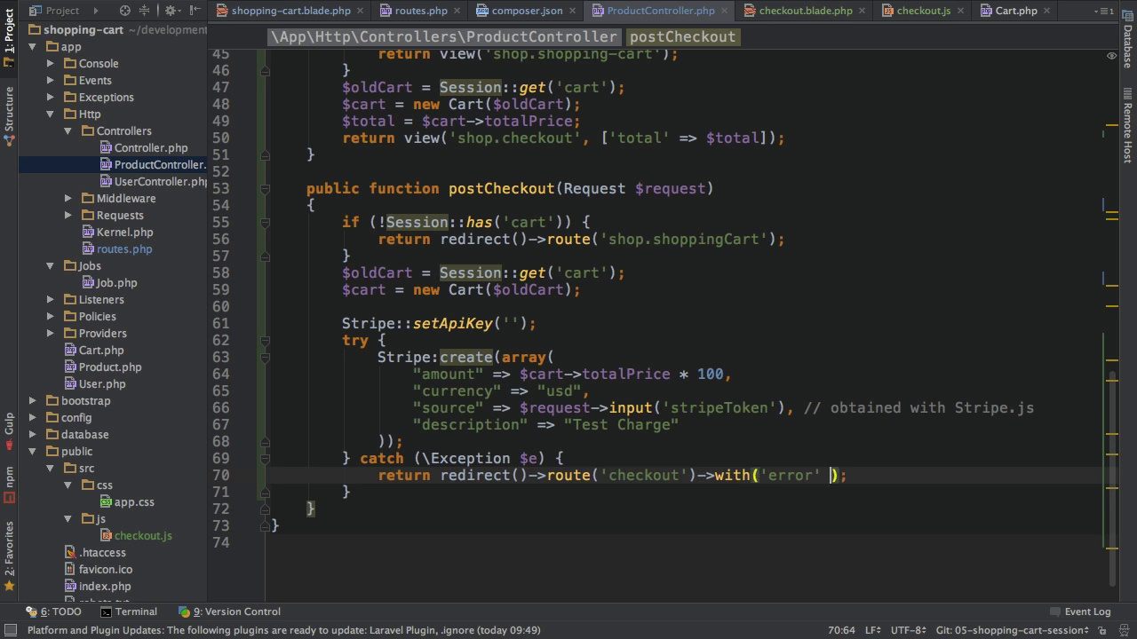
pyautogui.write("=> ''")
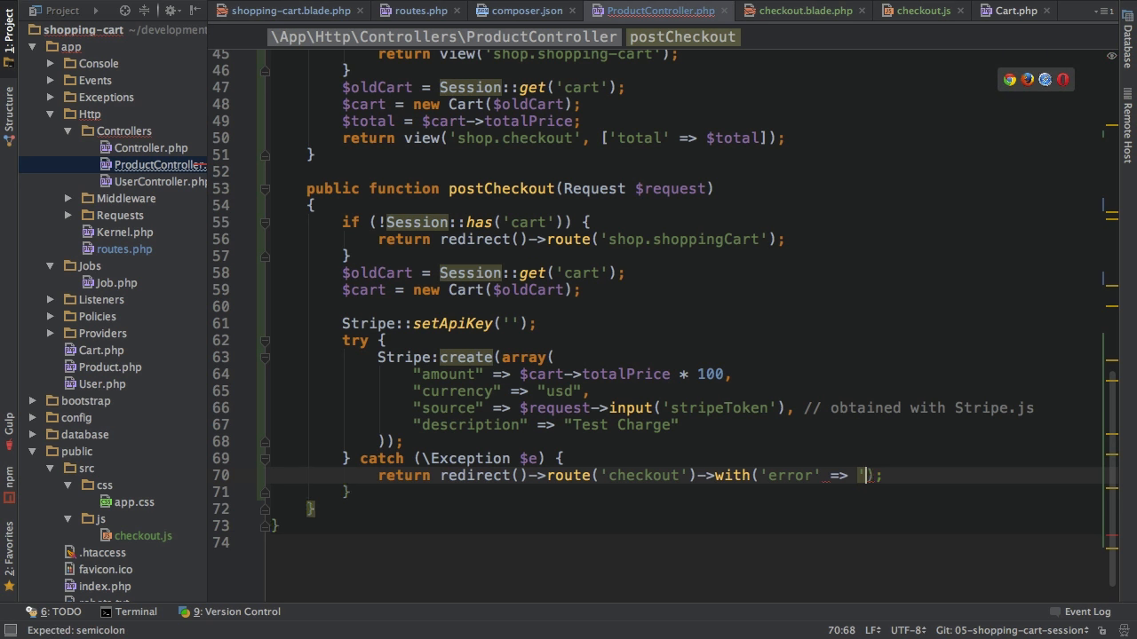
pyautogui.write('$e->ge')
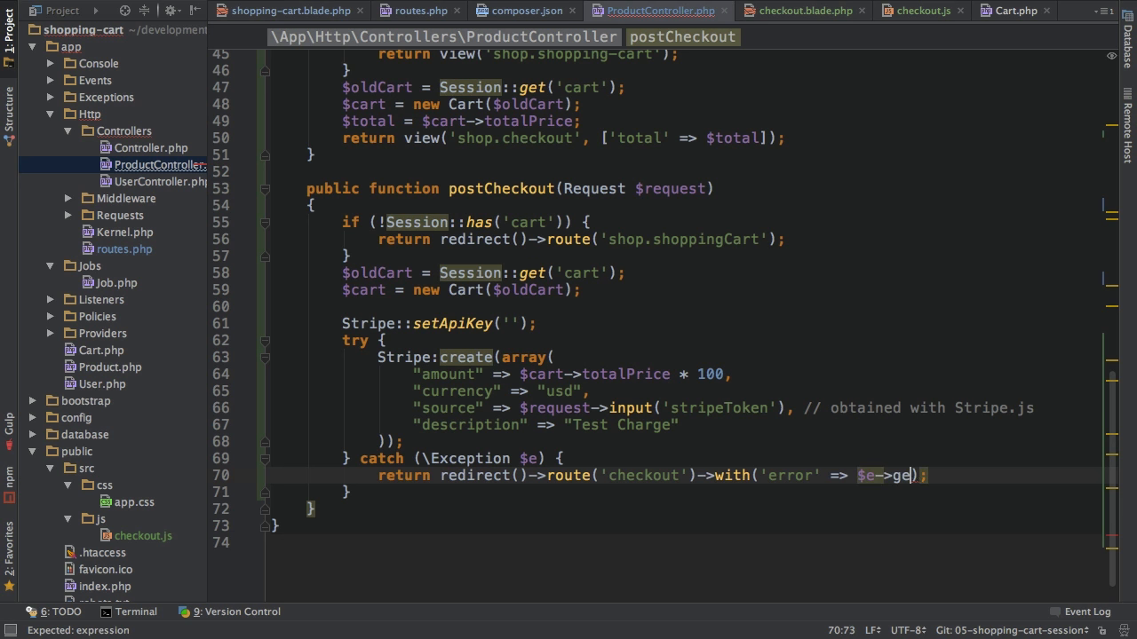
pyautogui.write('tMessage()')
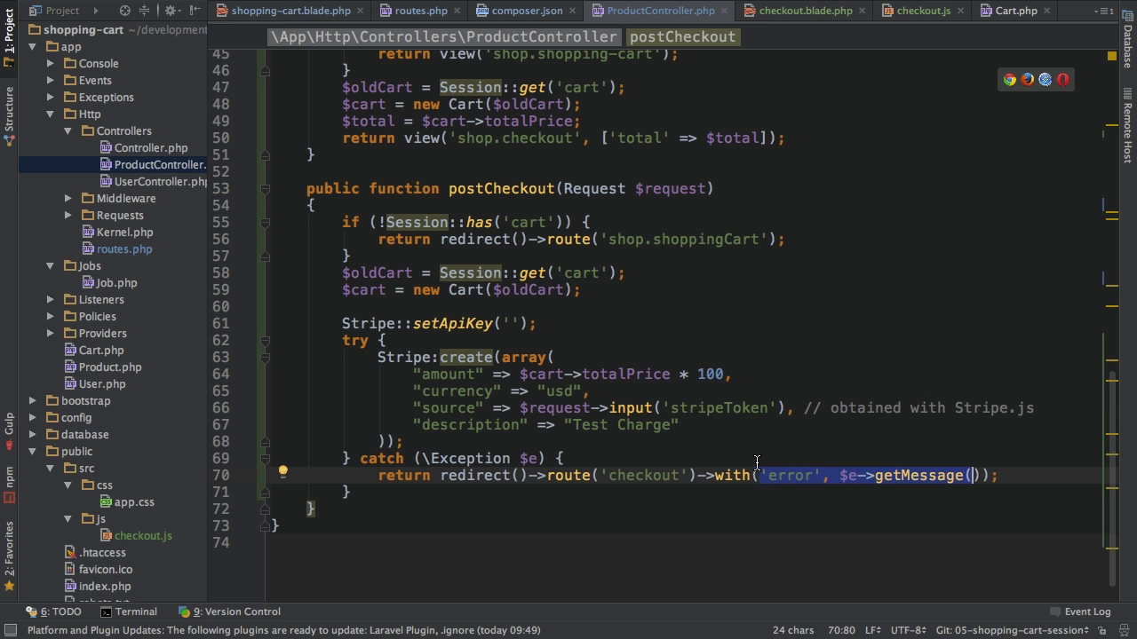
pyautogui.moveTo(667, 461)
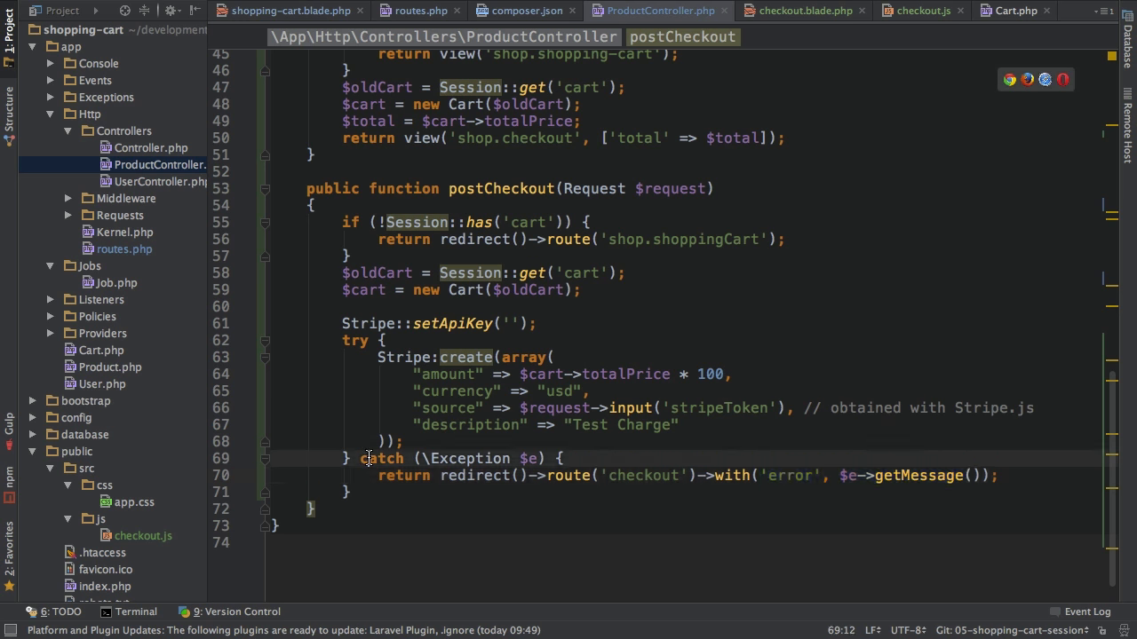
pyautogui.write('S')
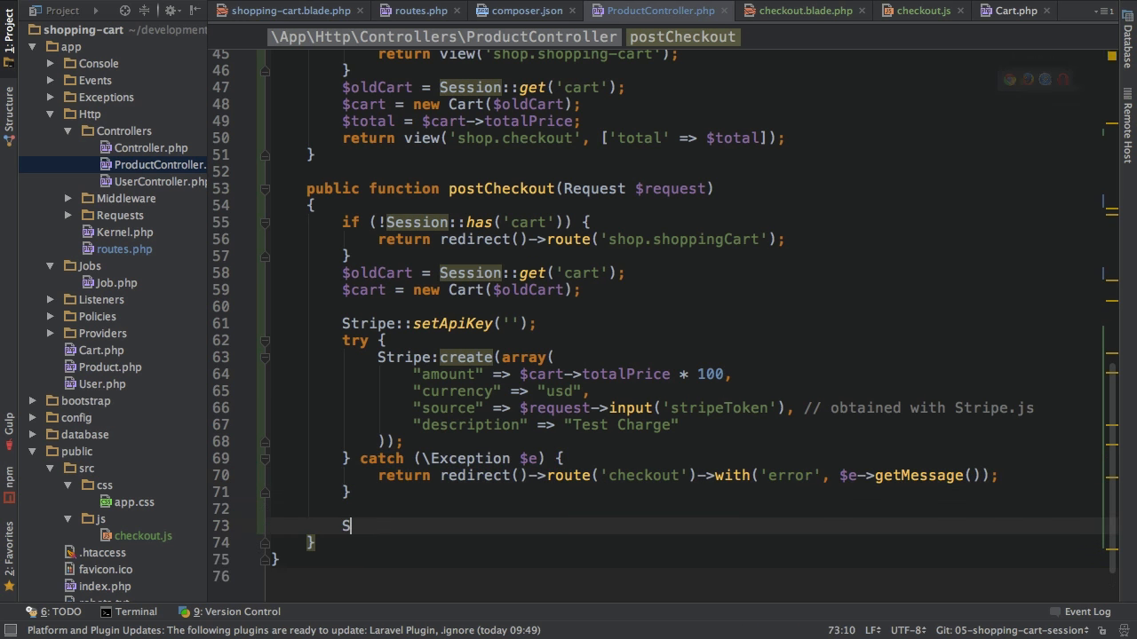
# Add Session::forget('cart'); below the try/catch.
pyautogui.write('ession')
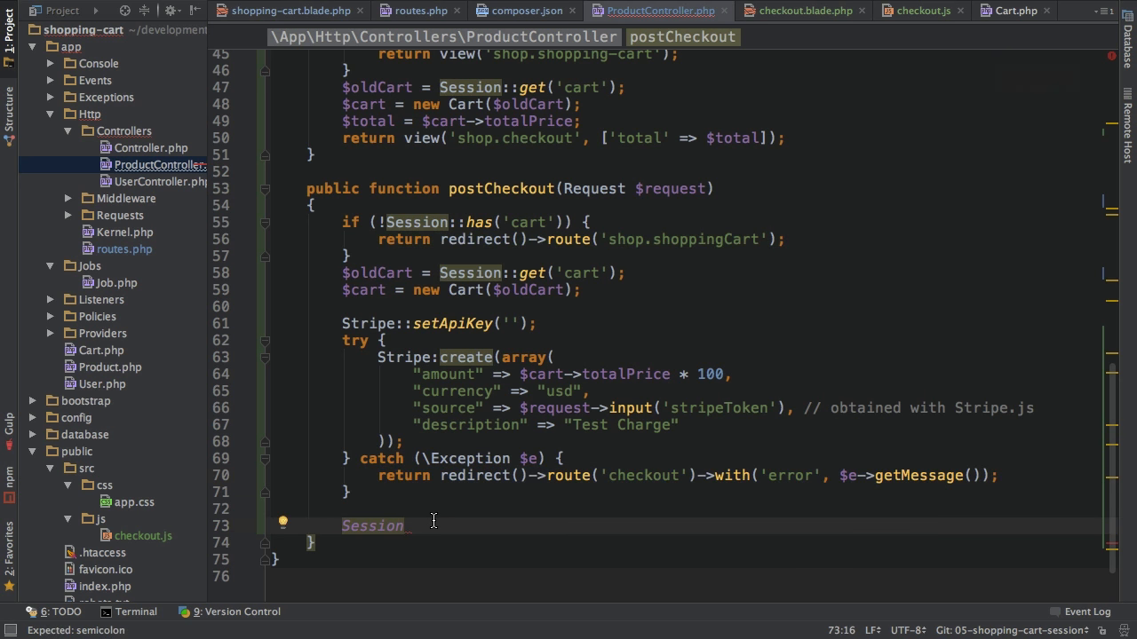
pyautogui.write("::forget('')")
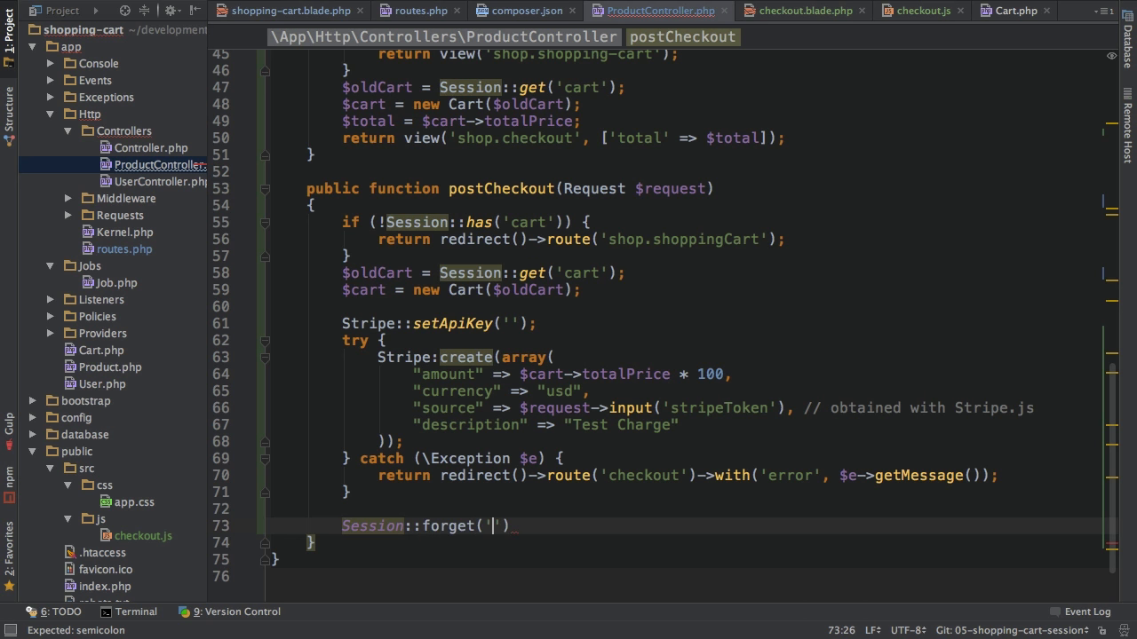
pyautogui.write("cart');")
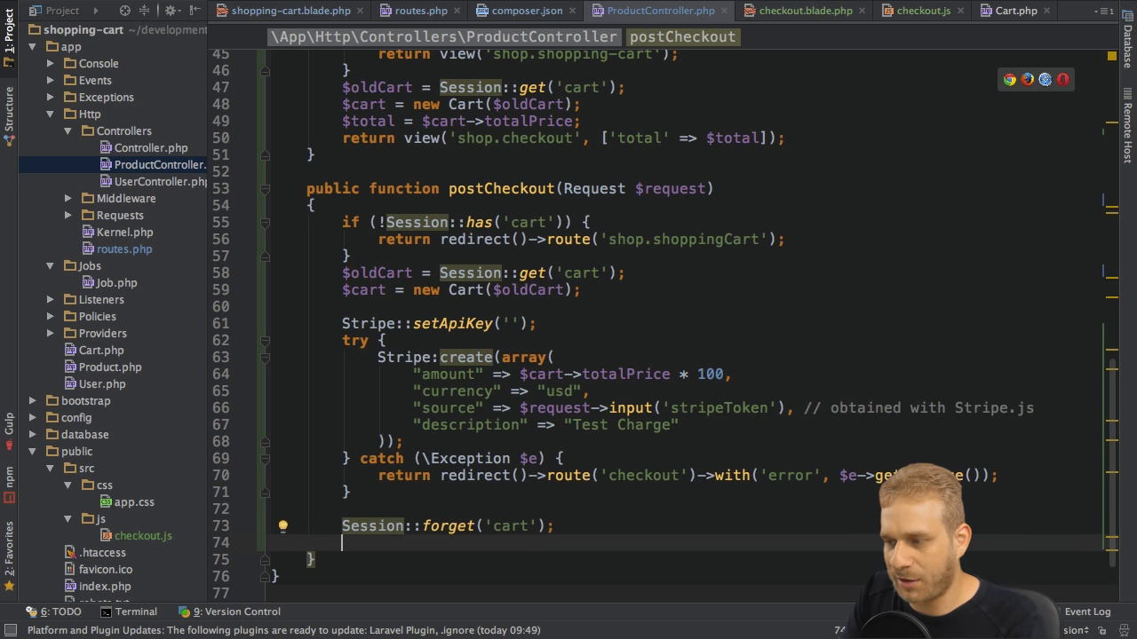
# Return a redirect to product.index with success 'Successfully purchased products!'.
pyautogui.write("return redirect()->route('product.index')")
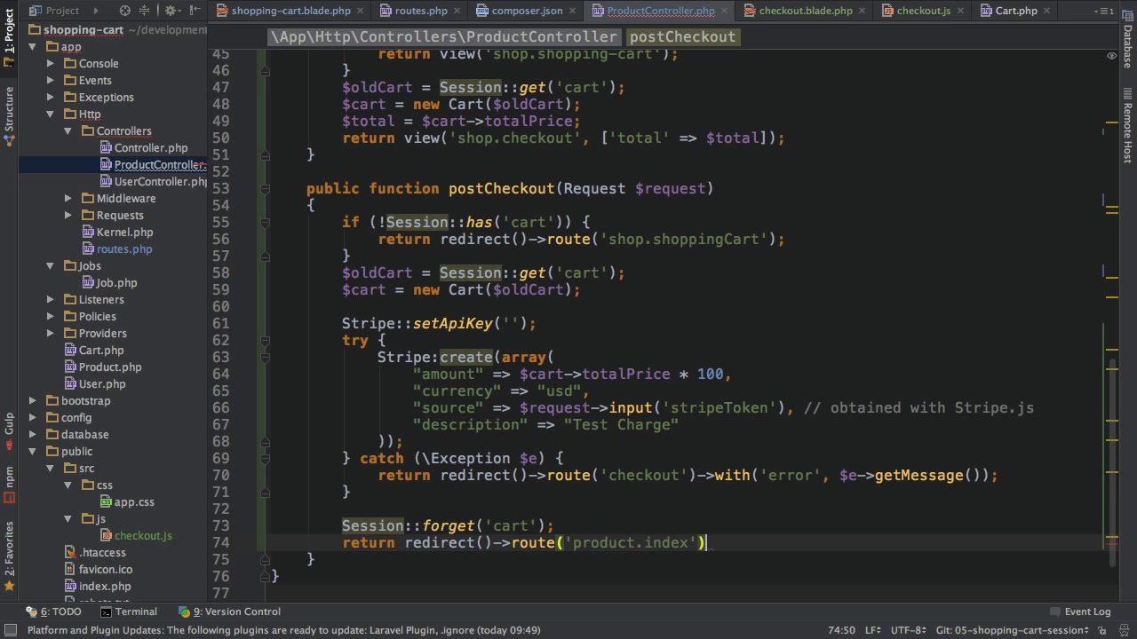
pyautogui.write("->with('success',)")
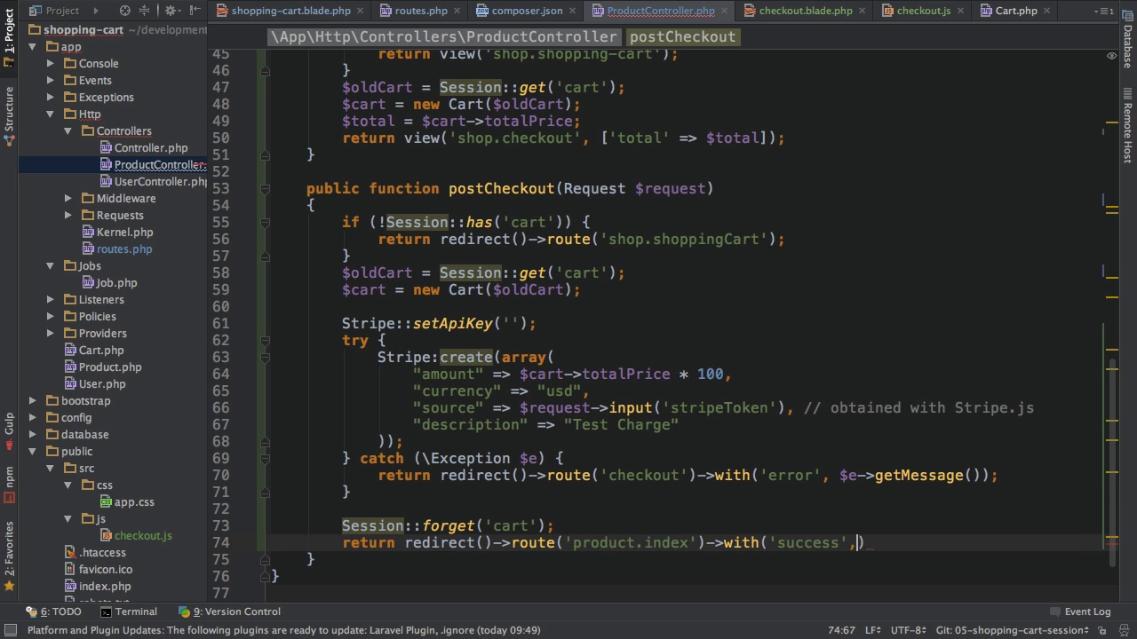
pyautogui.write("'Successf'")
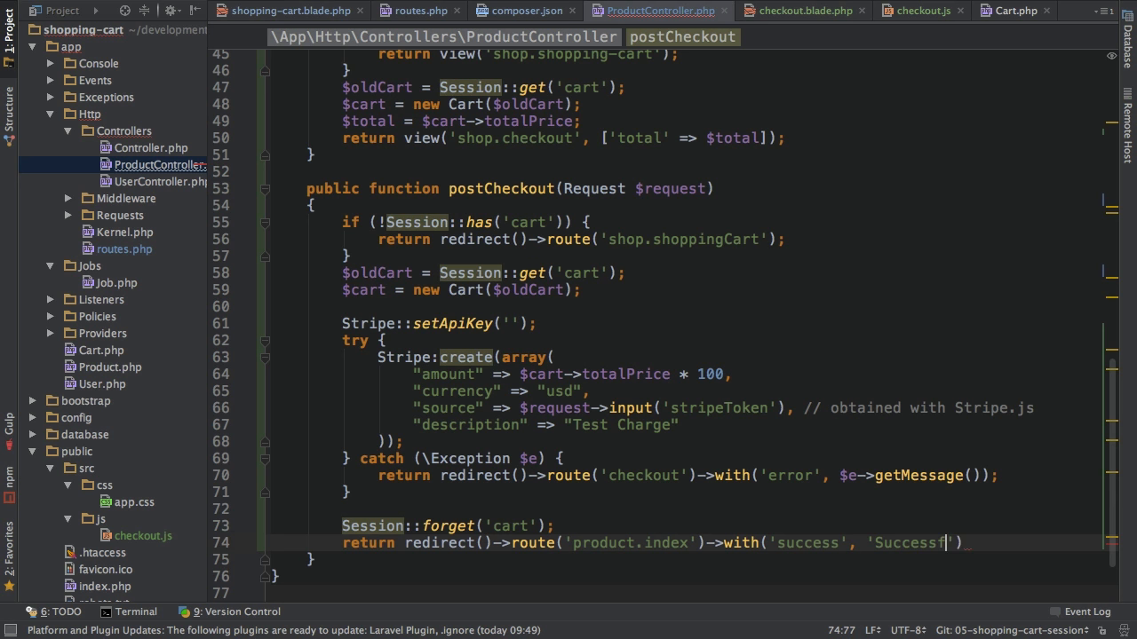
pyautogui.write('ully purchased products!')
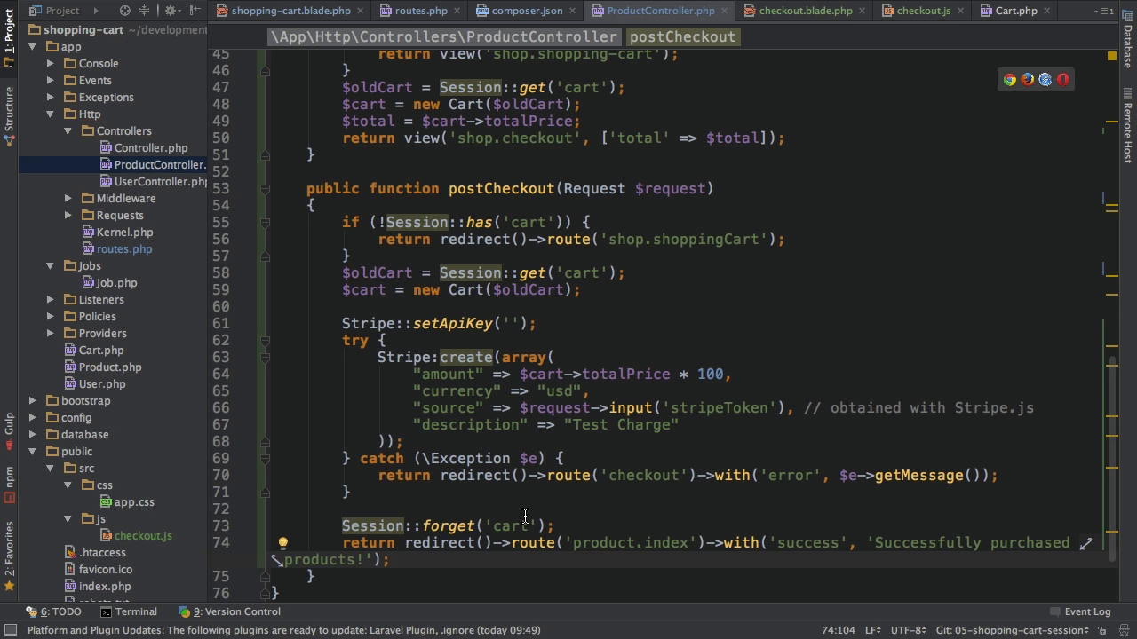
pyautogui.moveTo(317, 471)
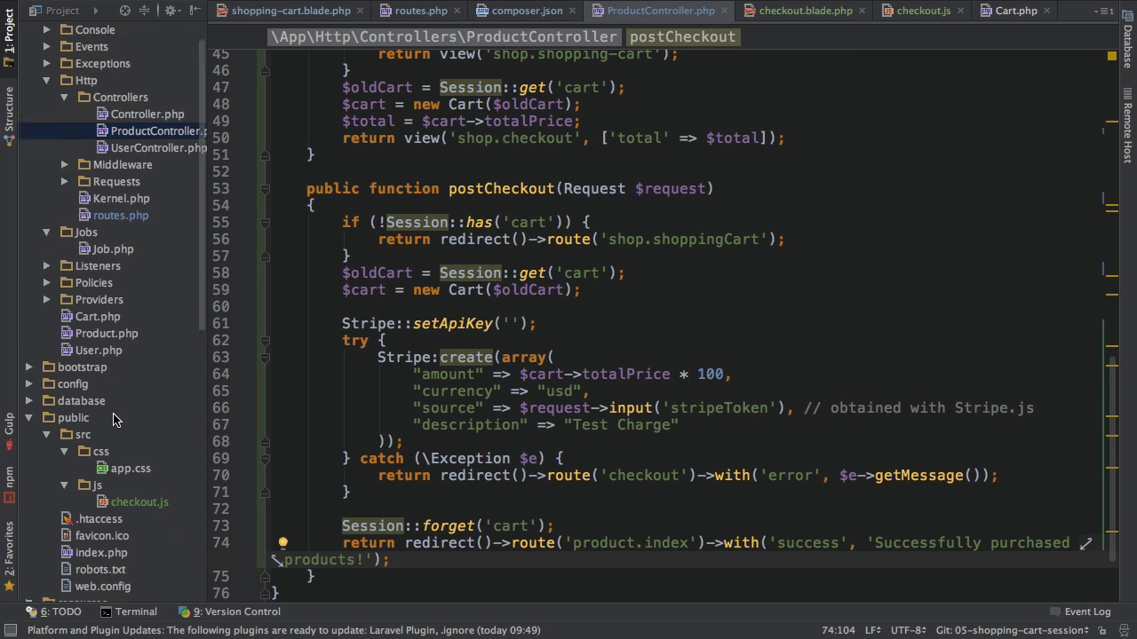
# In the shop index view, add a row with a col-md-4 col-md-offset-4 column.
pyautogui.scroll(-3)
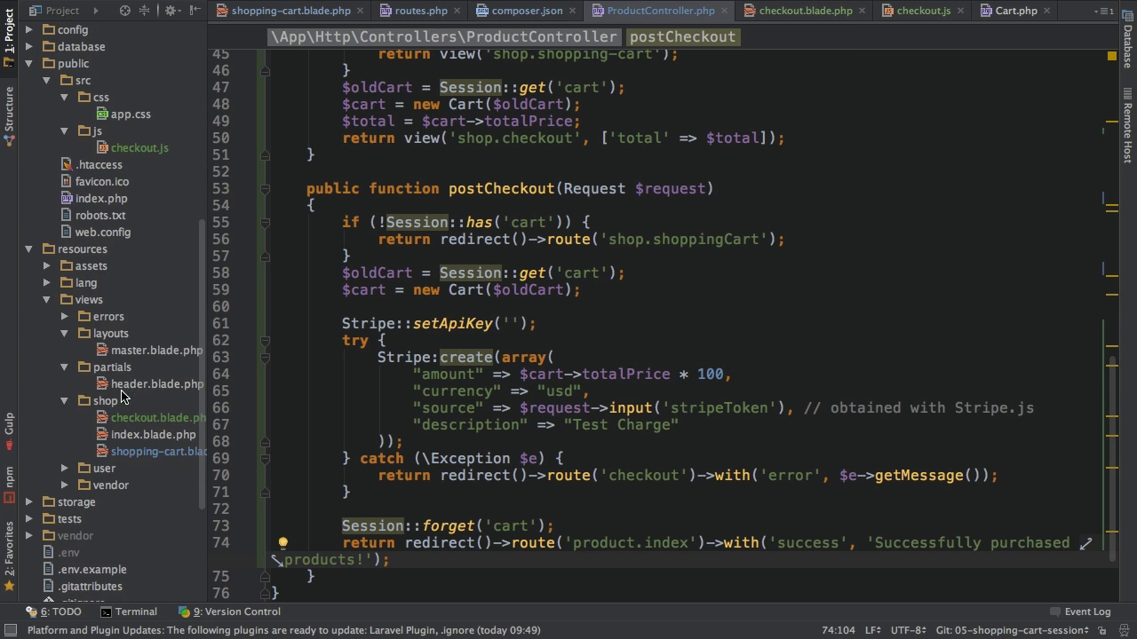
pyautogui.doubleClick(154, 434)
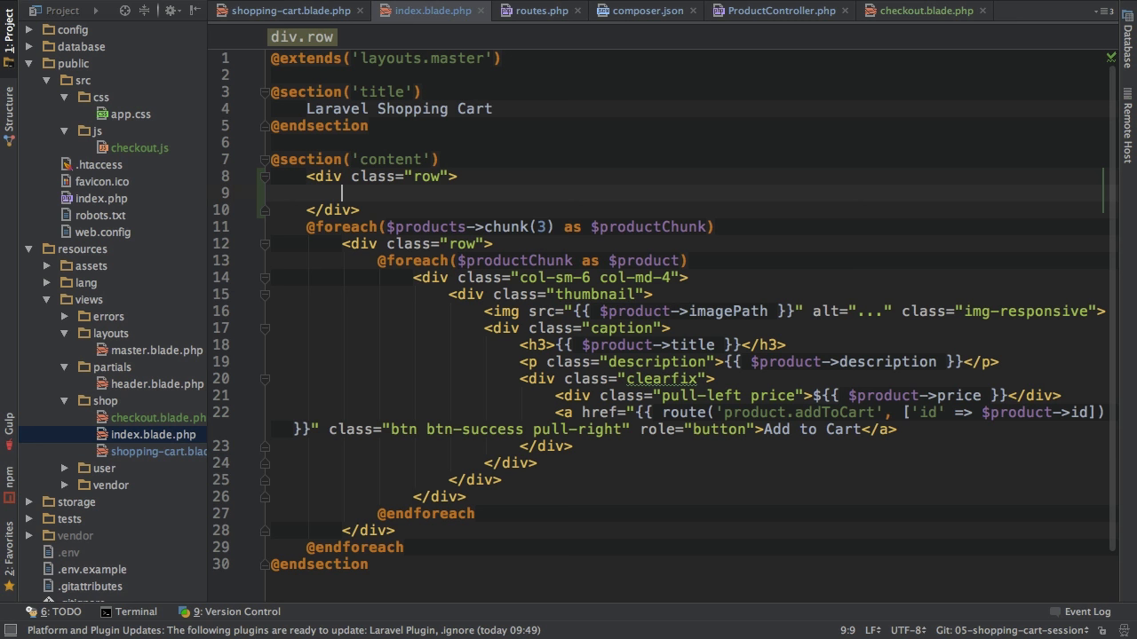
pyautogui.write('.')
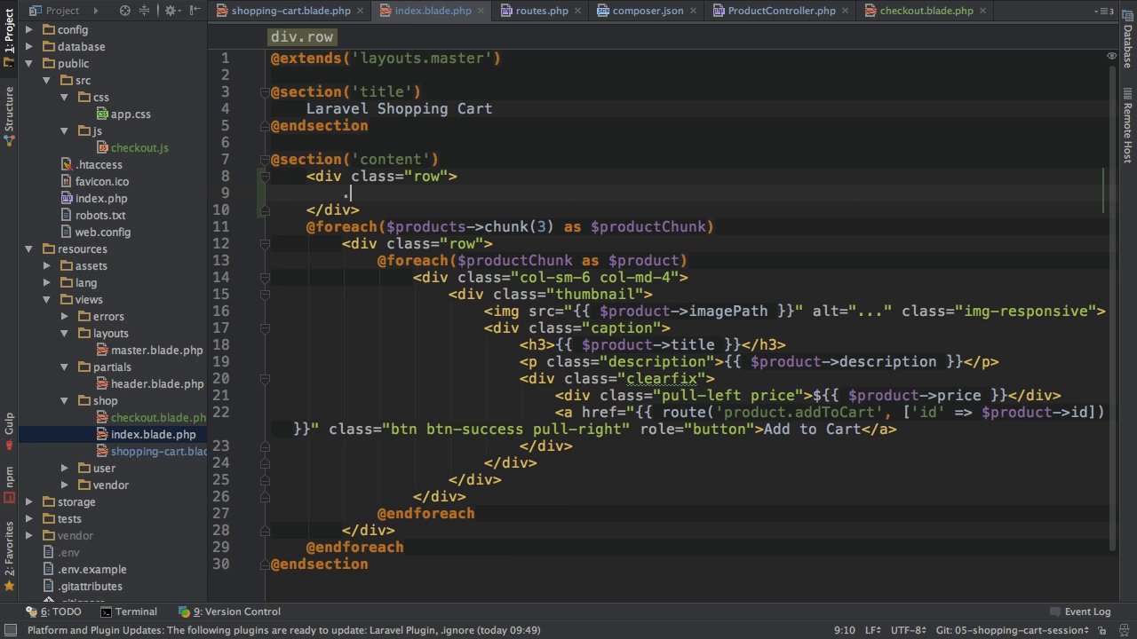
pyautogui.write('.col-sm6')
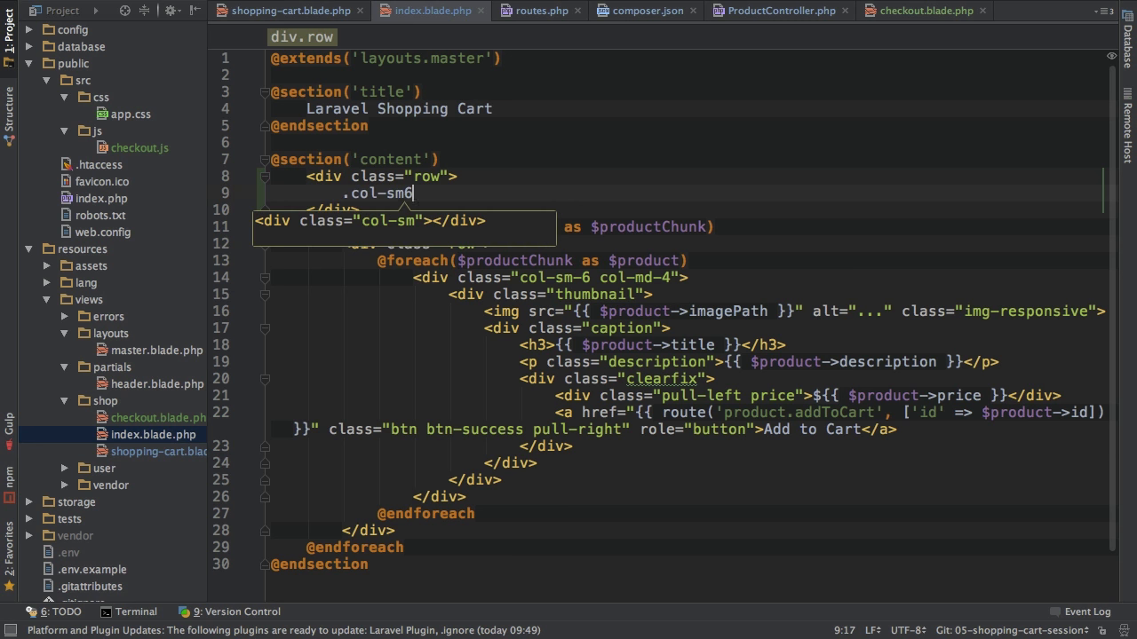
pyautogui.write('-')
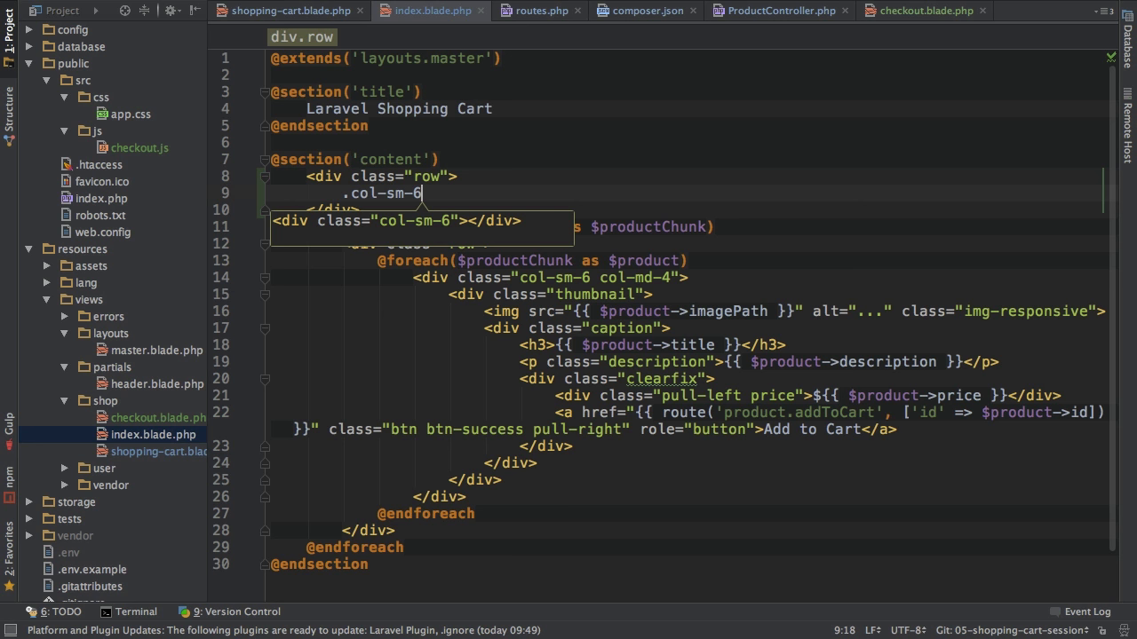
pyautogui.write('.col-md-')
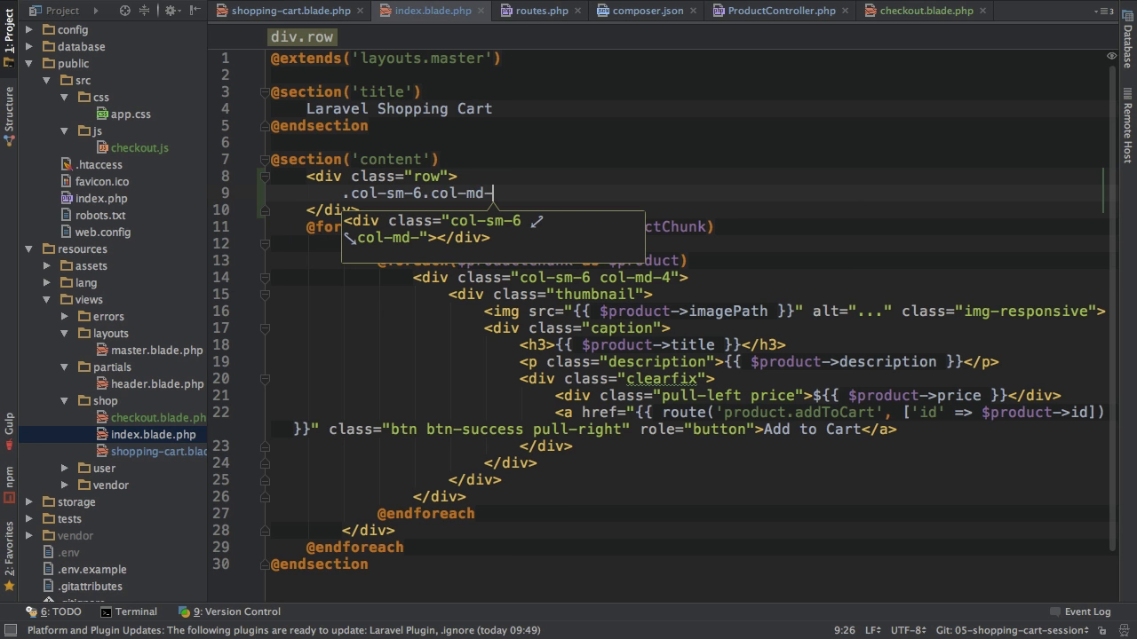
pyautogui.write('4-')
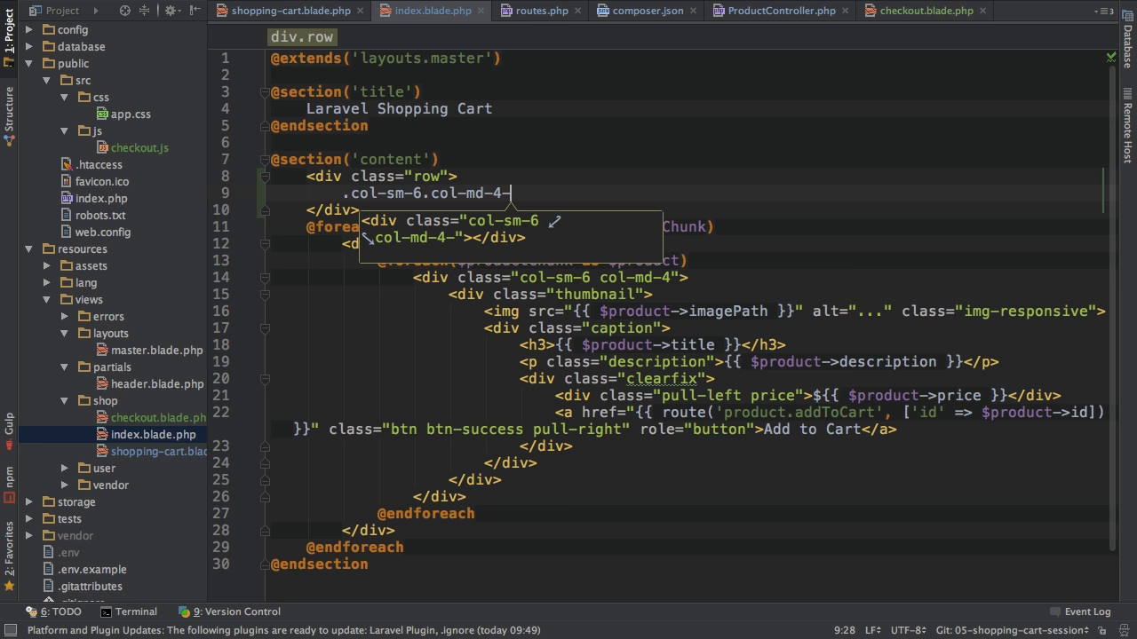
pyautogui.write('.')
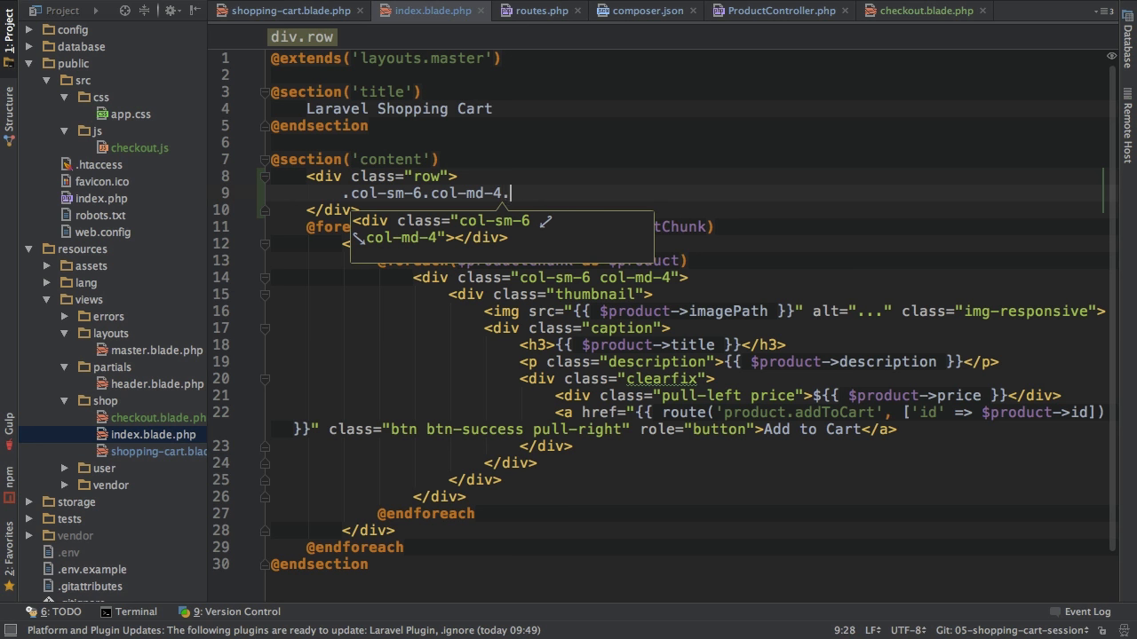
pyautogui.write('.col-md-')
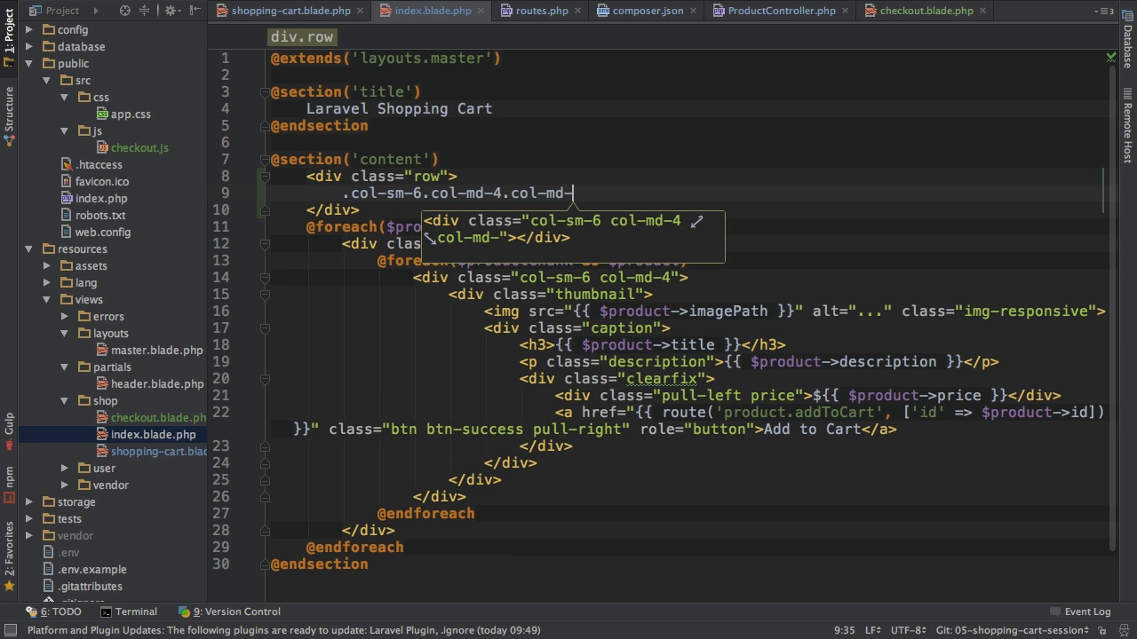
pyautogui.write('offset-4')
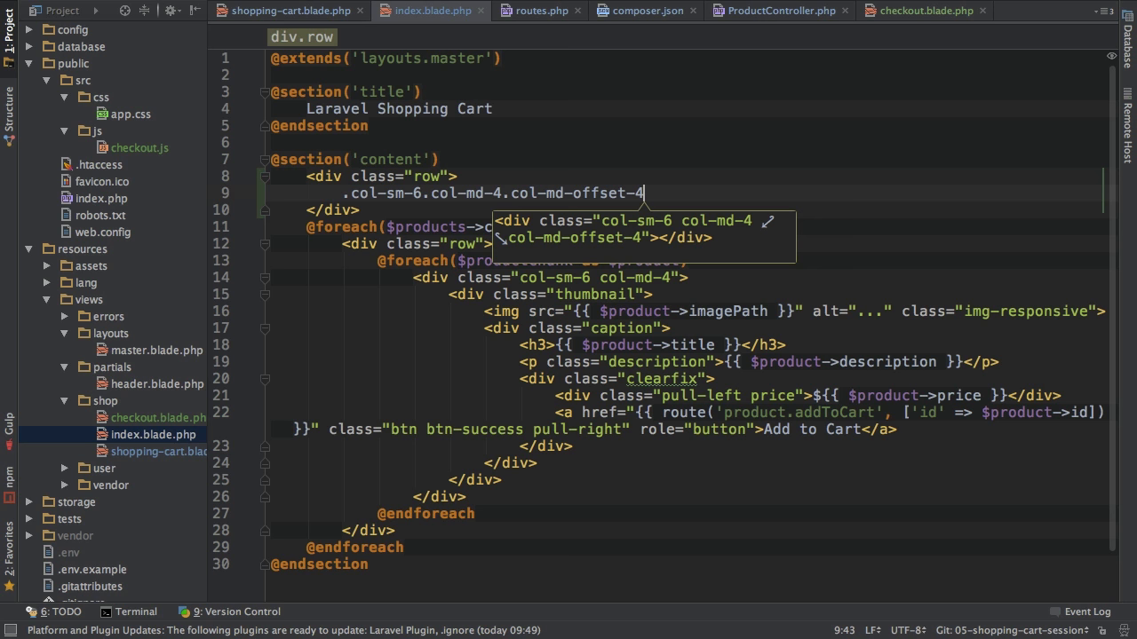
pyautogui.write('.col-sm-offset-3">')
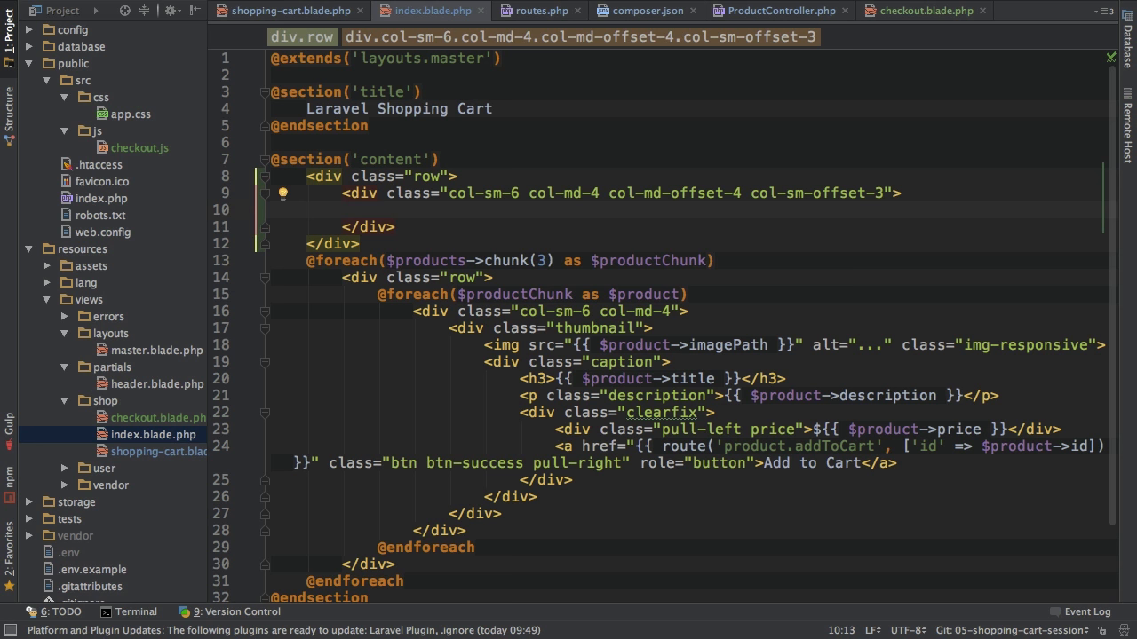
# Add div#charge-message with class 'alert alert-success' echoing Session::get('success').
pyautogui.write('#charge-error')
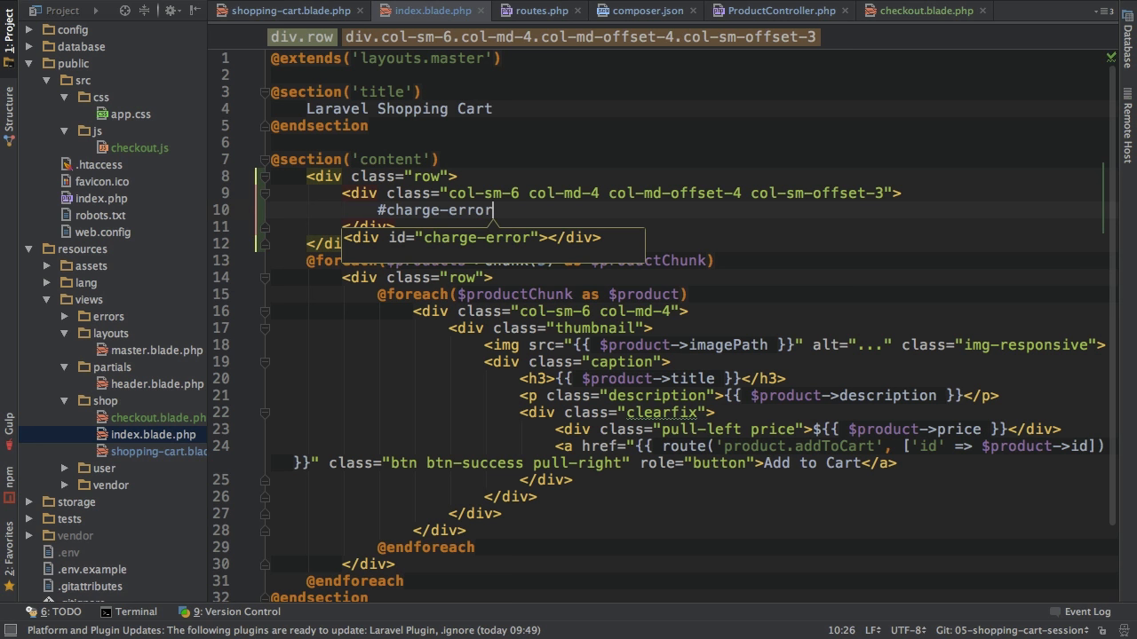
pyautogui.press('BackSpace')
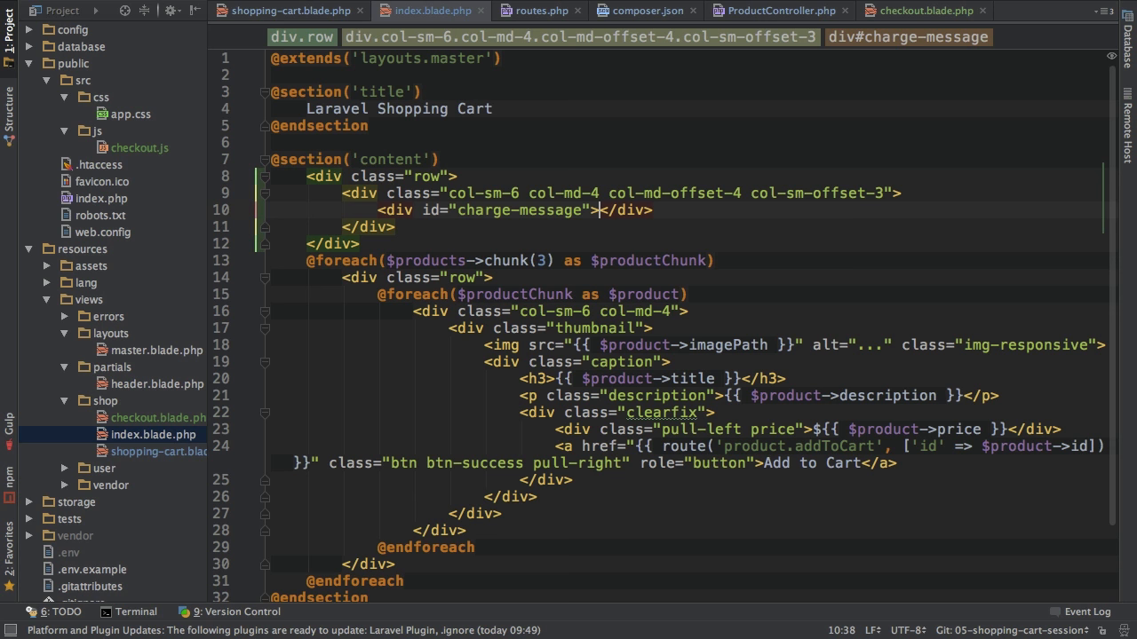
pyautogui.press('Enter')
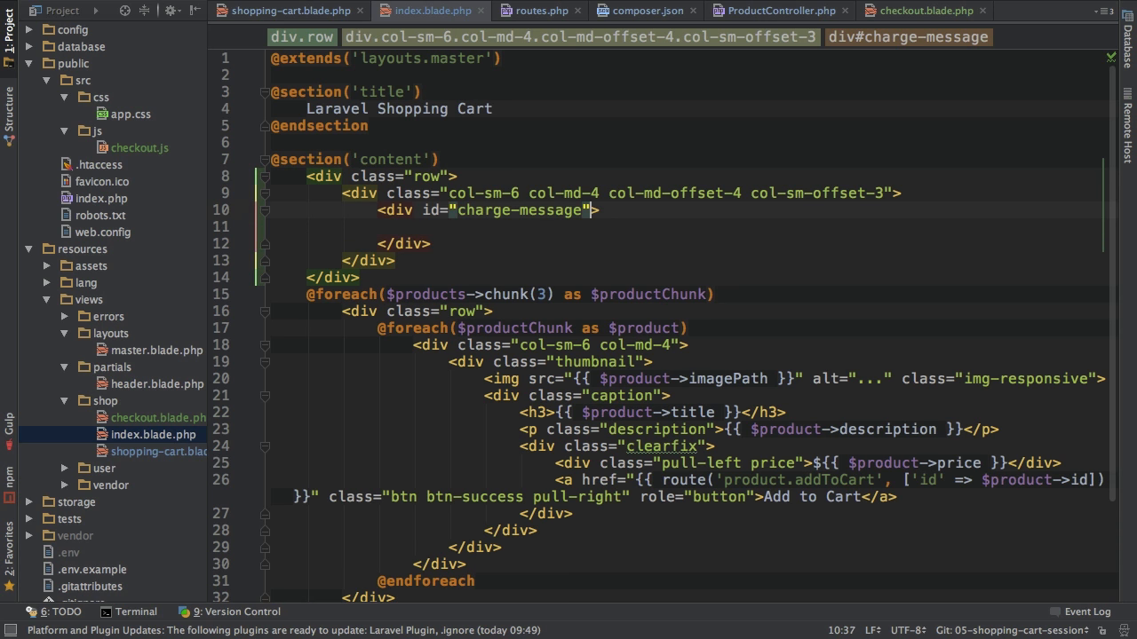
pyautogui.write('class="alert a')
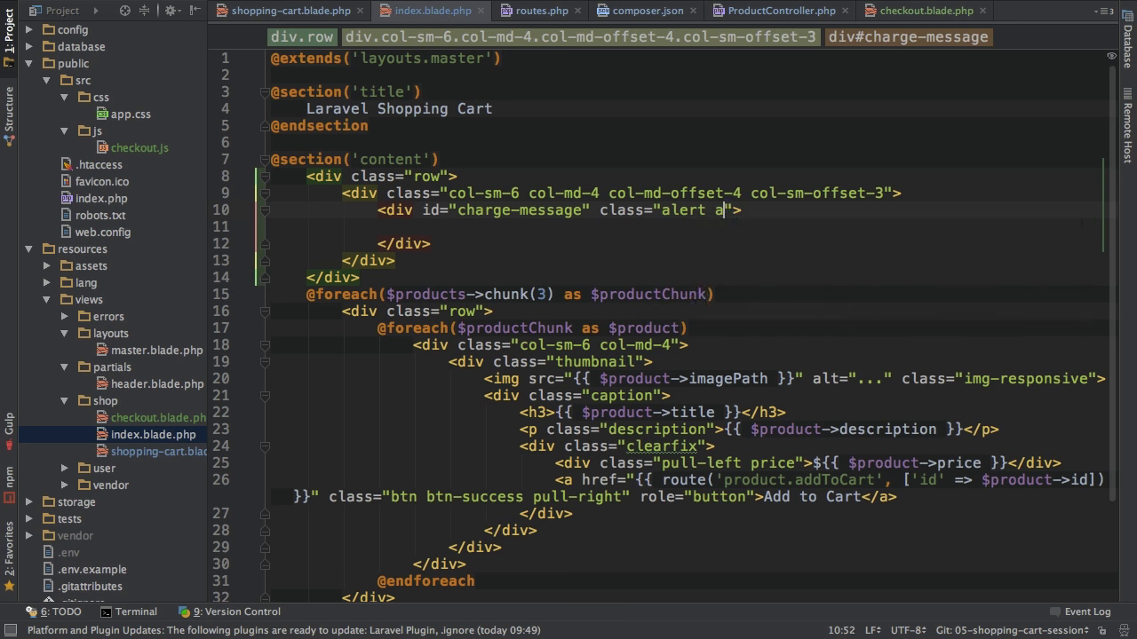
pyautogui.write('lert-success')
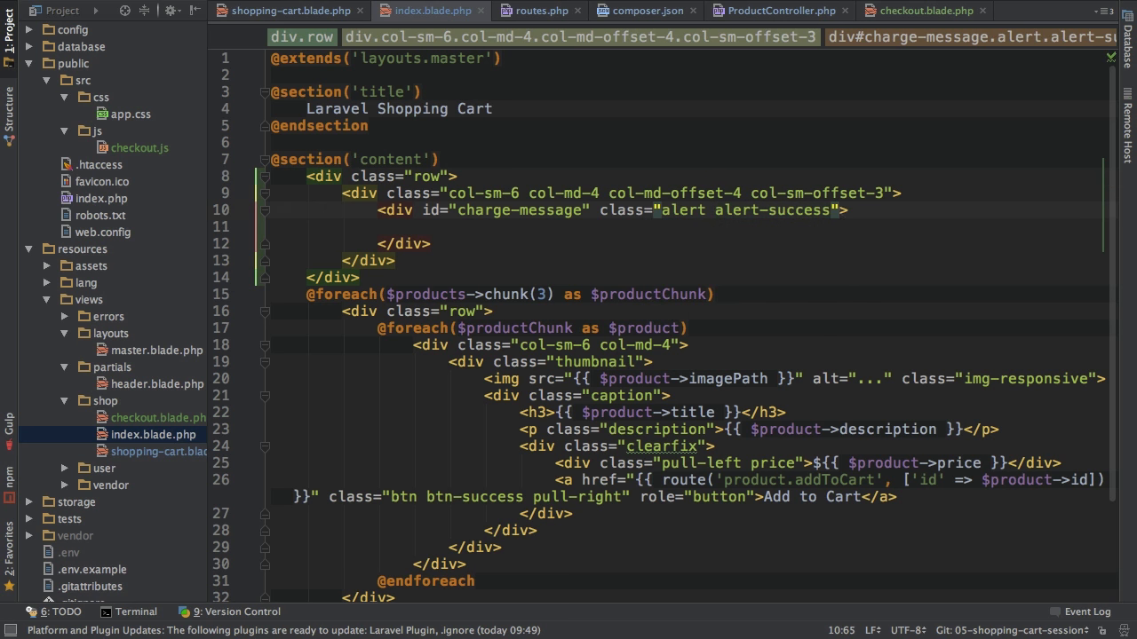
pyautogui.write('{{}}')
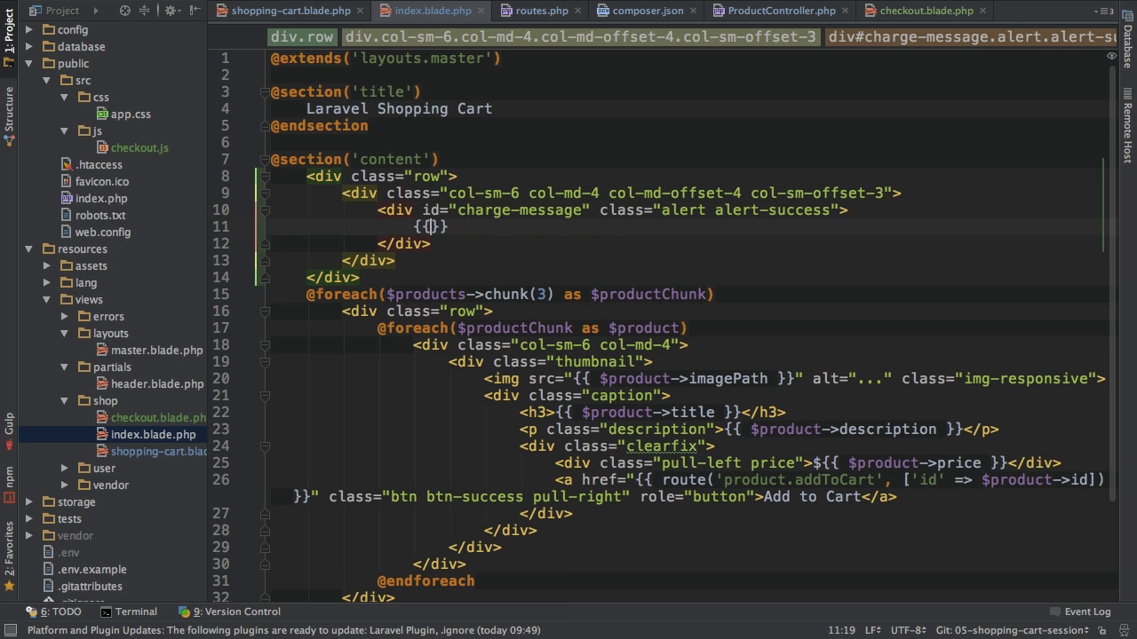
pyautogui.write('Session::')
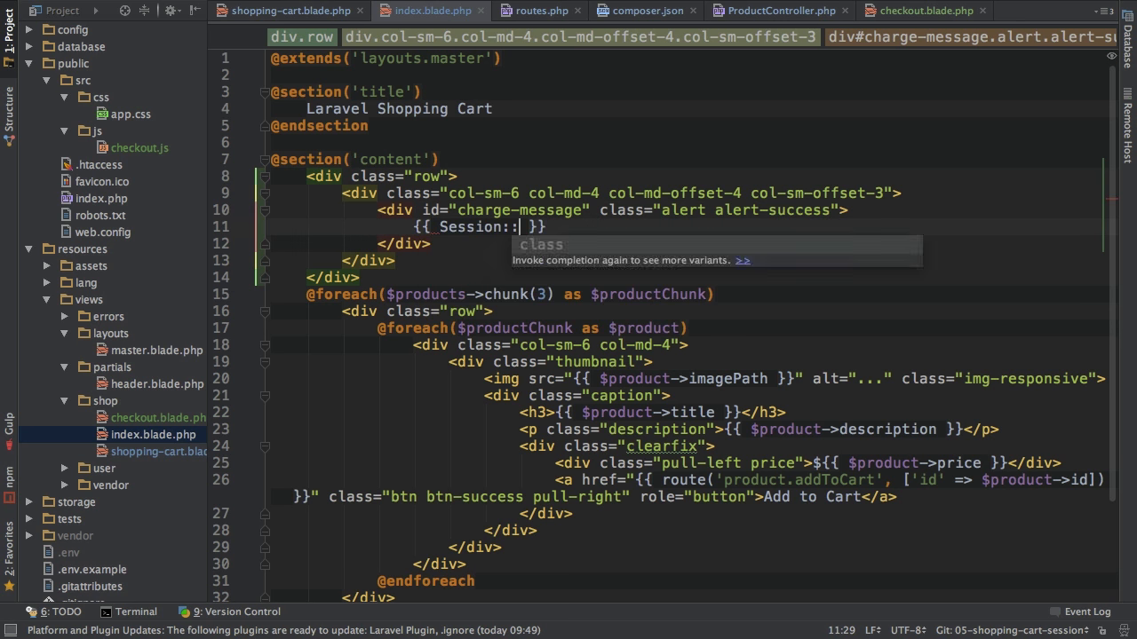
pyautogui.write("get('success')")
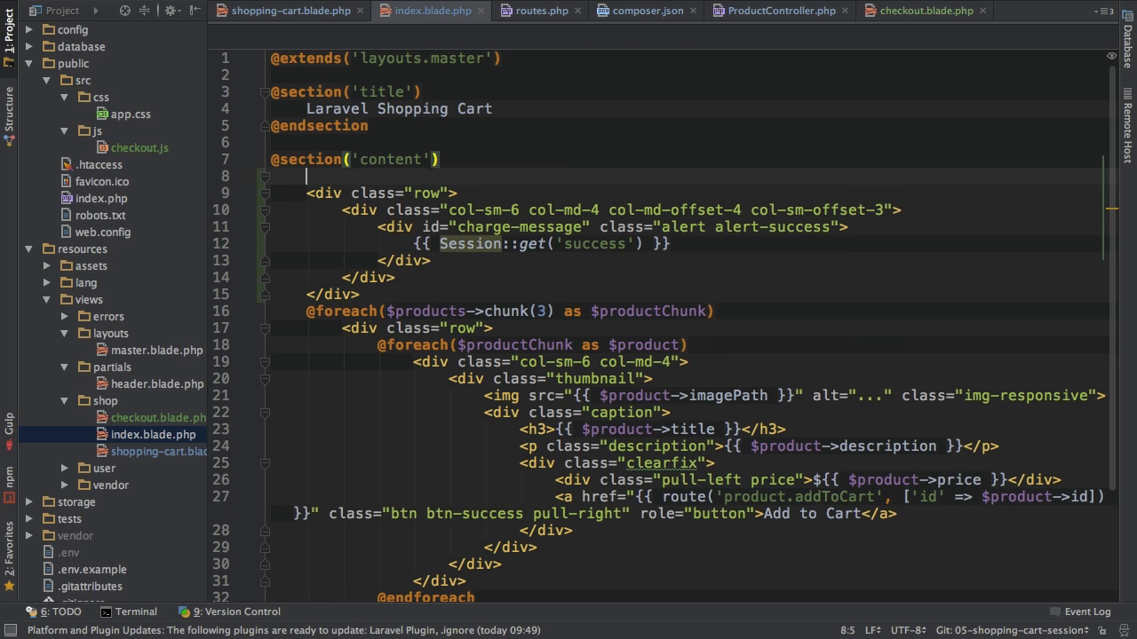
pyautogui.write('@(')
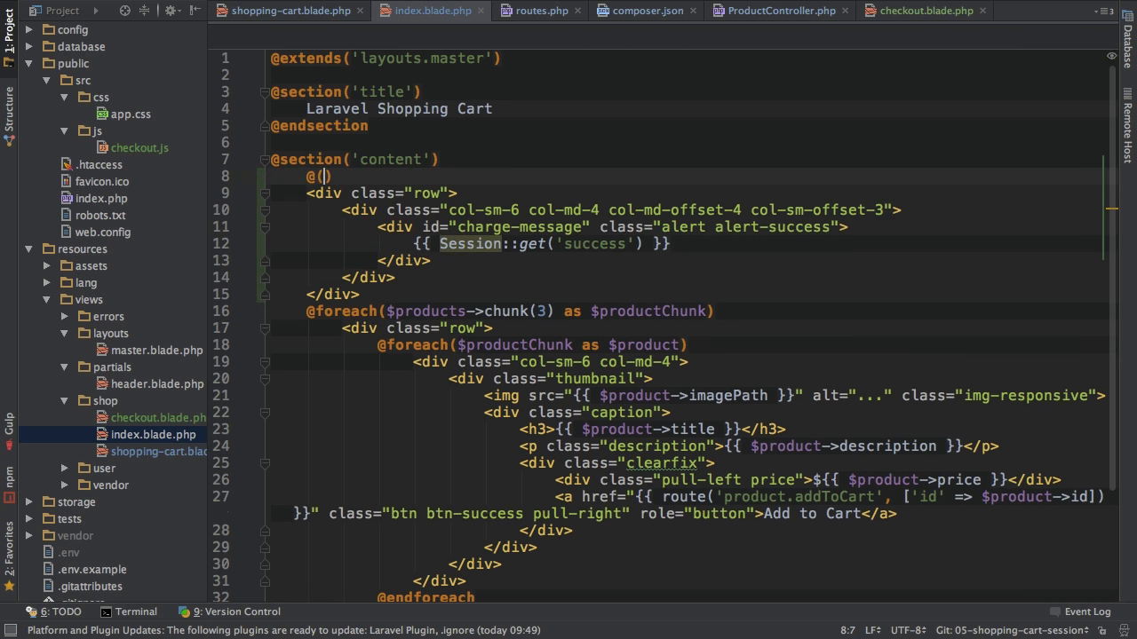
pyautogui.write('if(Se')
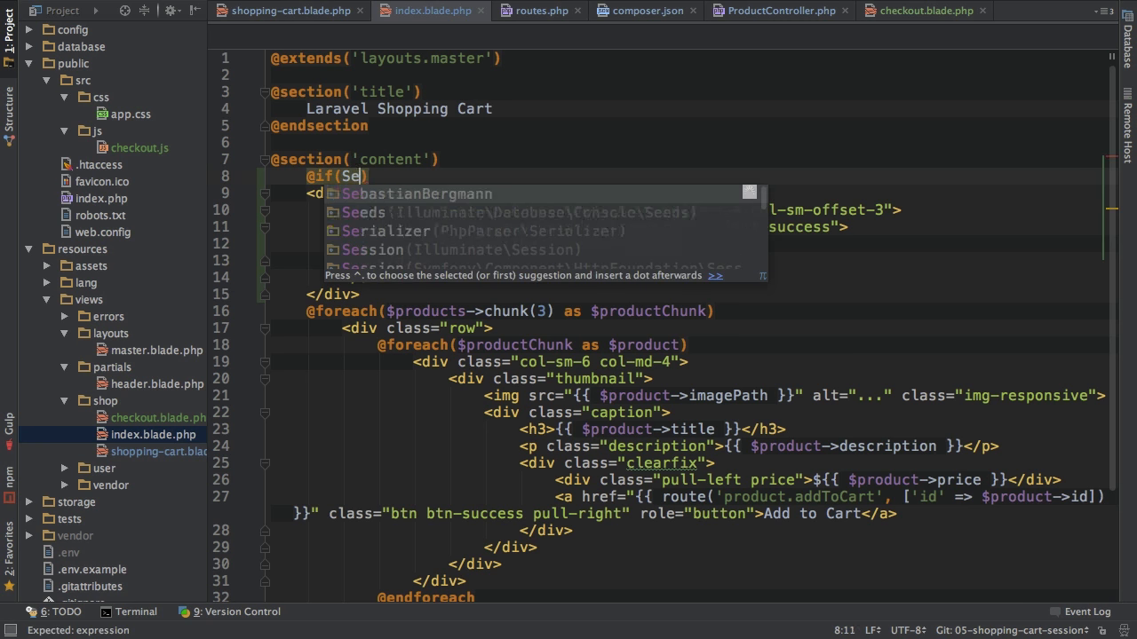
pyautogui.write("Session::has('success")
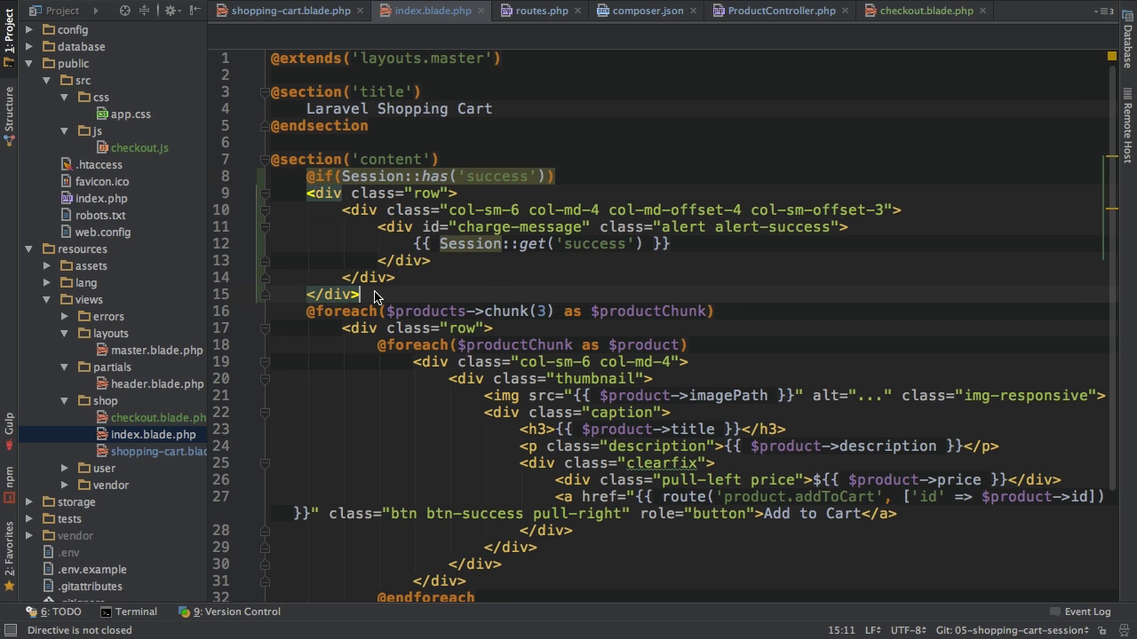
pyautogui.write('@endif')
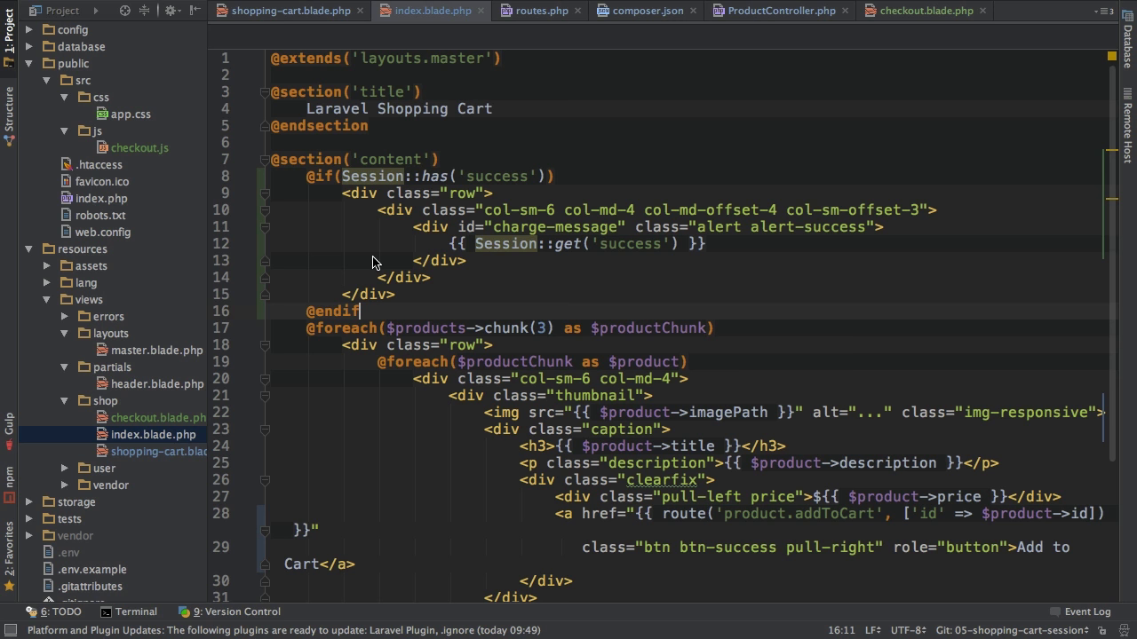
pyautogui.moveTo(553, 283)
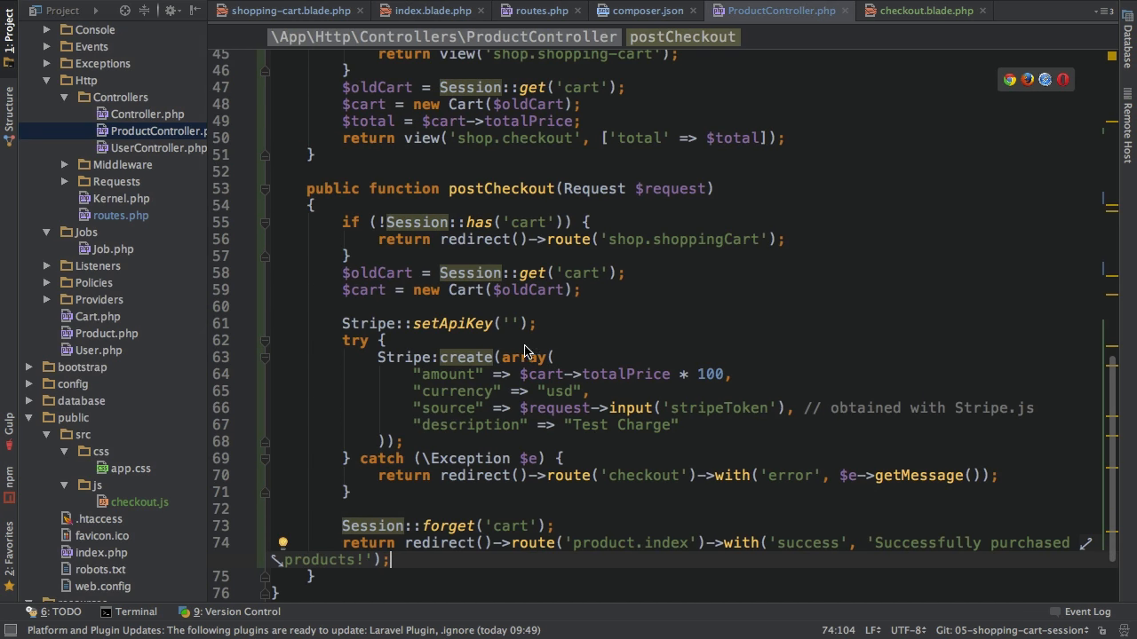
# Place the cursor inside Stripe::setApiKey('') to paste the secret test key.
pyautogui.click(517, 323)
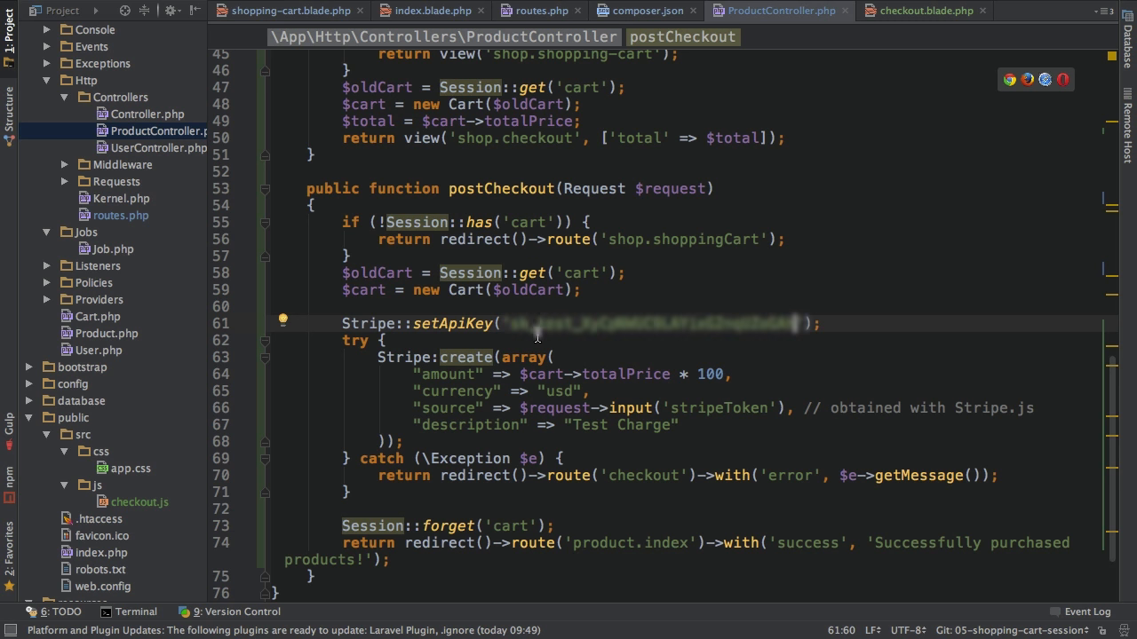
pyautogui.moveTo(510, 275)
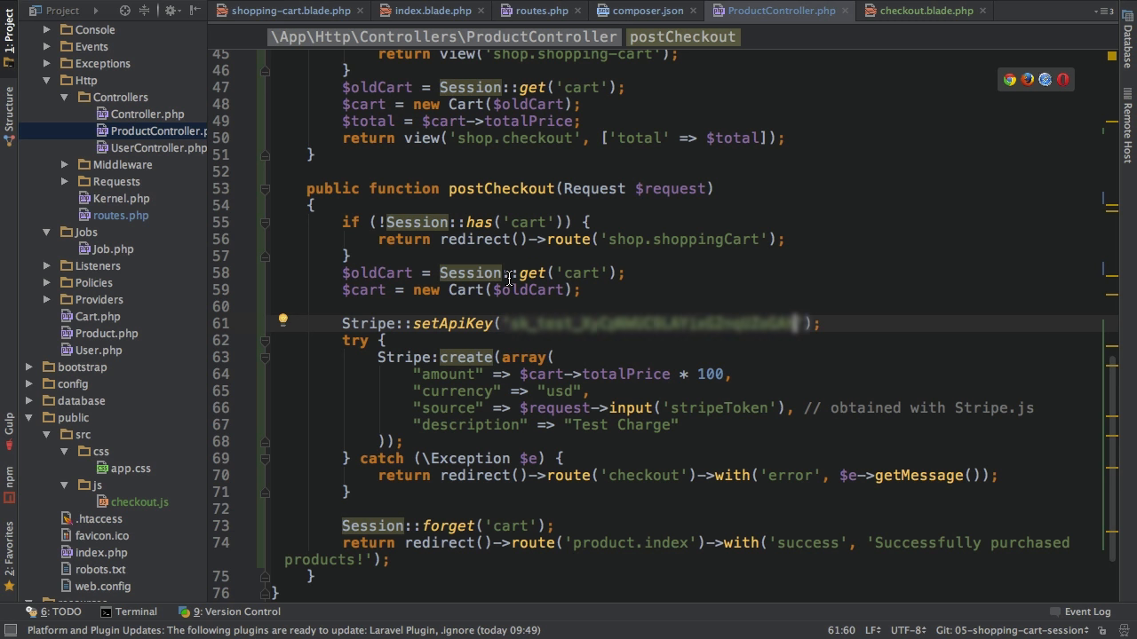
pyautogui.moveTo(500, 273)
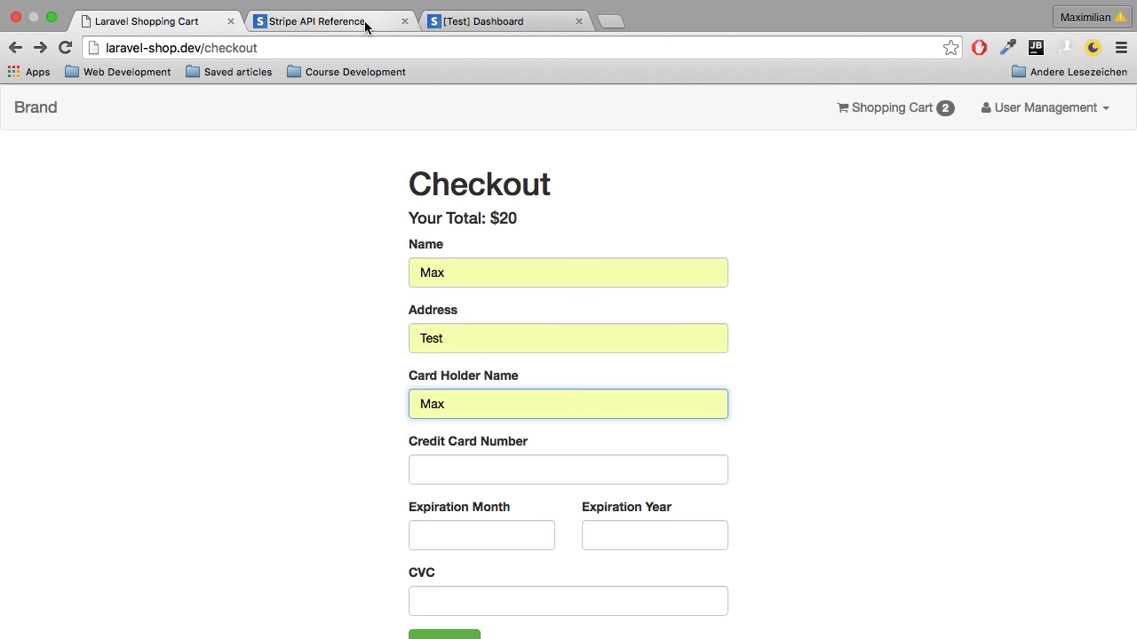
pyautogui.click(329, 21)
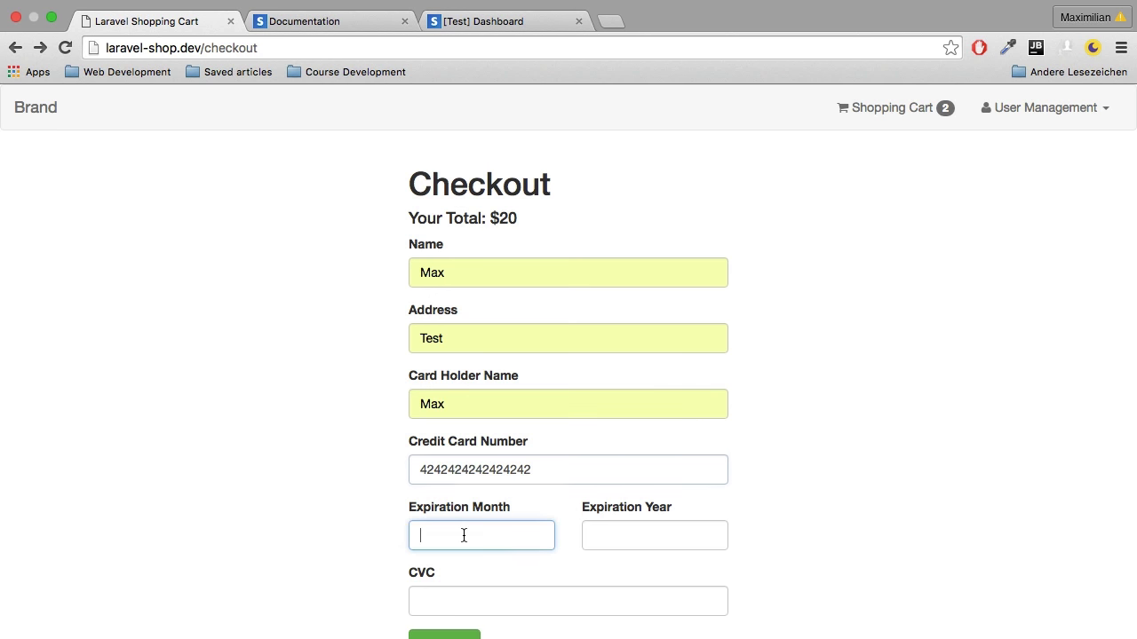
pyautogui.write('2017')
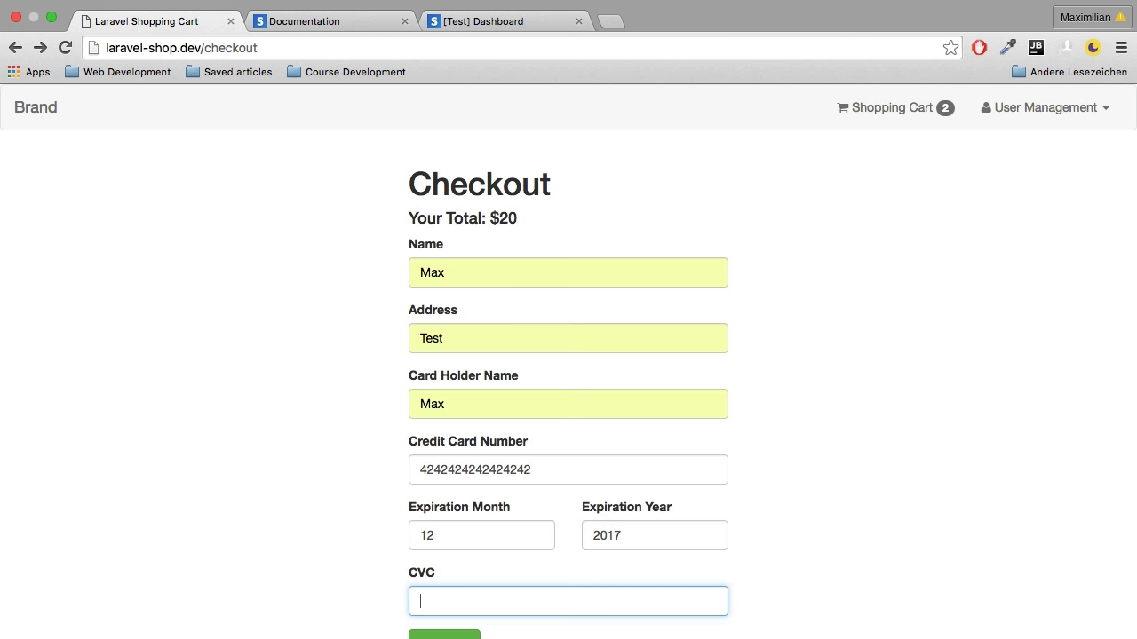
pyautogui.write('444')
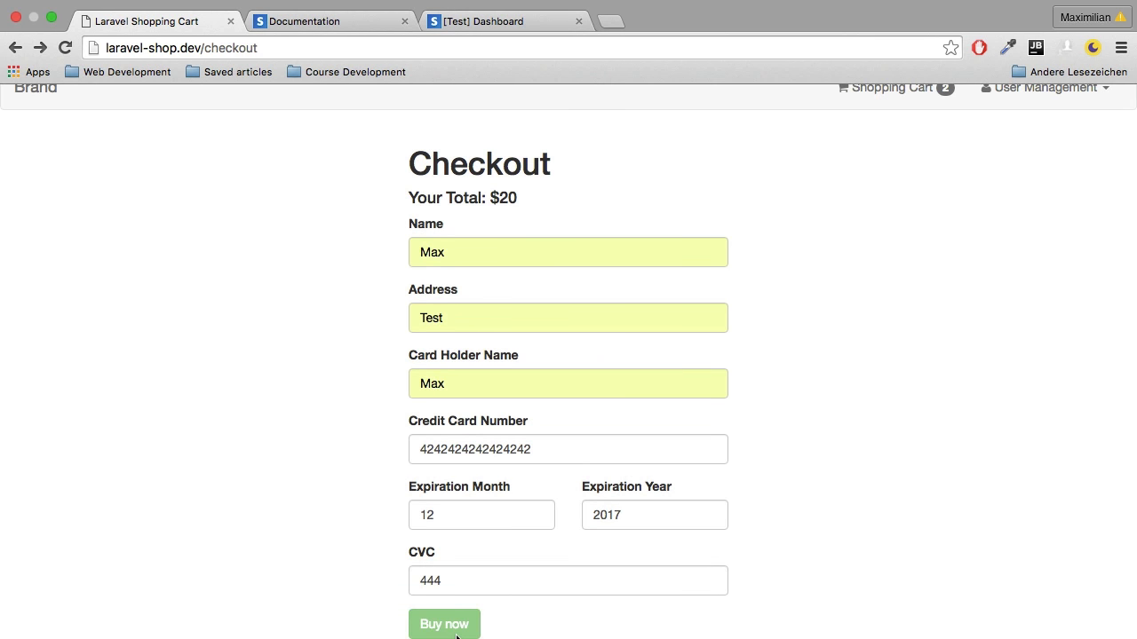
pyautogui.click(444, 624)
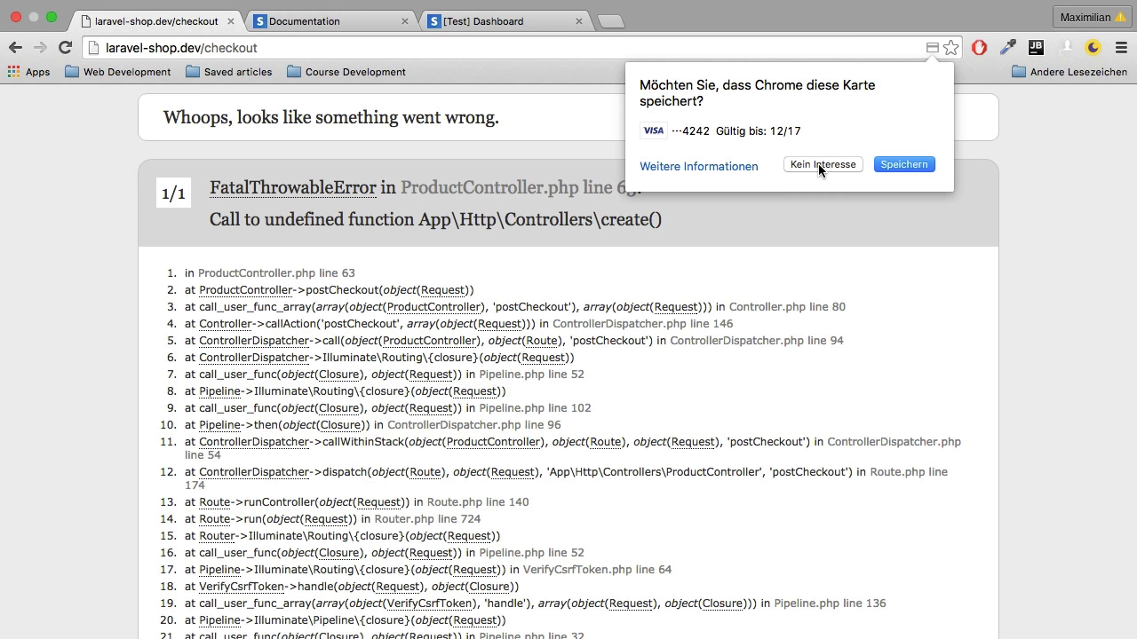
pyautogui.click(823, 164)
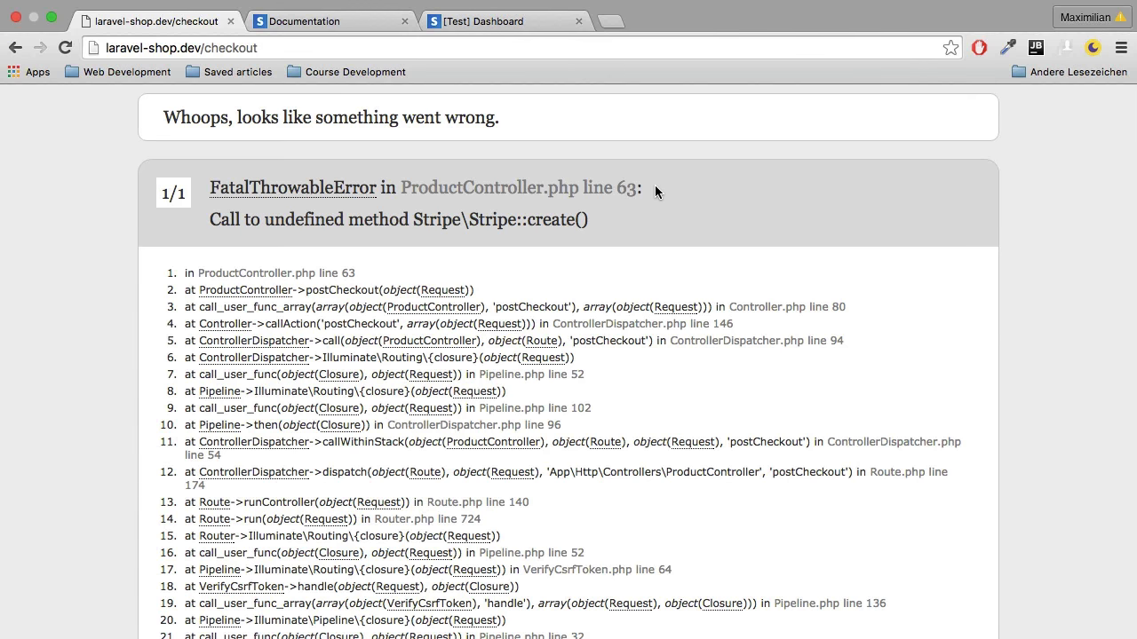
pyautogui.moveTo(450, 88)
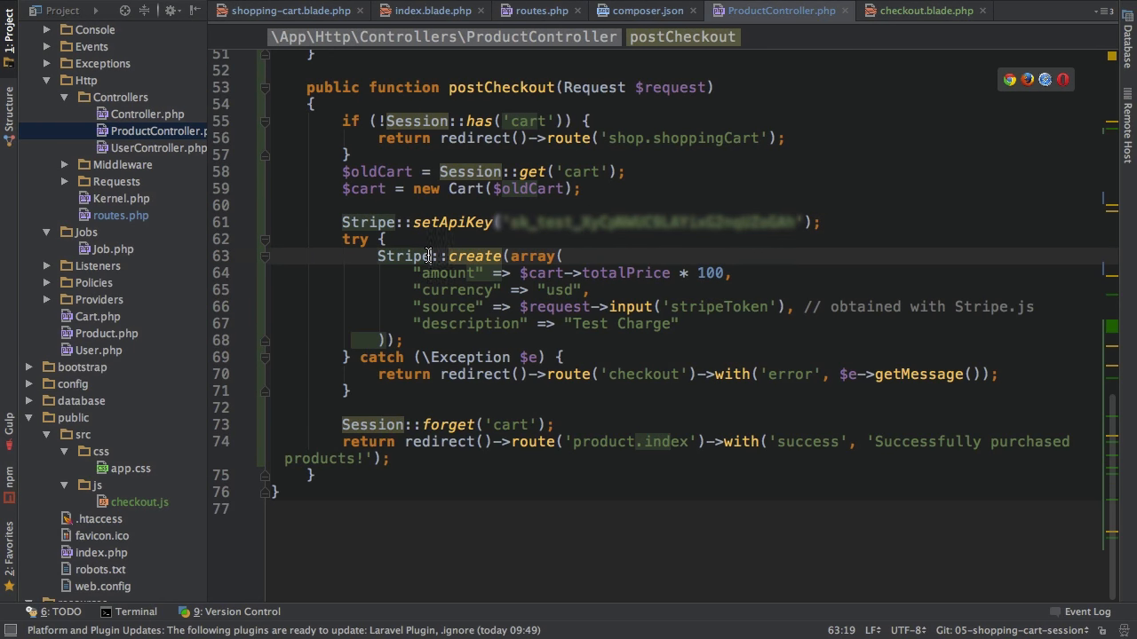
pyautogui.moveTo(458, 257)
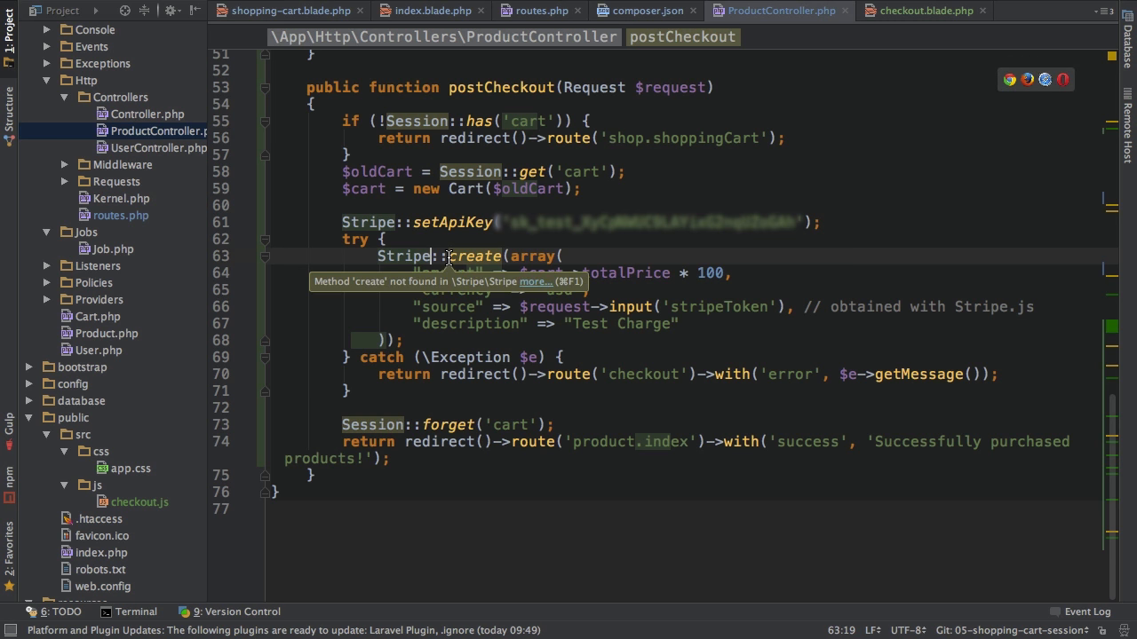
# Replace Stripe::create with Charge::create and auto-import Stripe\Charge.
pyautogui.write('\\C')
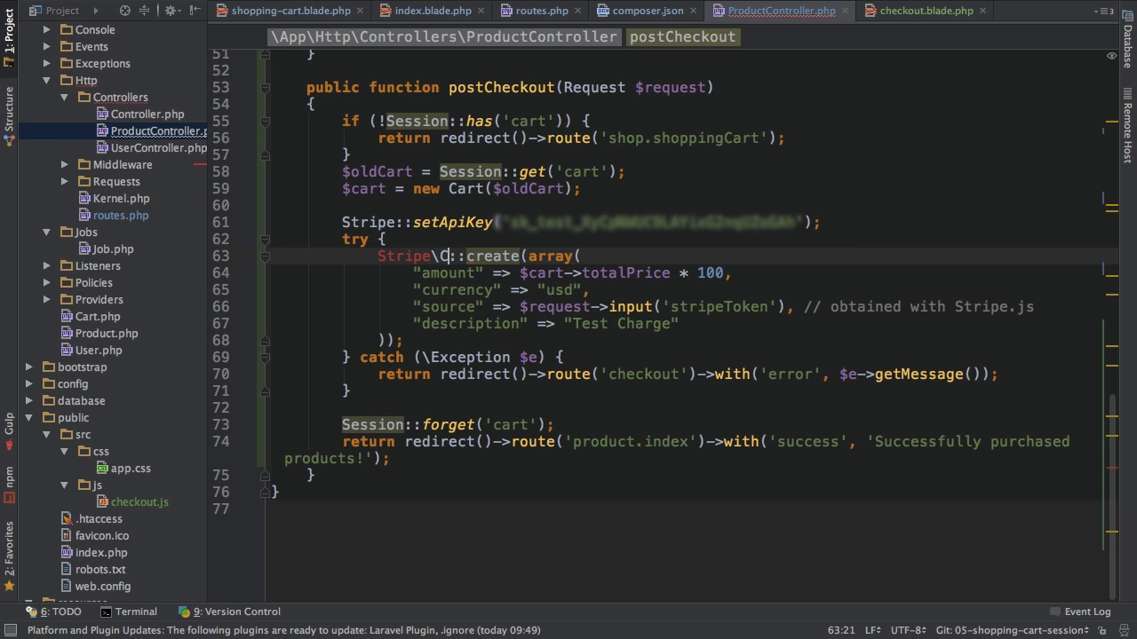
pyautogui.write('harge')
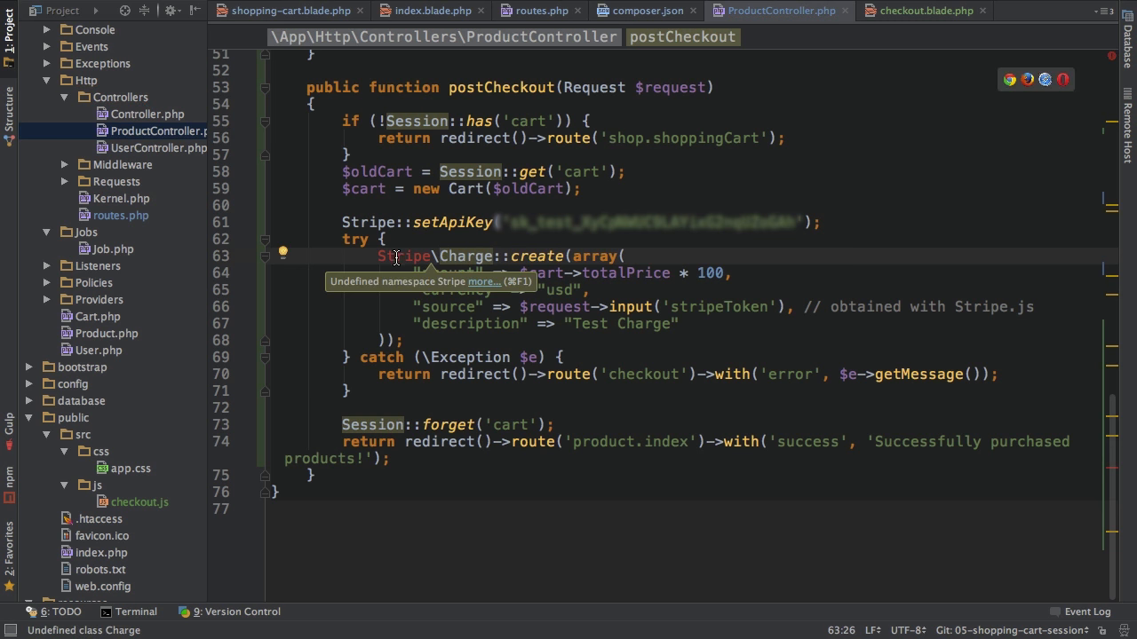
pyautogui.doubleClick(401, 256)
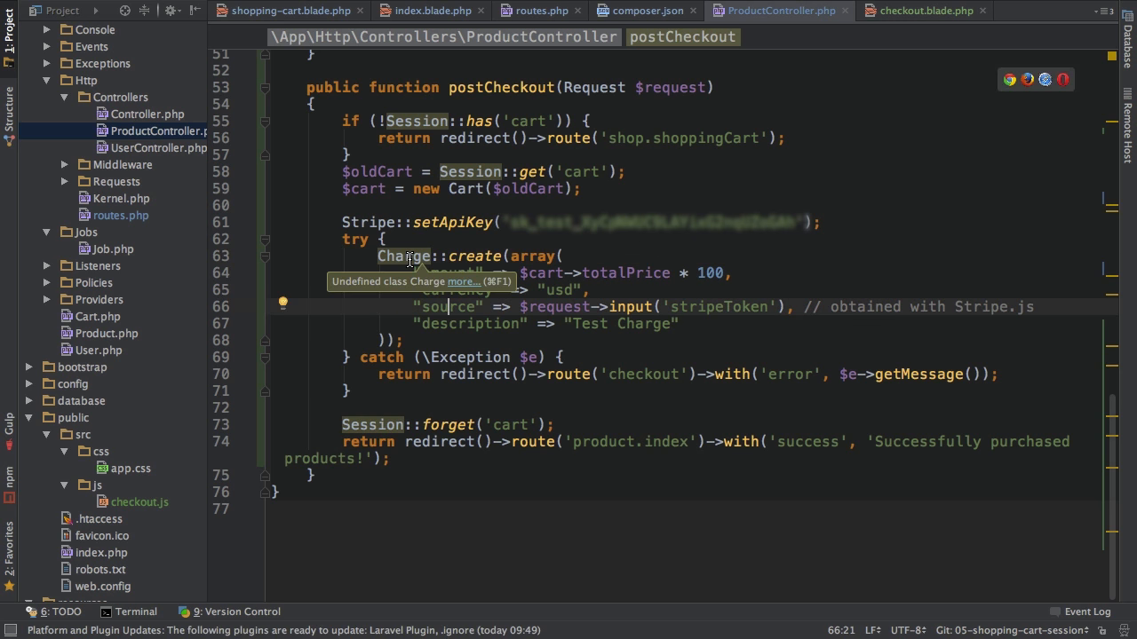
pyautogui.click(284, 253)
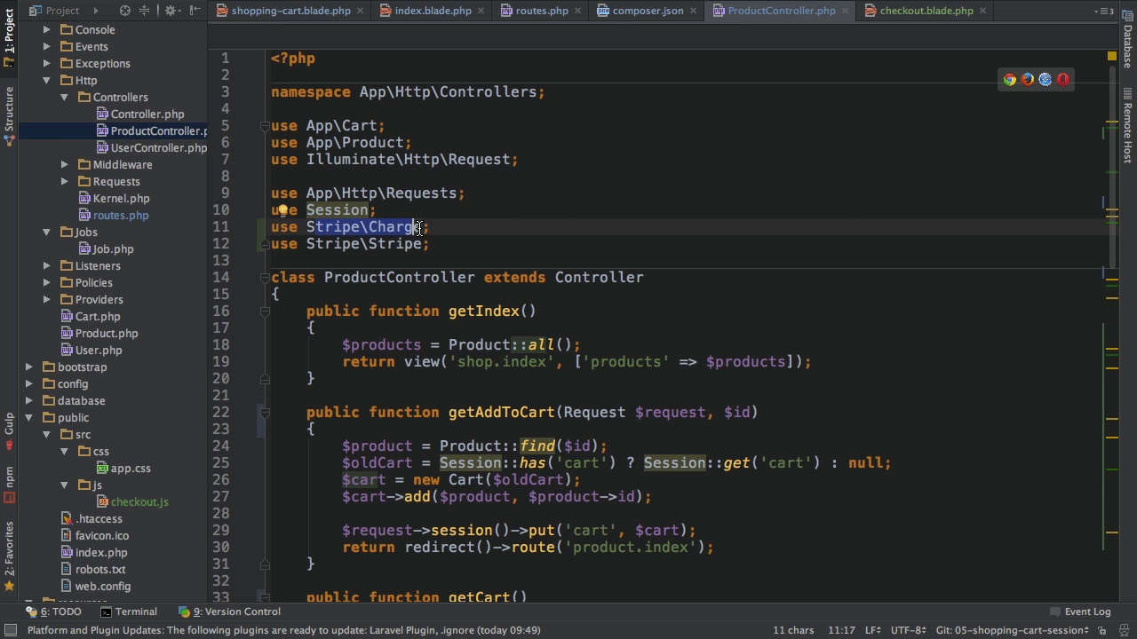
# Review the Stripe\Charge use statement and the Charge::create call.
pyautogui.moveTo(306, 227); pyautogui.dragTo(431, 244)
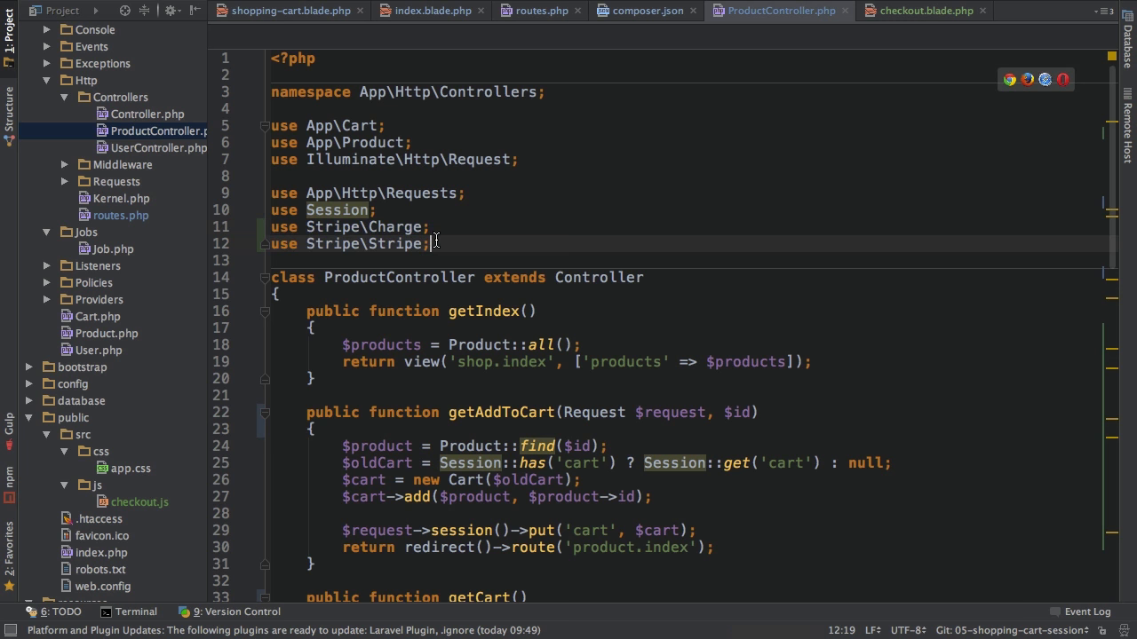
pyautogui.scroll(-3)
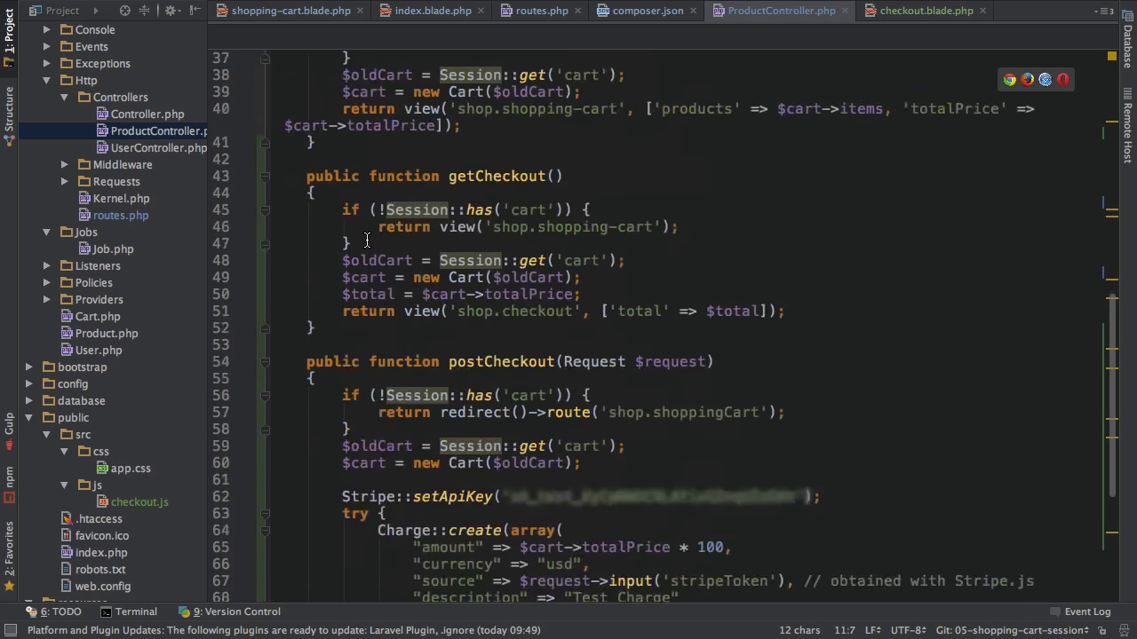
pyautogui.scroll(-3)
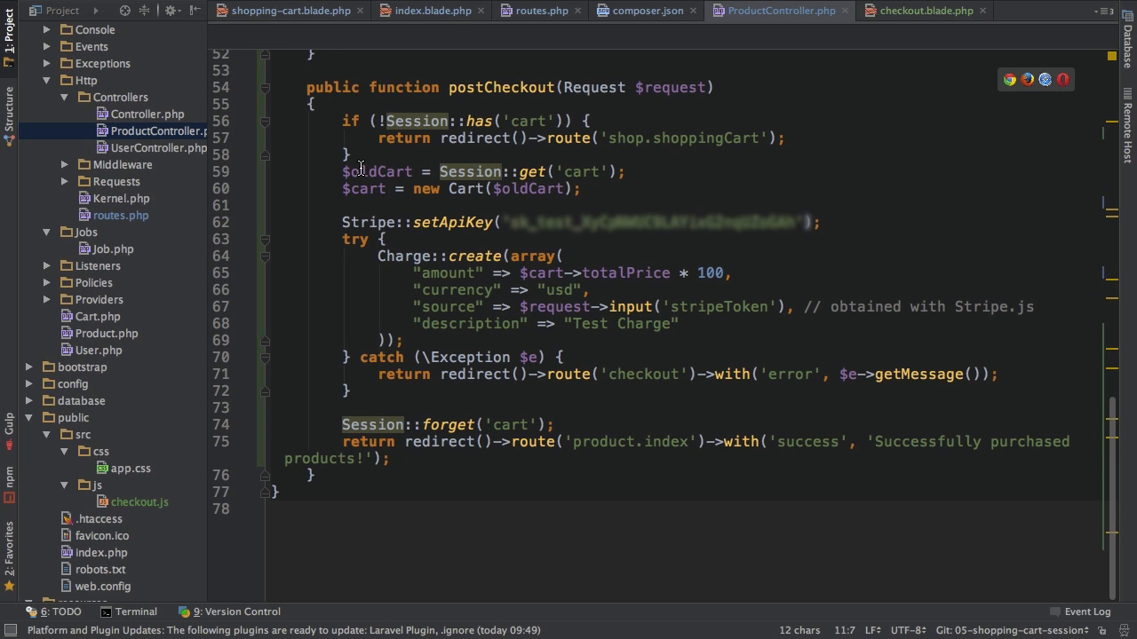
pyautogui.moveTo(394, 266)
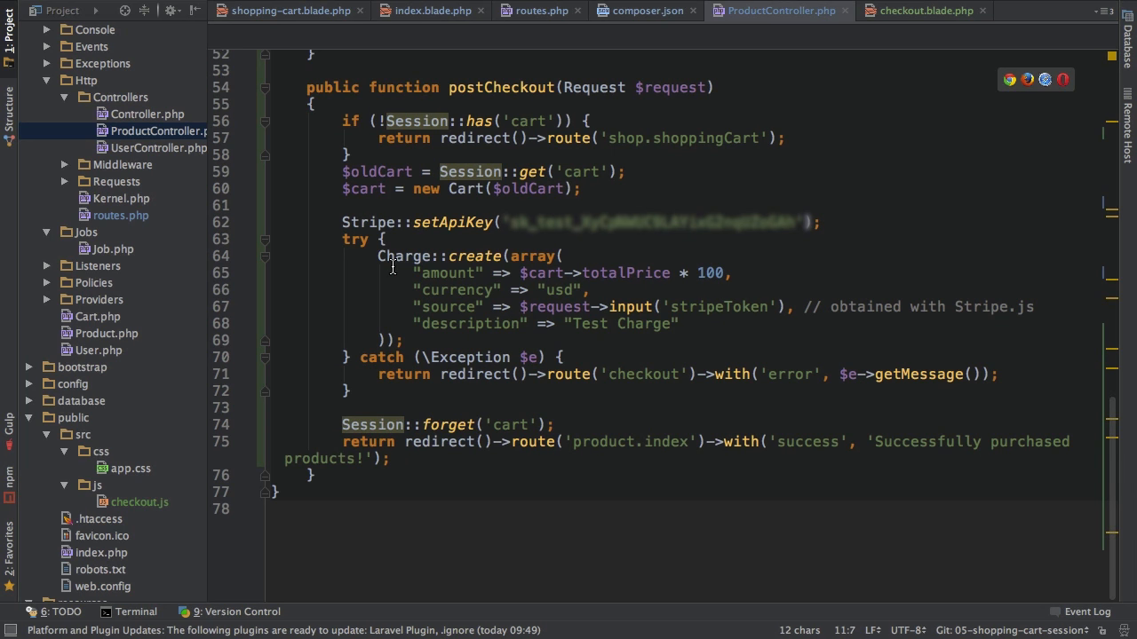
pyautogui.moveTo(377, 256); pyautogui.dragTo(546, 256)
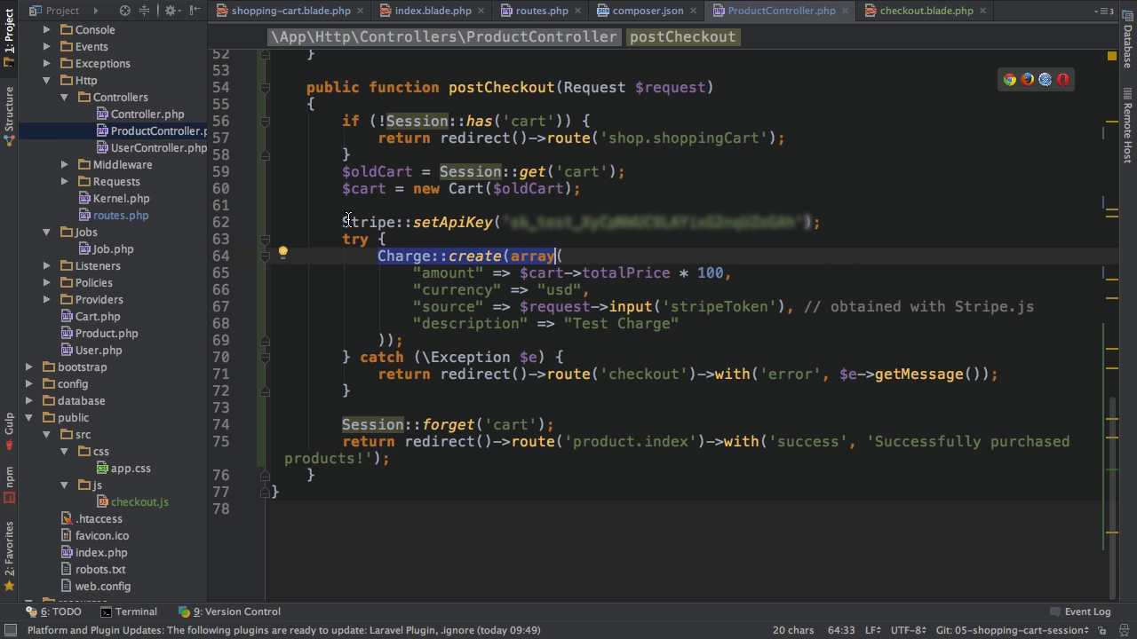
pyautogui.moveTo(342, 222)
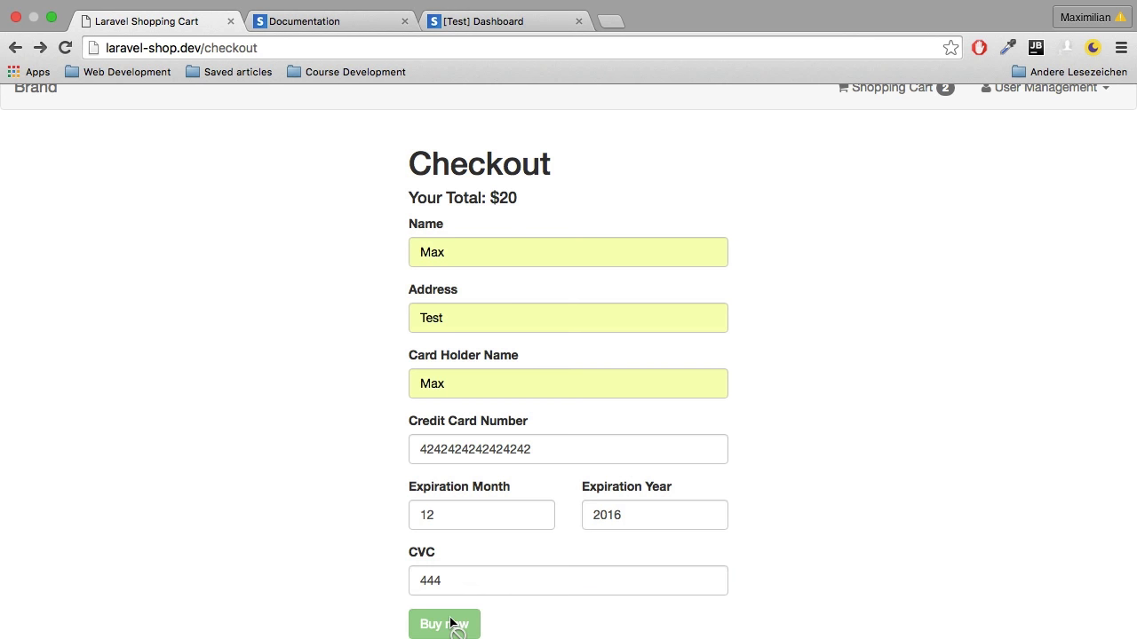
# Pay with Buy now, decline saving the card, and check the success alert.
pyautogui.click(444, 624)
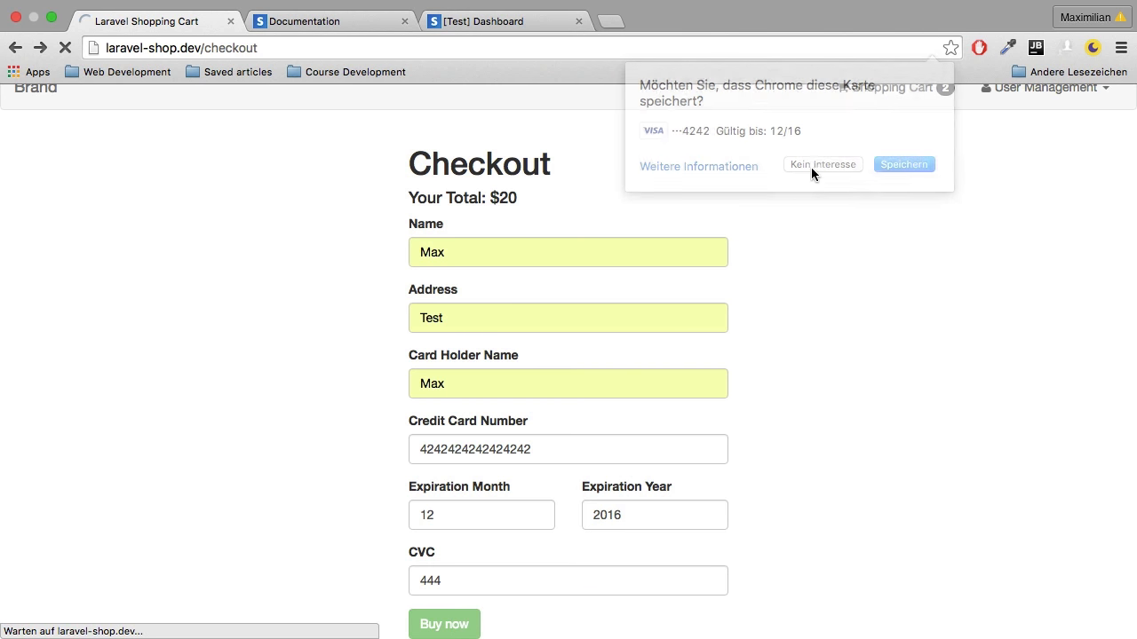
pyautogui.click(444, 624)
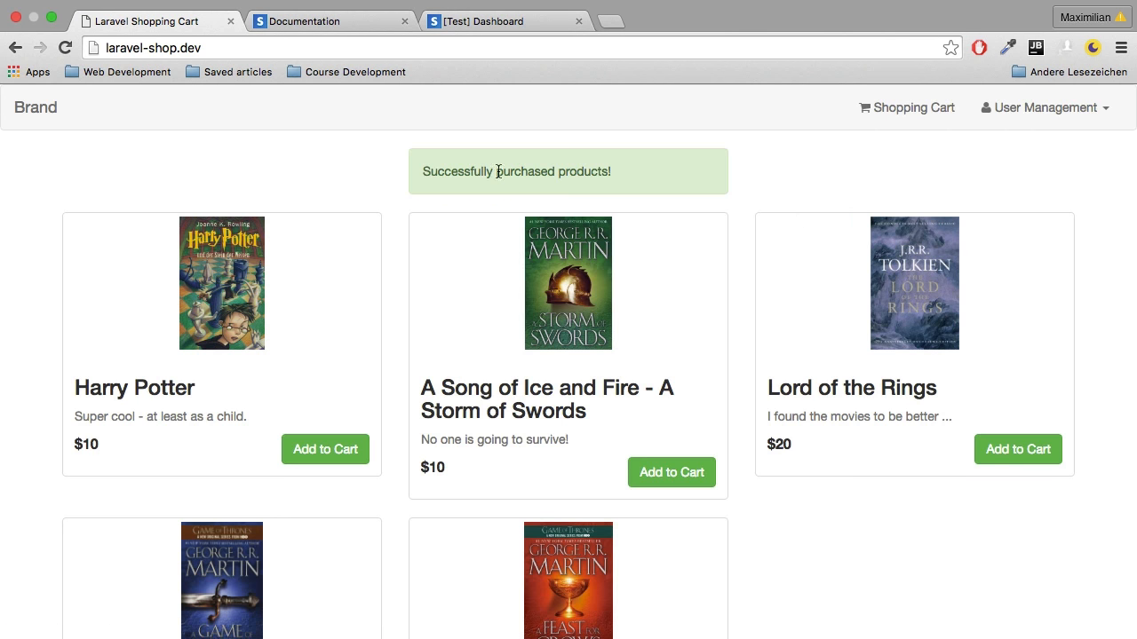
pyautogui.click(484, 20)
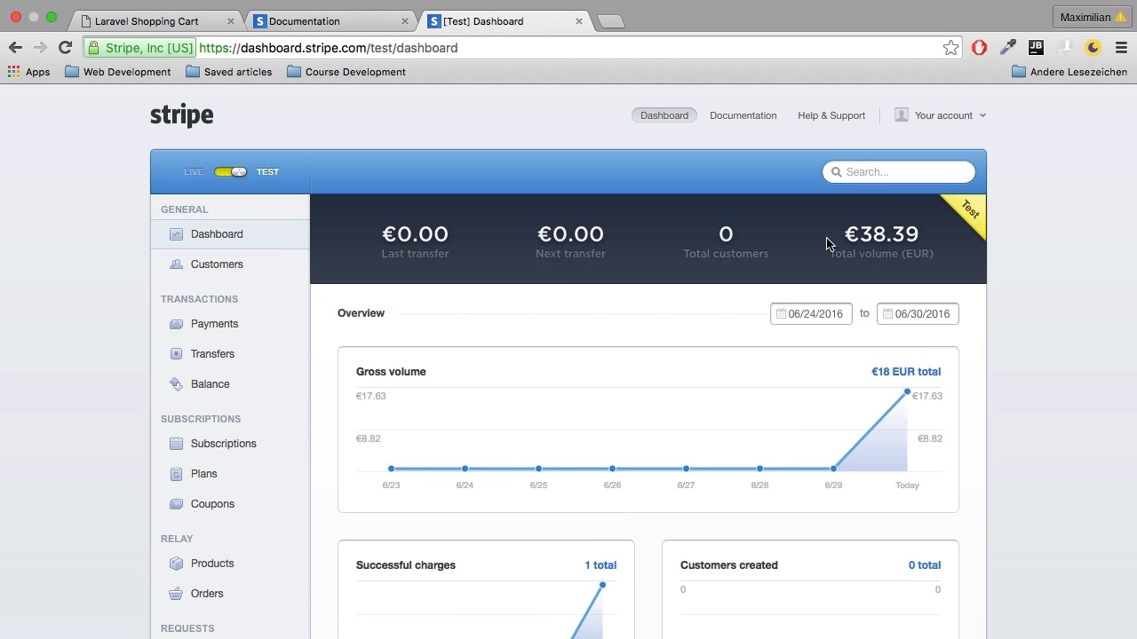
pyautogui.moveTo(905, 242)
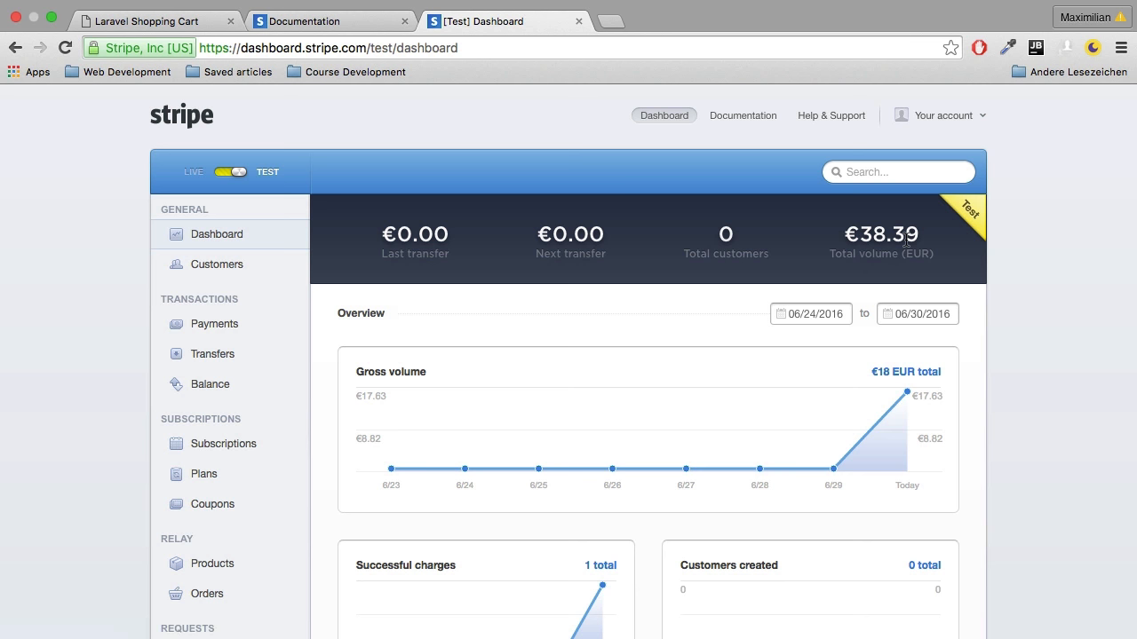
pyautogui.moveTo(900, 392)
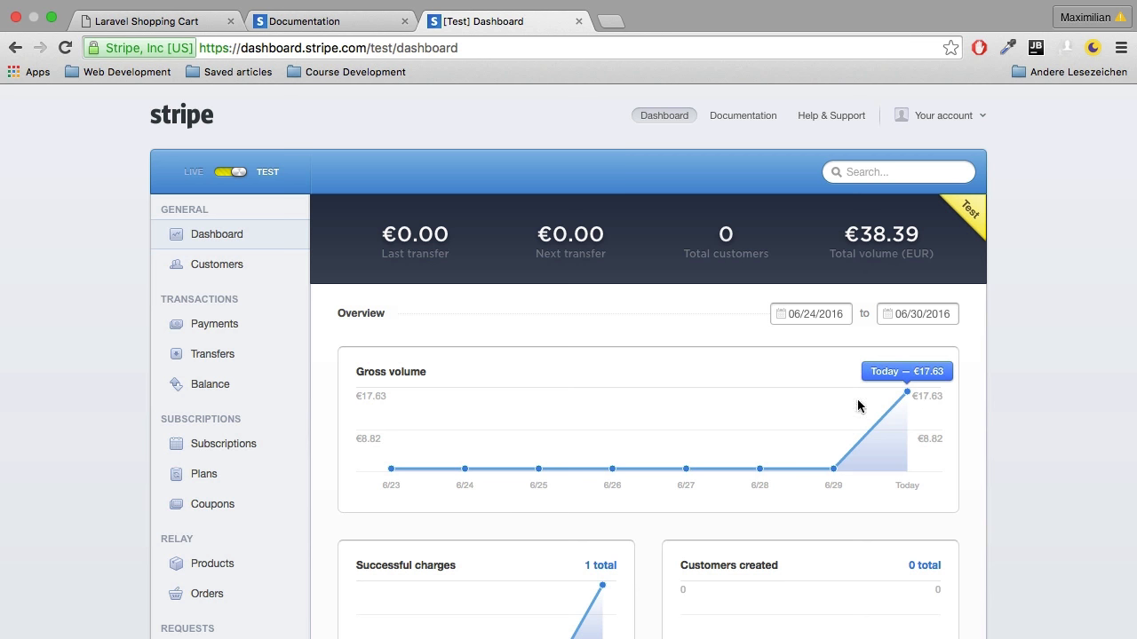
# Return to the Laravel Shopping Cart tab after checking Stripe's €17.63 gross volume.
pyautogui.click(160, 21)
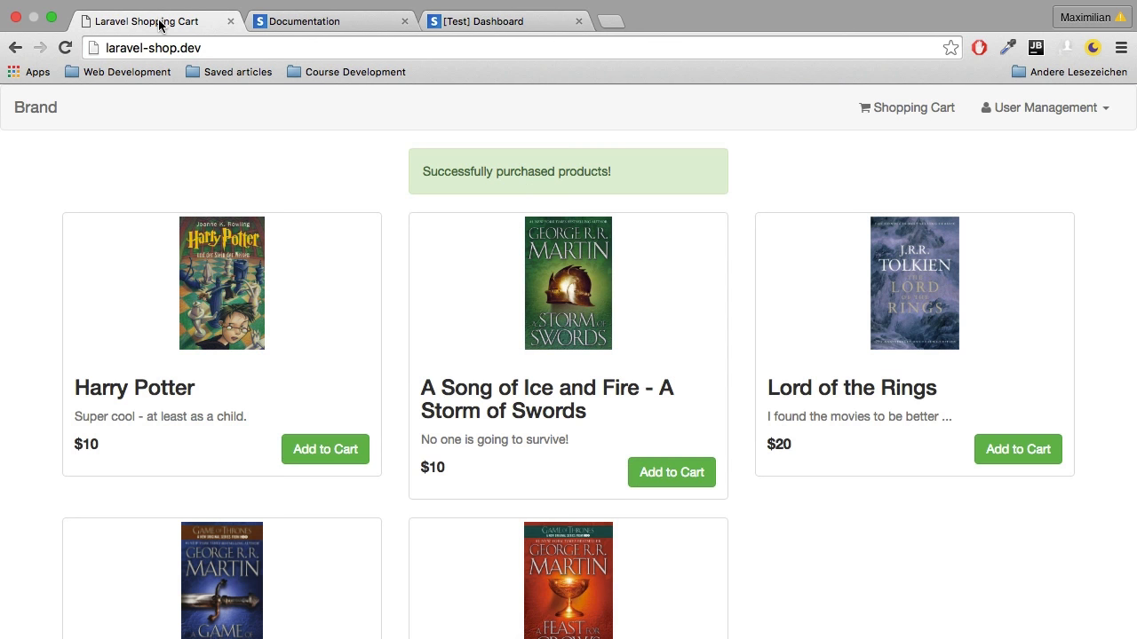
pyautogui.moveTo(312, 423)
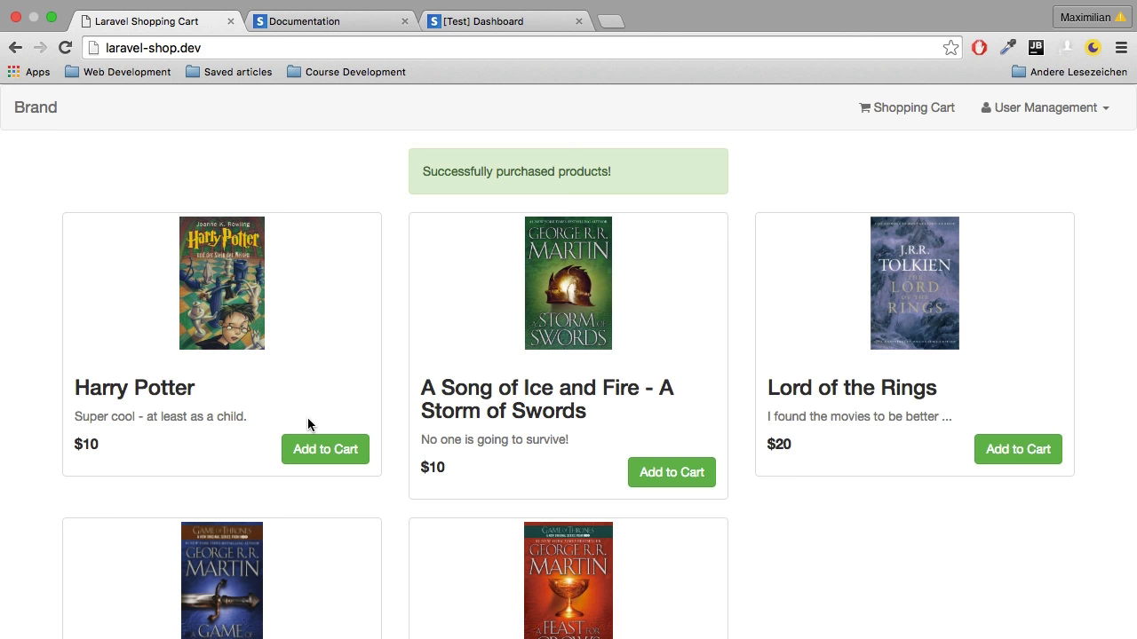
pyautogui.moveTo(328, 391)
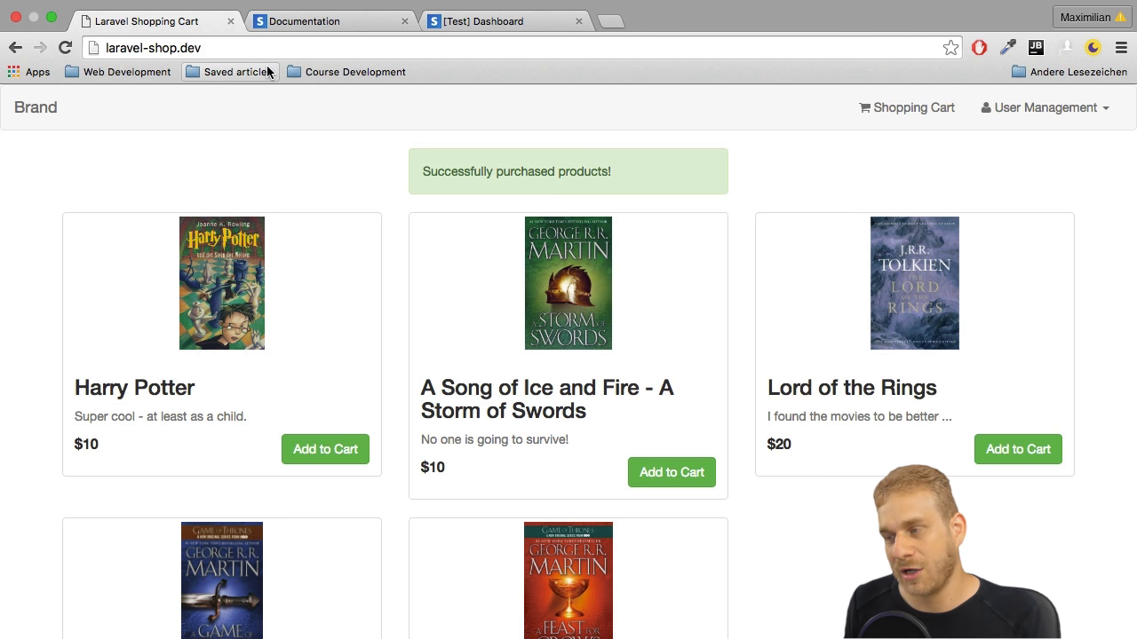
pyautogui.moveTo(918, 158)
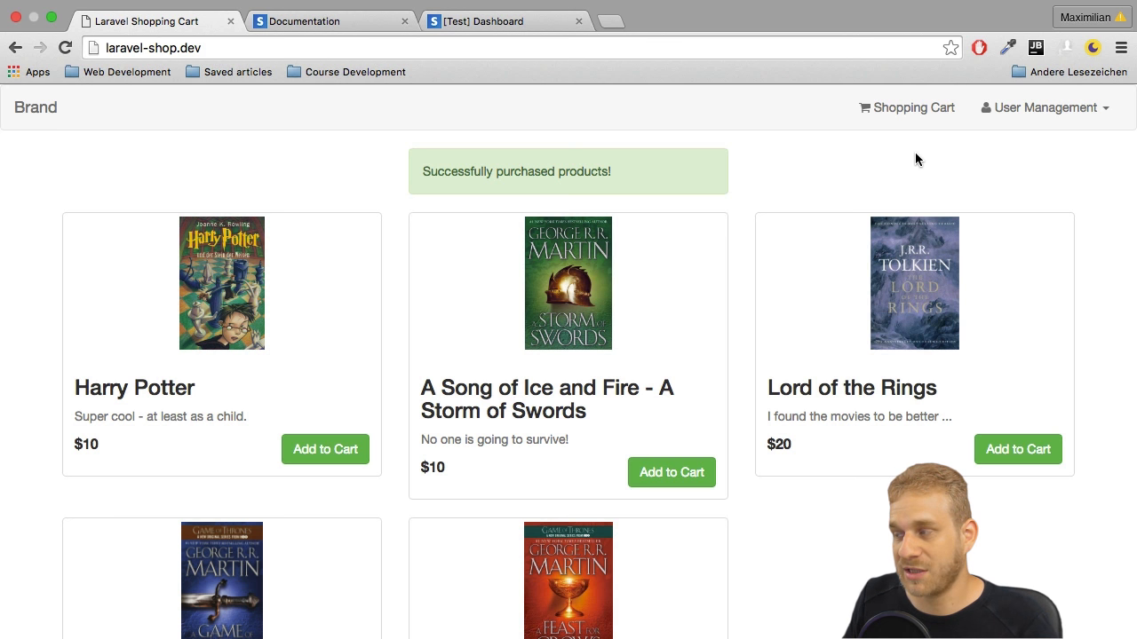
pyautogui.moveTo(887, 143)
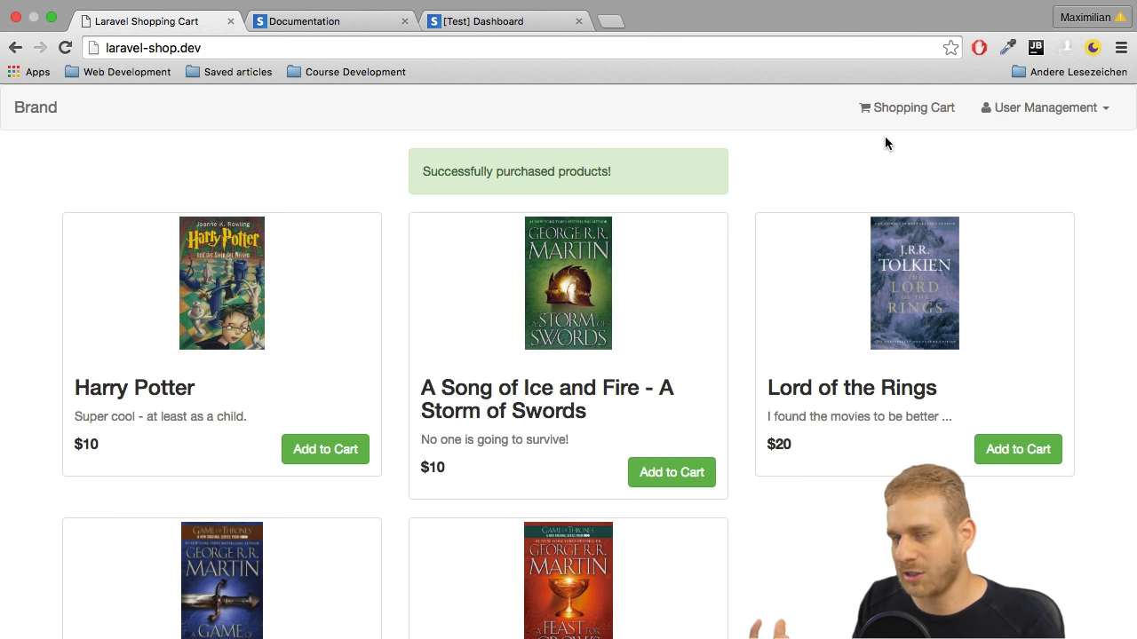